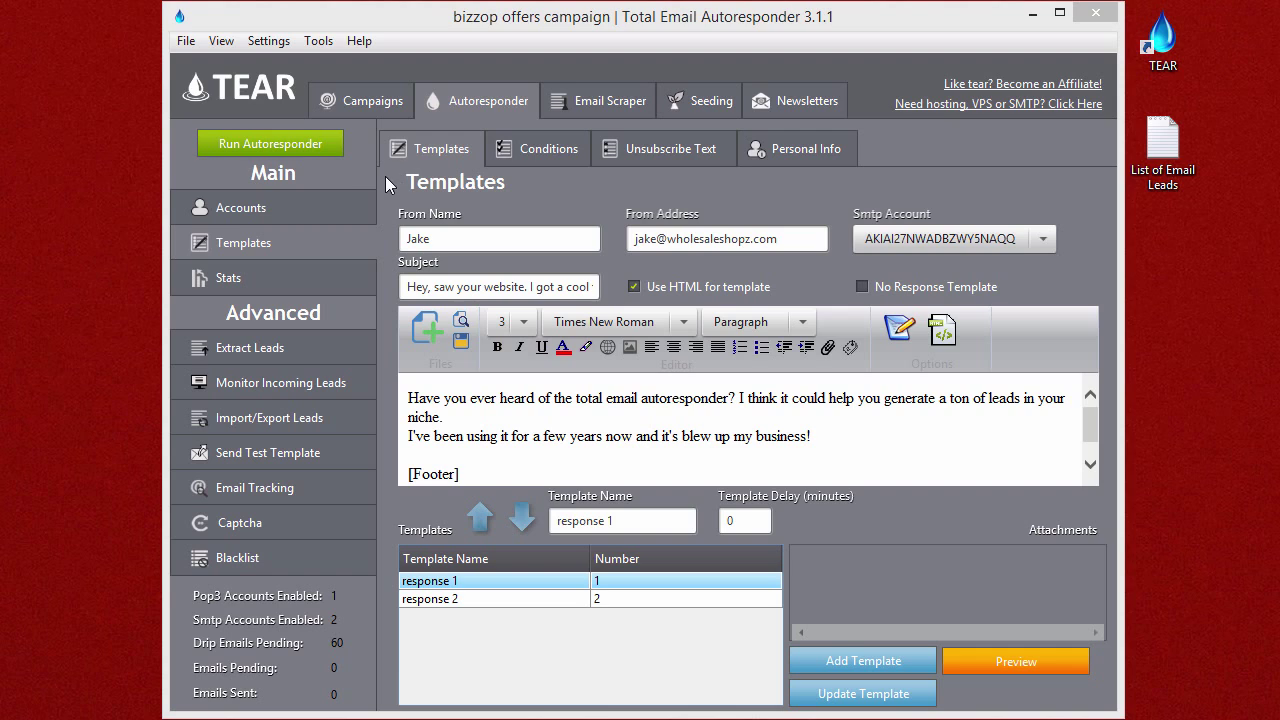
pyautogui.moveTo(332, 250)
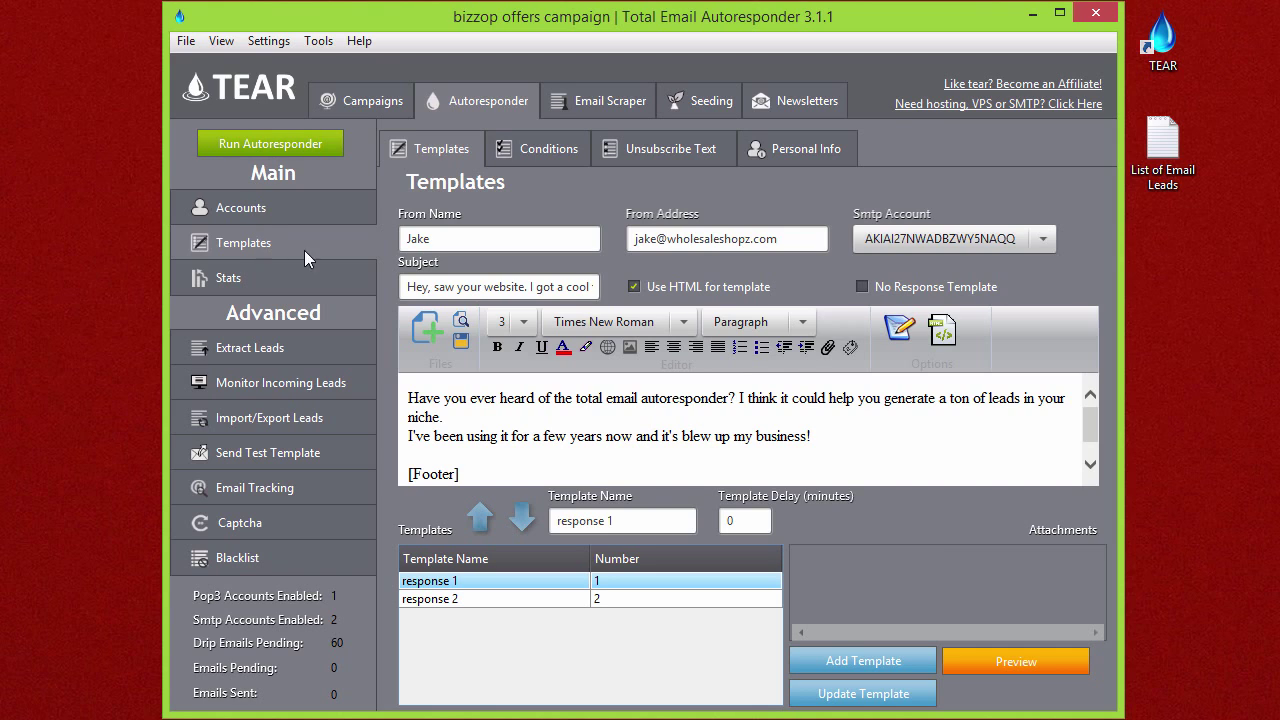
pyautogui.moveTo(570, 195)
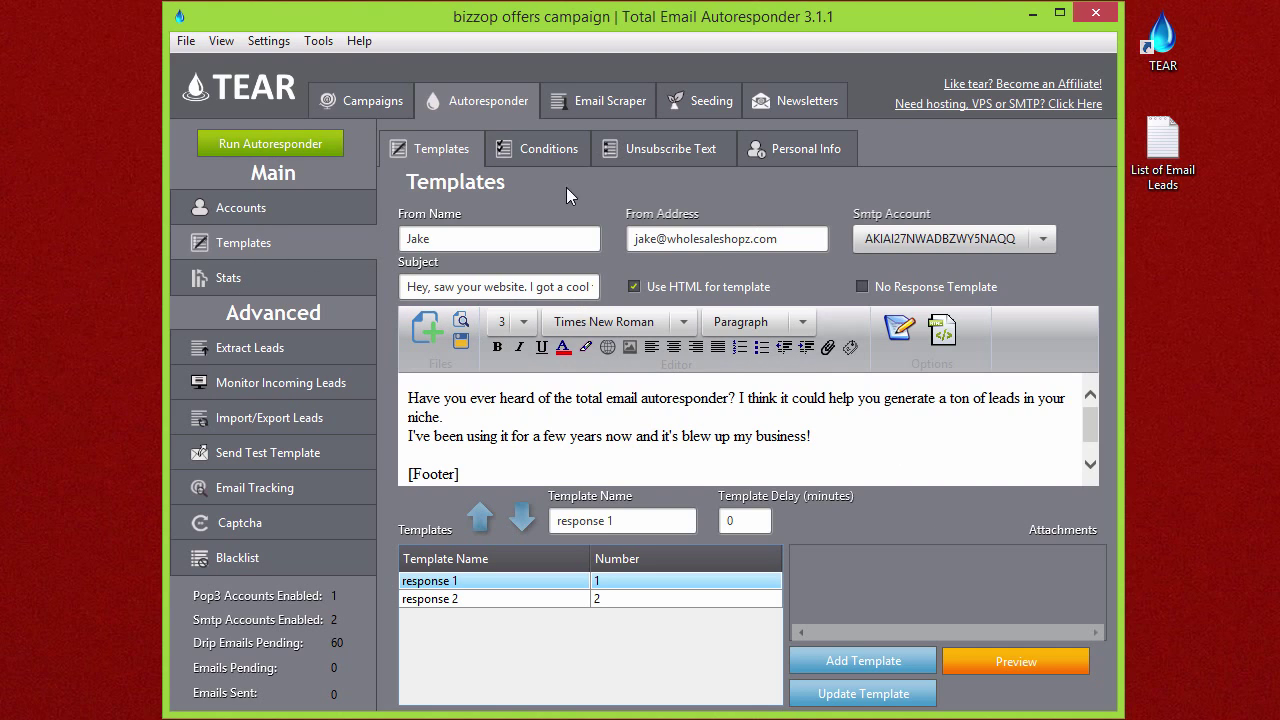
pyautogui.moveTo(990, 193)
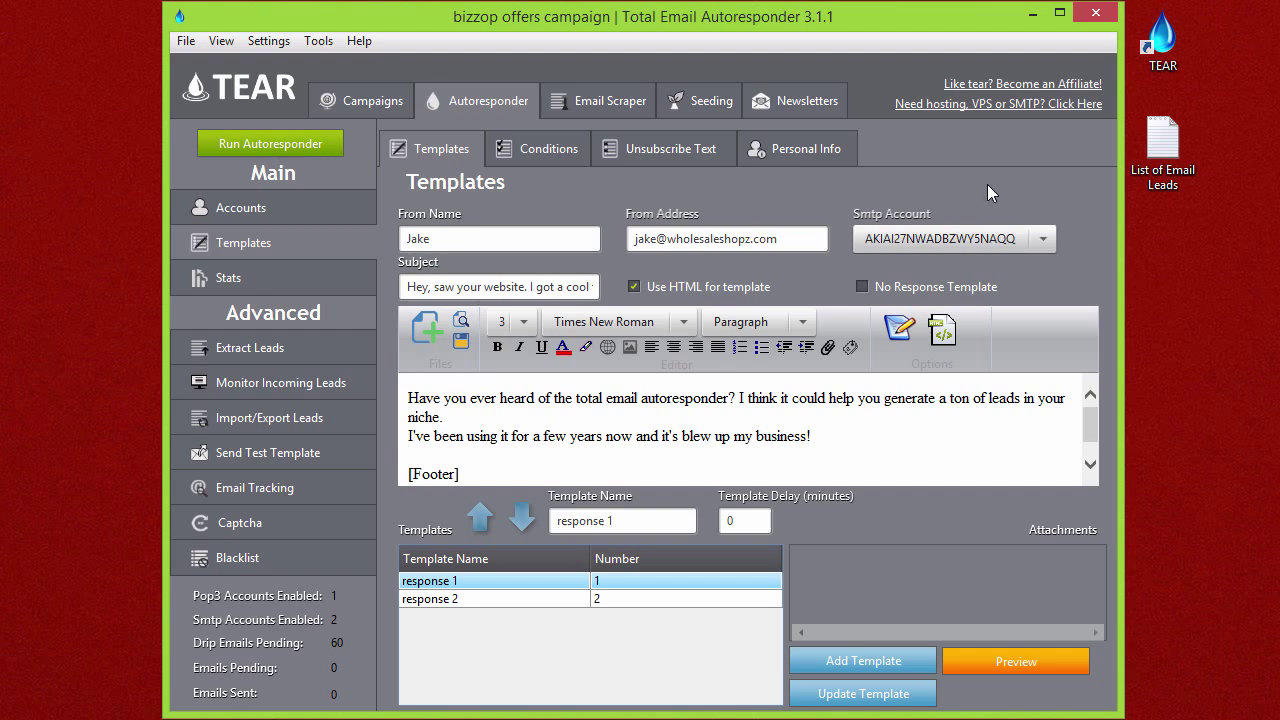
pyautogui.moveTo(1032, 305)
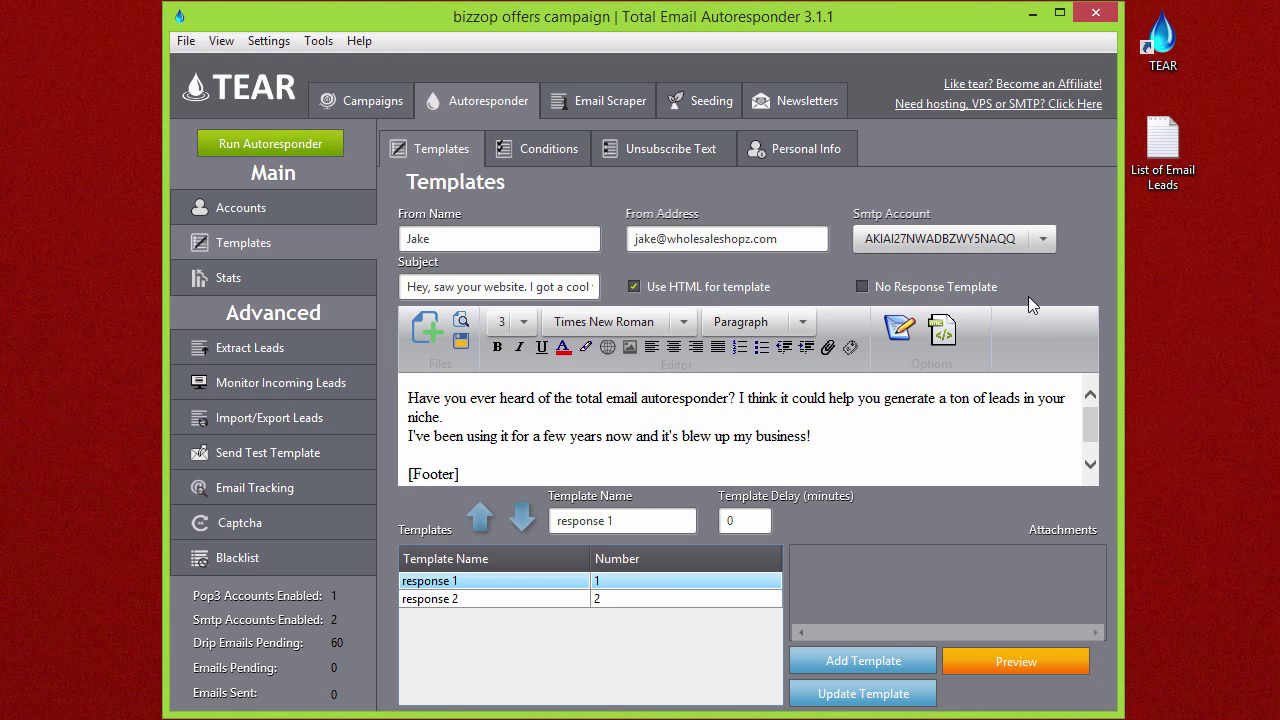
pyautogui.moveTo(1157, 452)
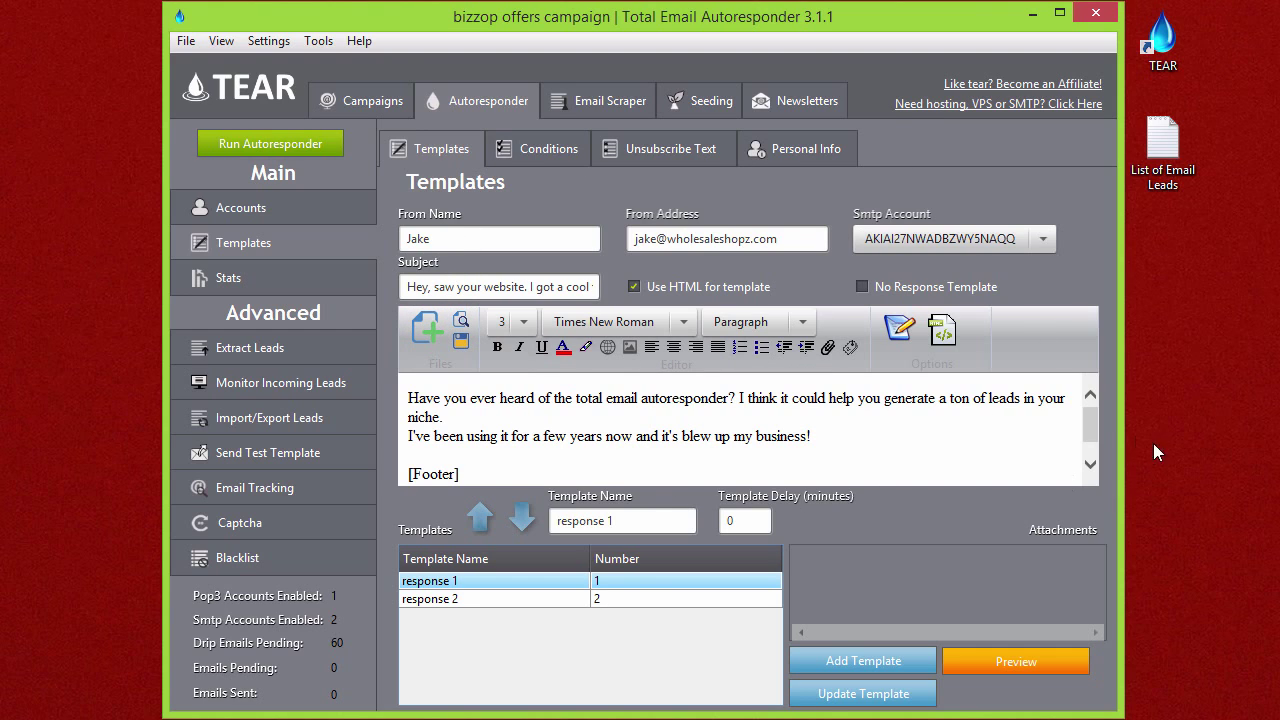
# Glance at the mail server accounts, then select the response template's sender address.
pyautogui.scroll(-3)
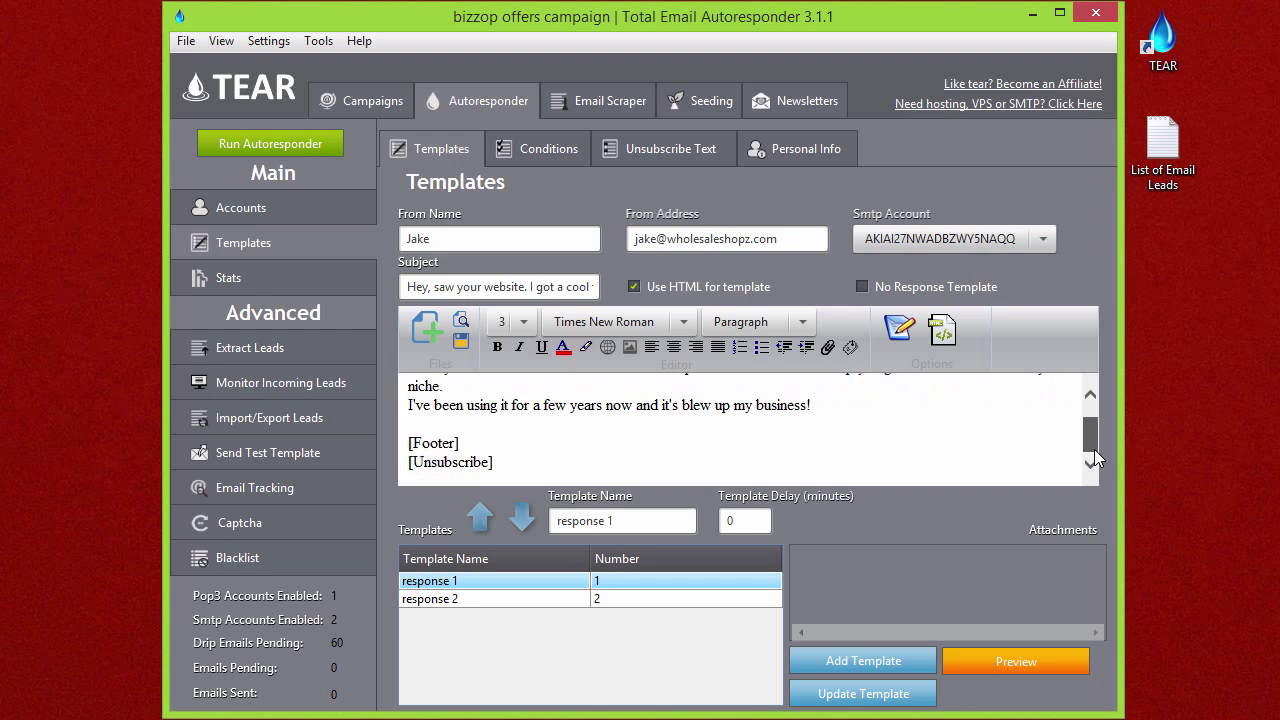
pyautogui.scroll(3)
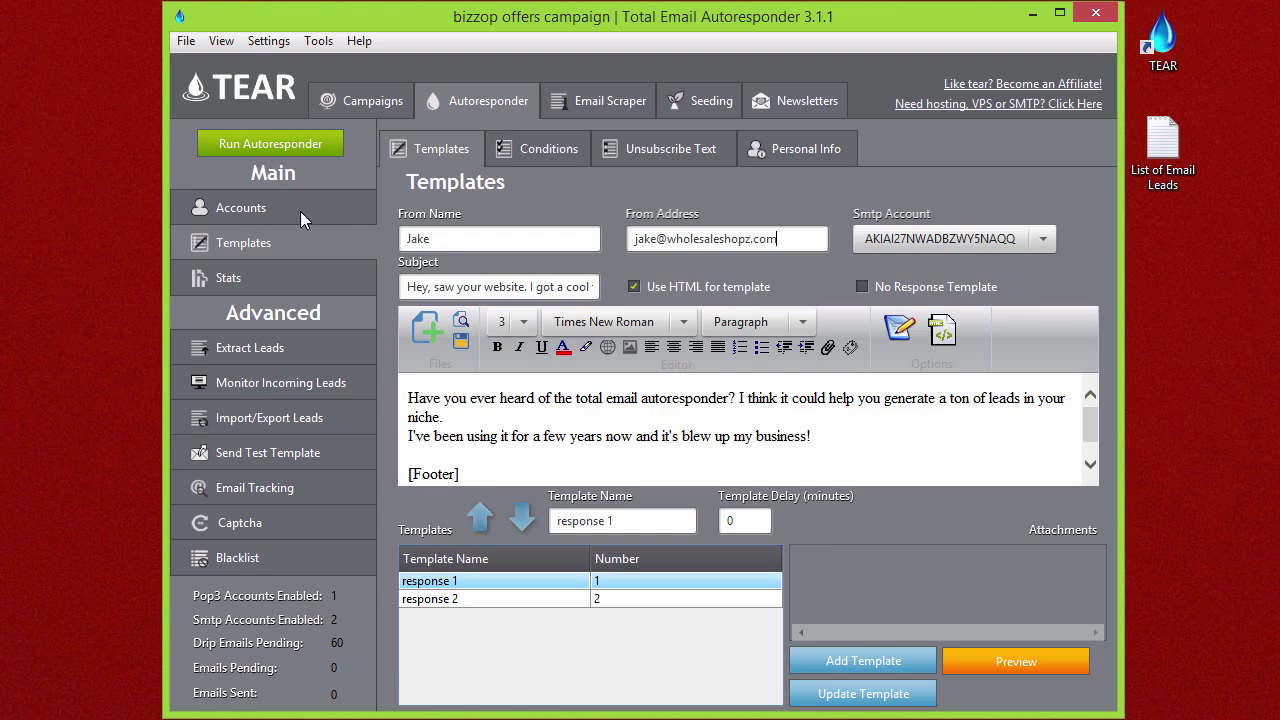
pyautogui.click(240, 207)
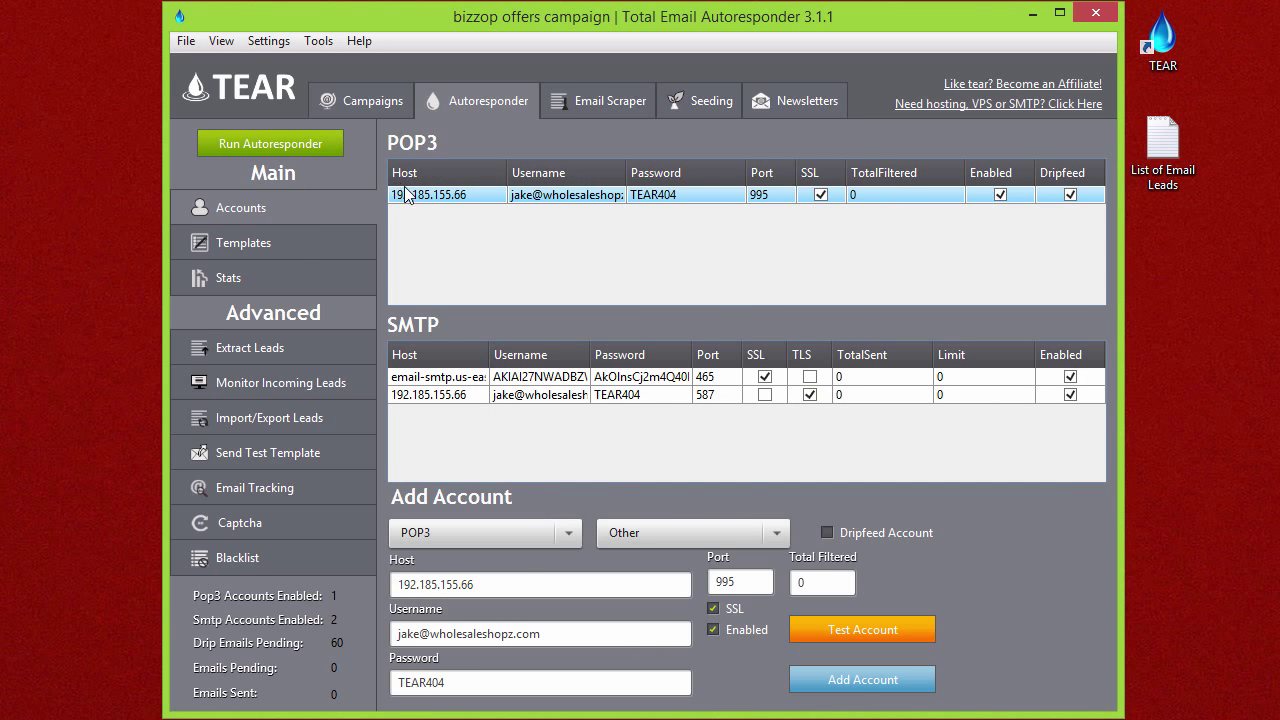
pyautogui.click(243, 242)
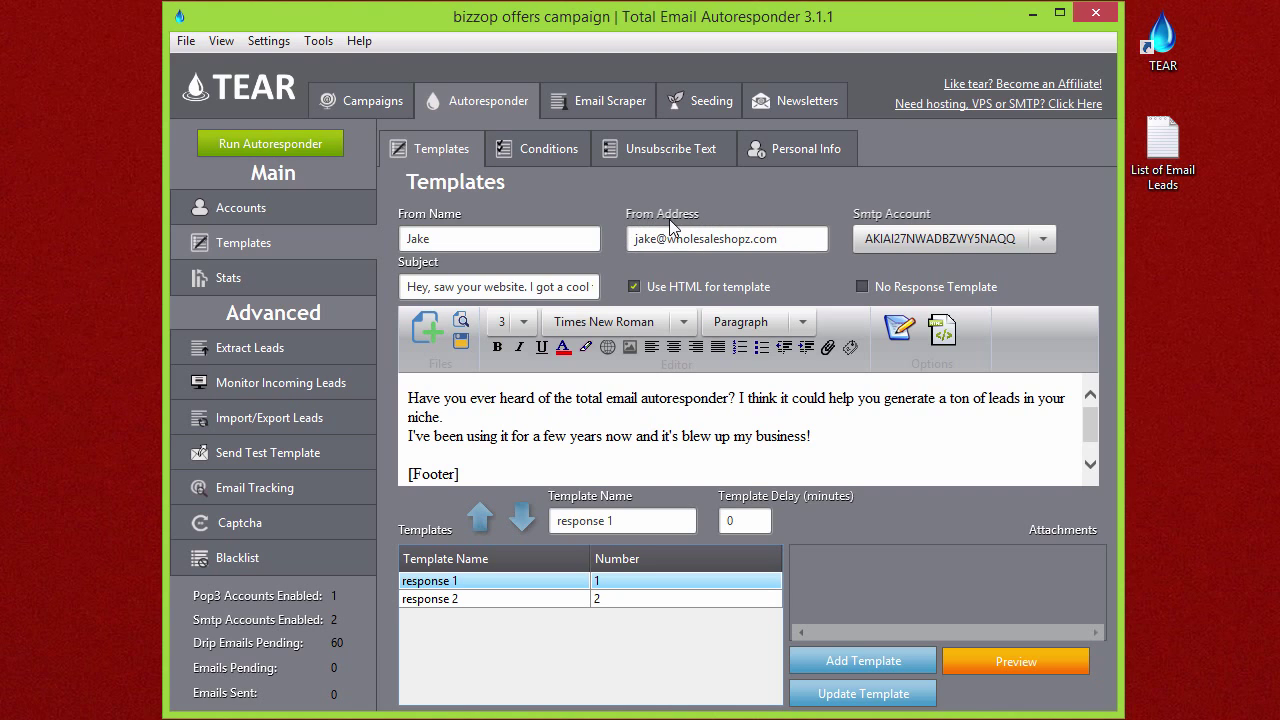
pyautogui.moveTo(807, 237)
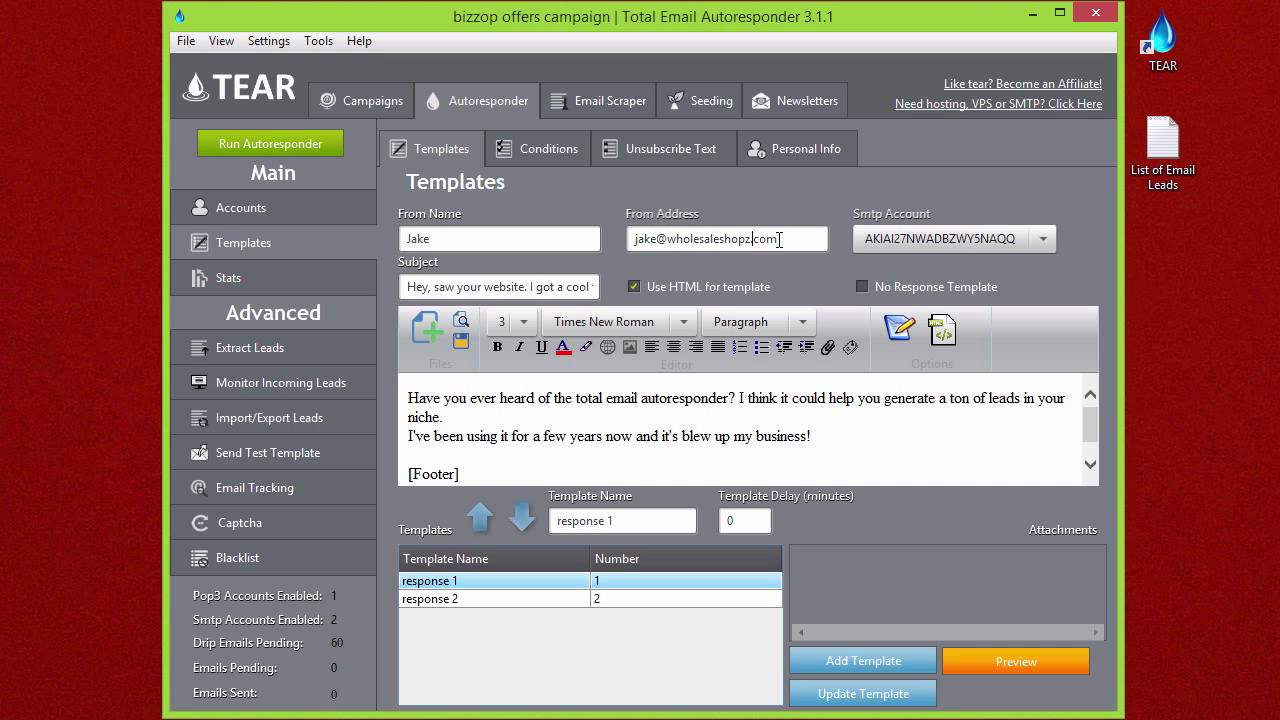
pyautogui.tripleClick(727, 238)
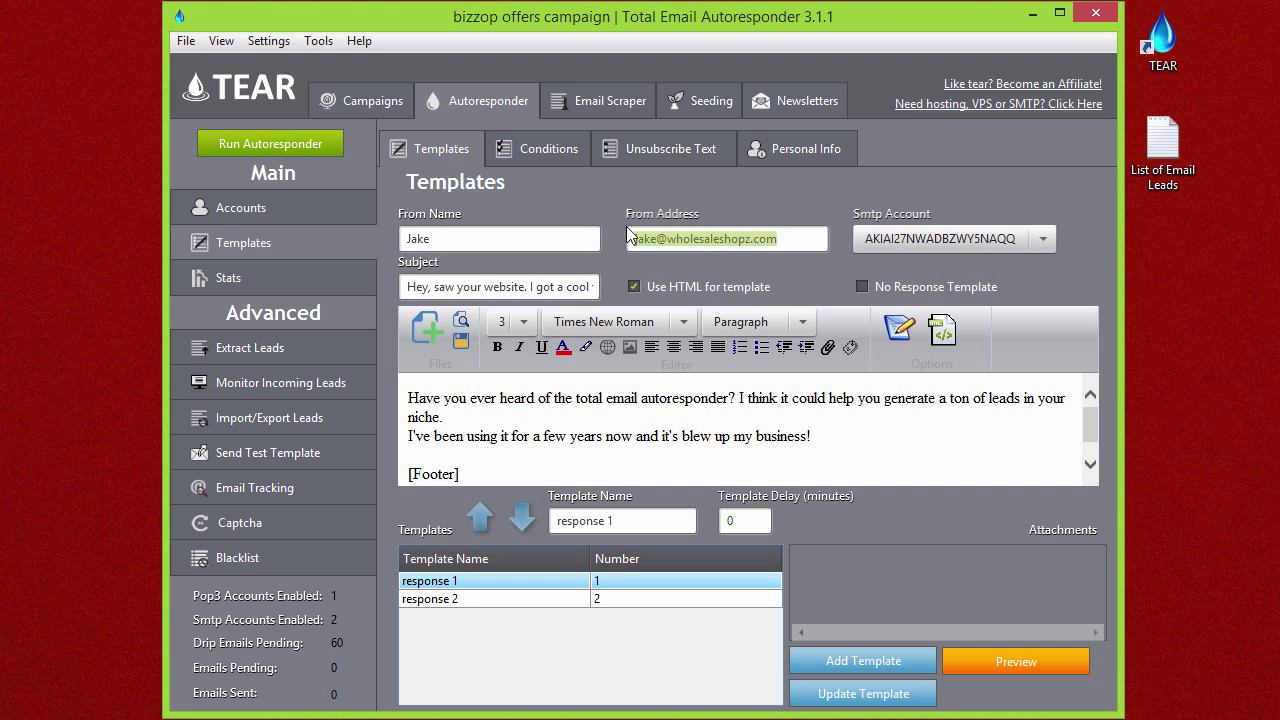
pyautogui.moveTo(628, 245)
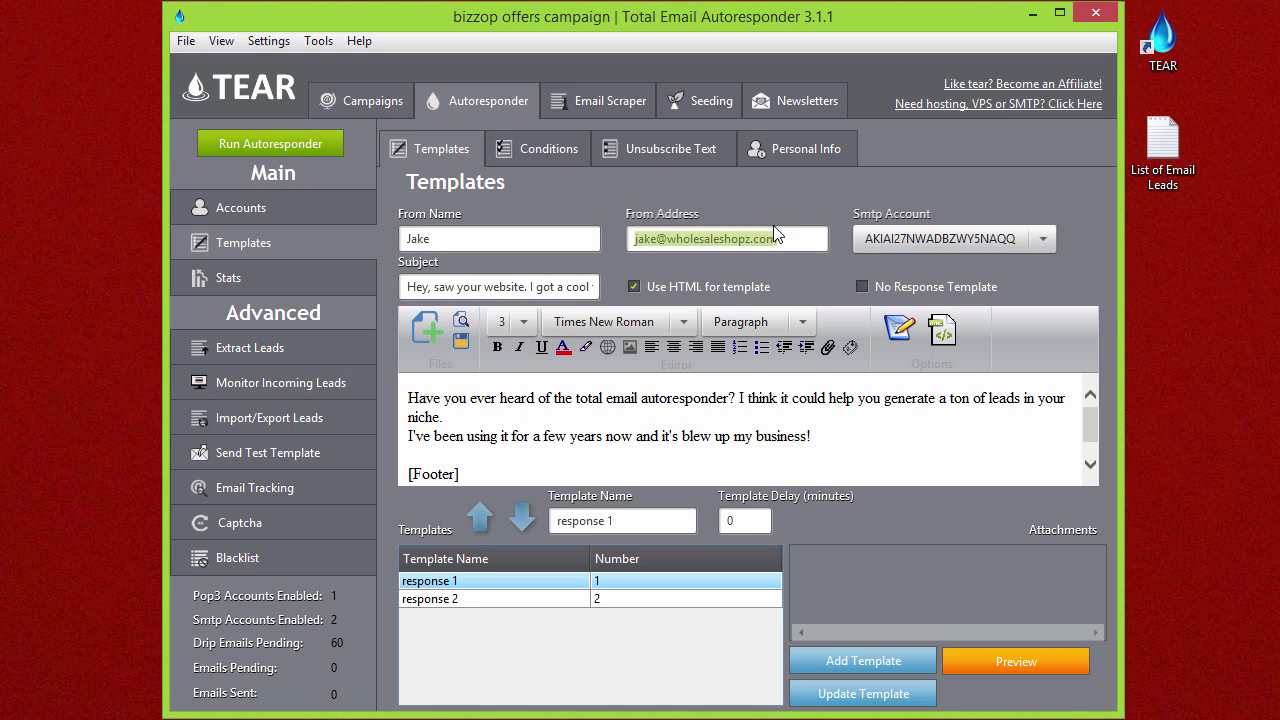
pyautogui.moveTo(655, 608)
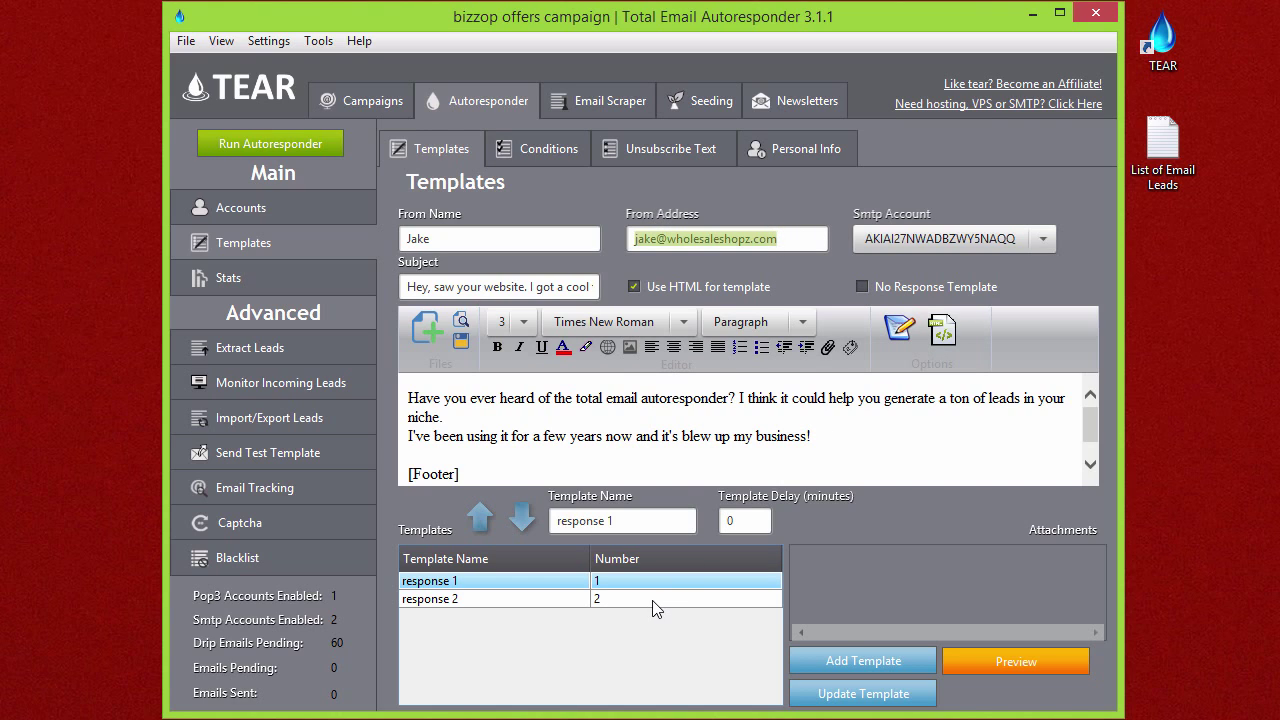
pyautogui.moveTo(680, 225)
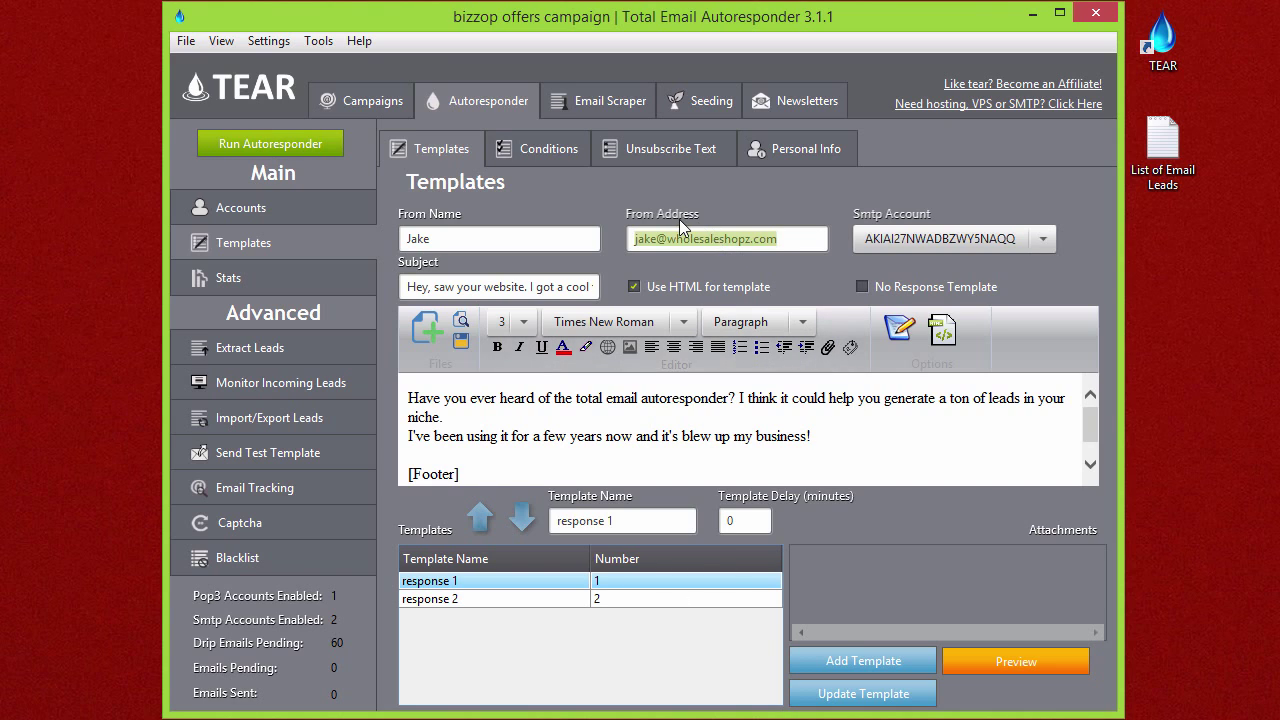
pyautogui.moveTo(966, 280)
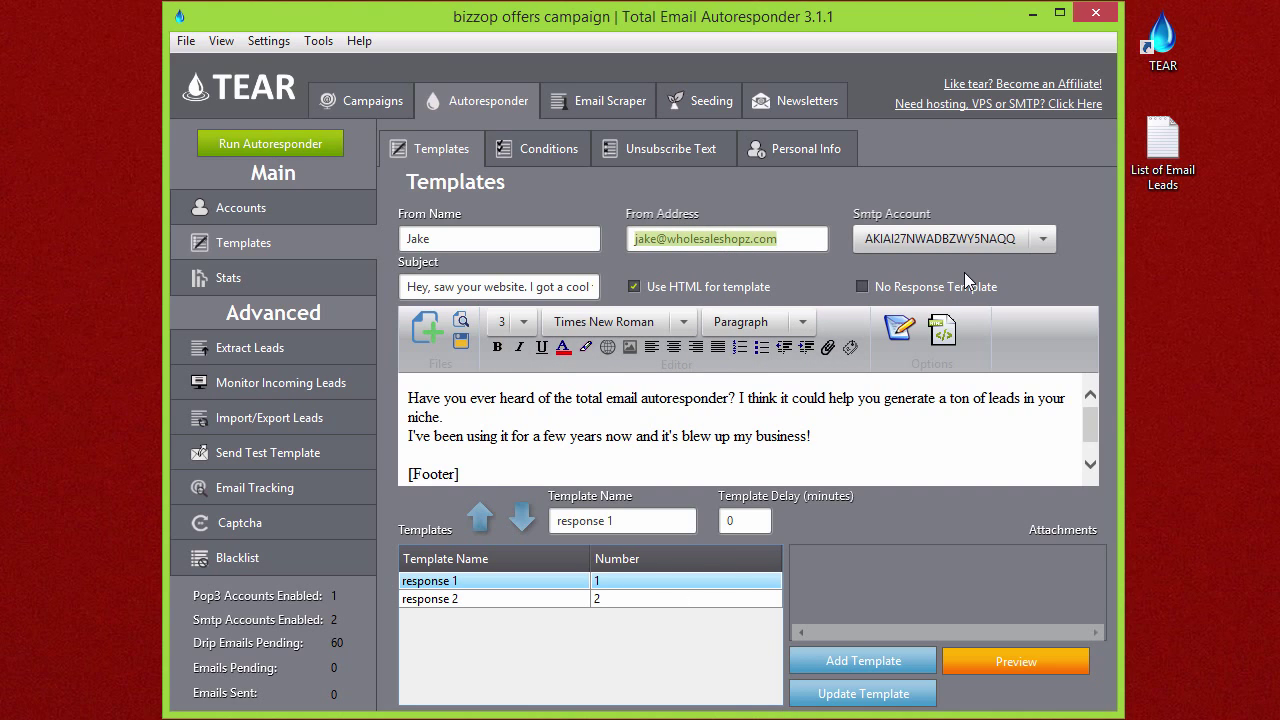
pyautogui.moveTo(1090, 420)
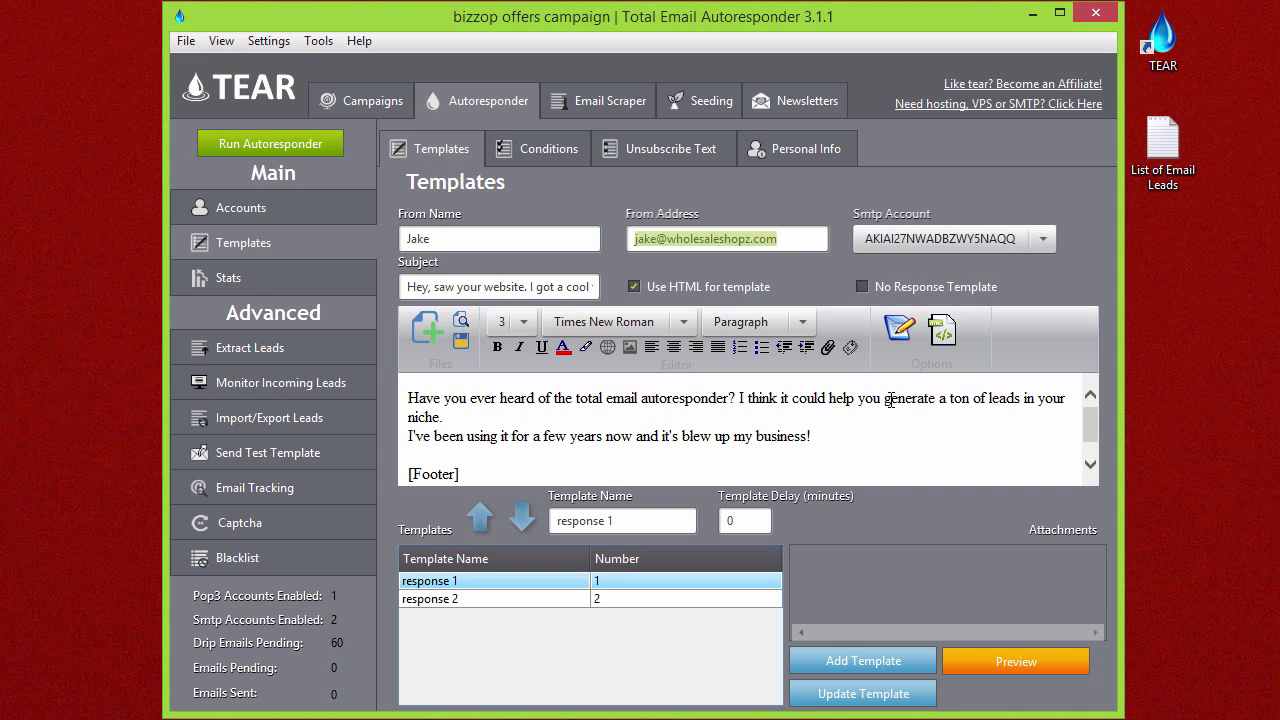
pyautogui.moveTo(505, 345)
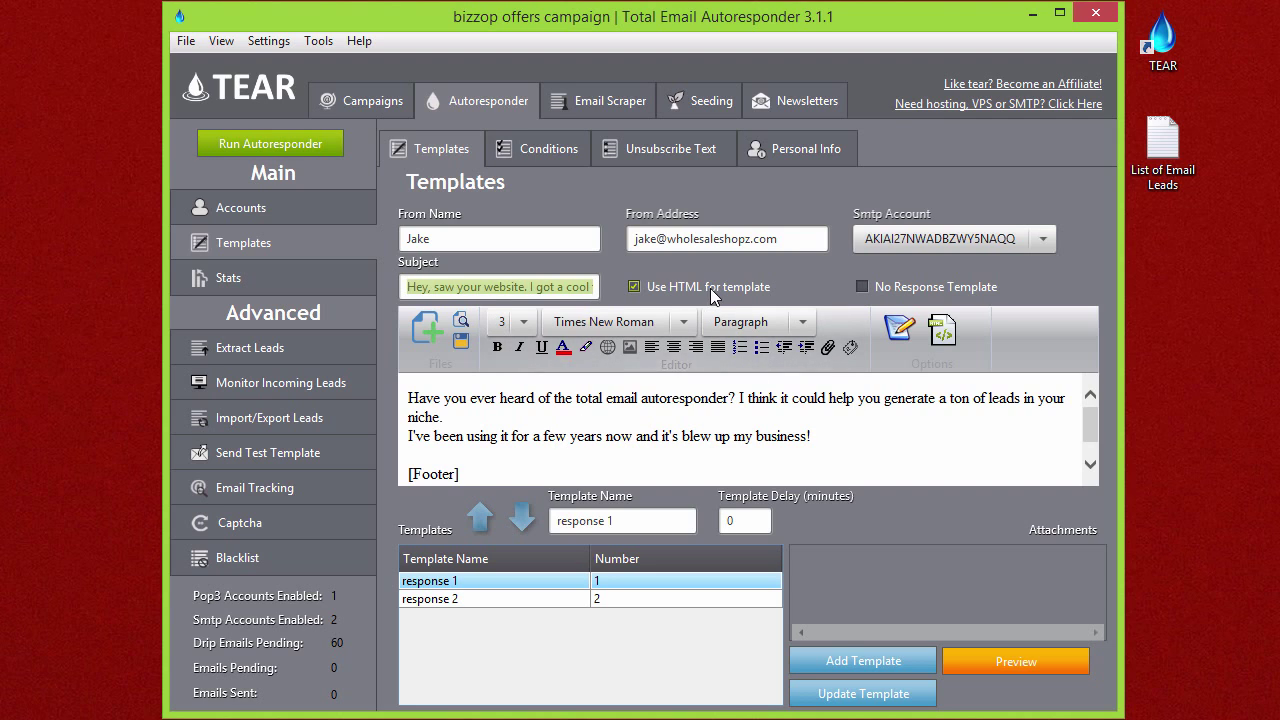
pyautogui.moveTo(765, 308)
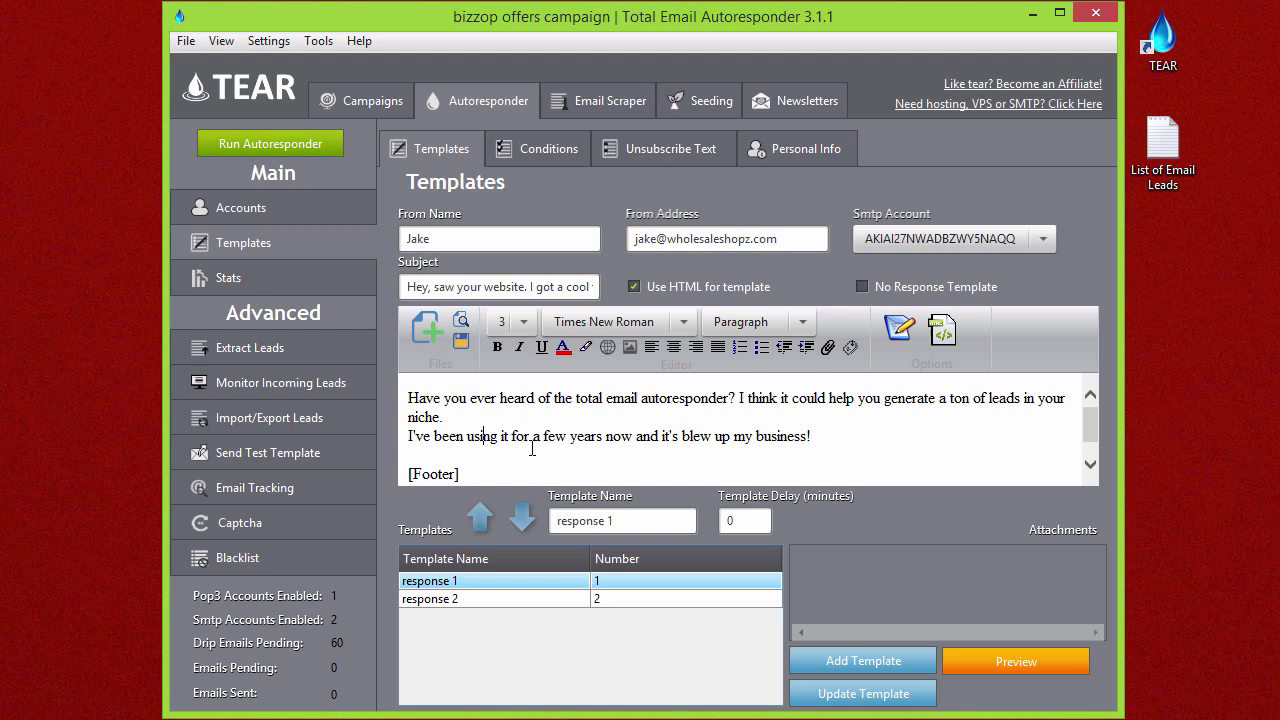
pyautogui.moveTo(761, 458)
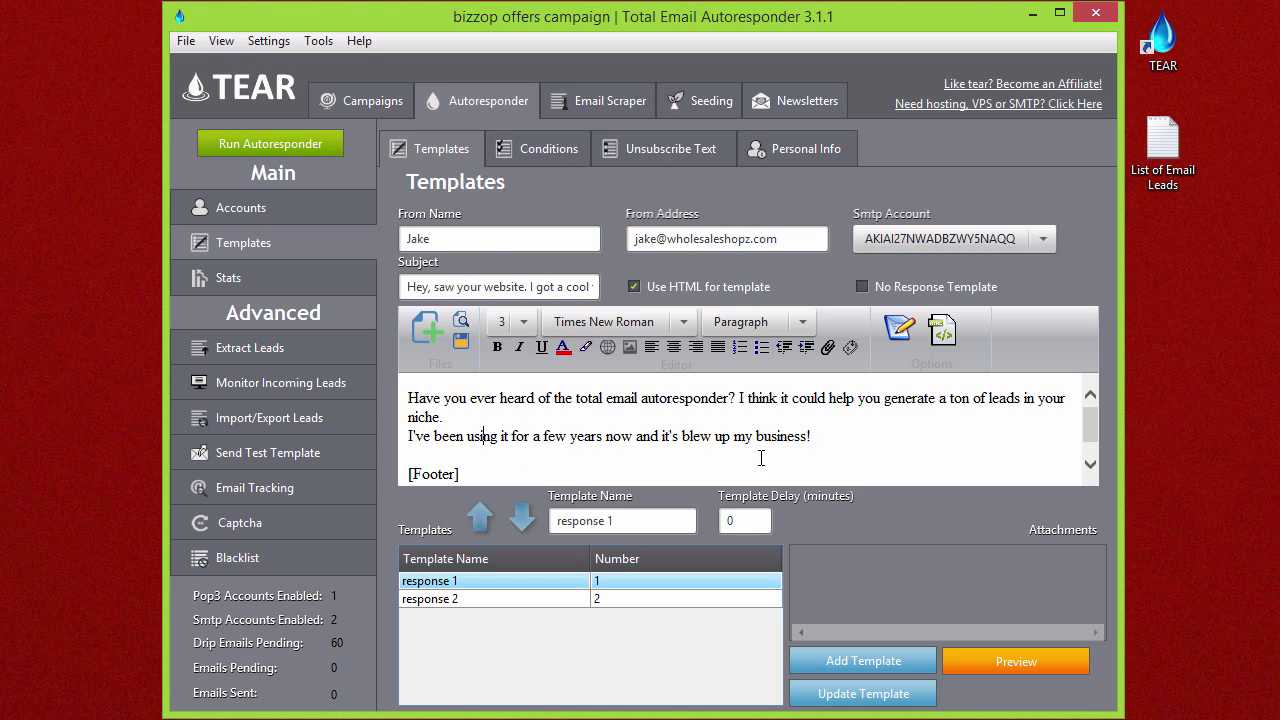
pyautogui.moveTo(814, 441)
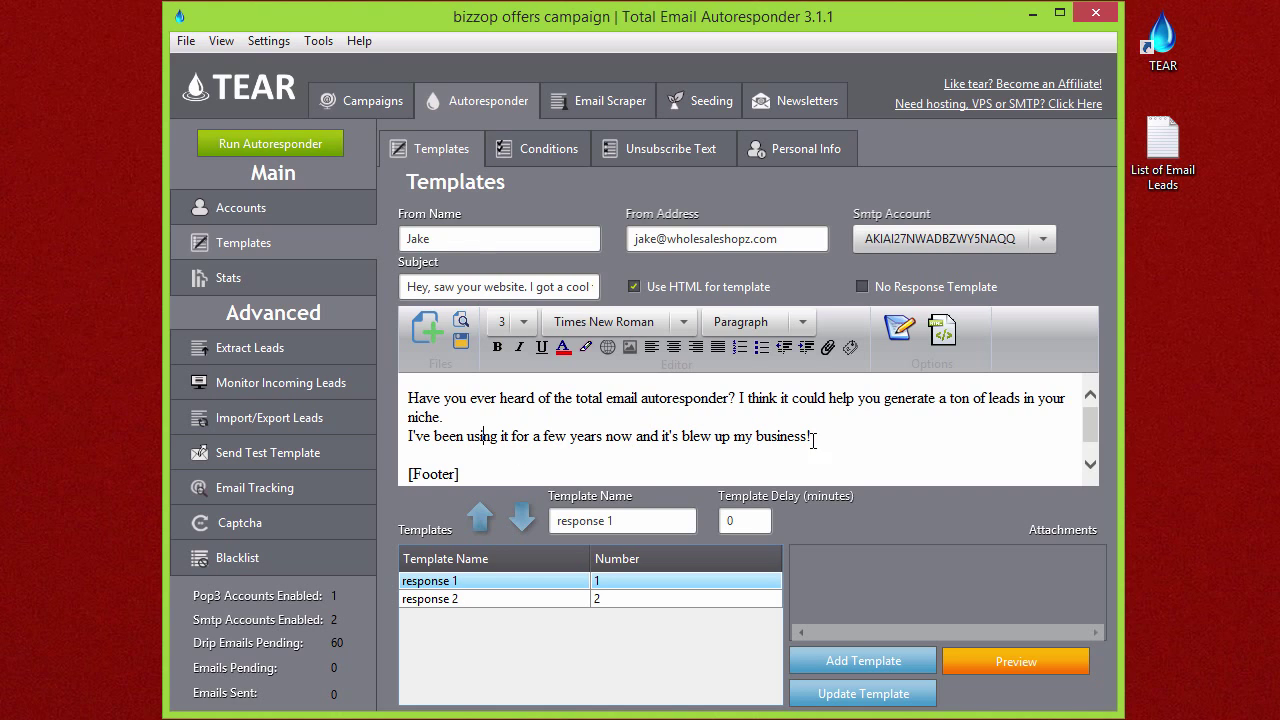
# Select the [Footer] and [Unsubscribe] tags and view the 'Click here to unsubscribe:' text.
pyautogui.scroll(-3)
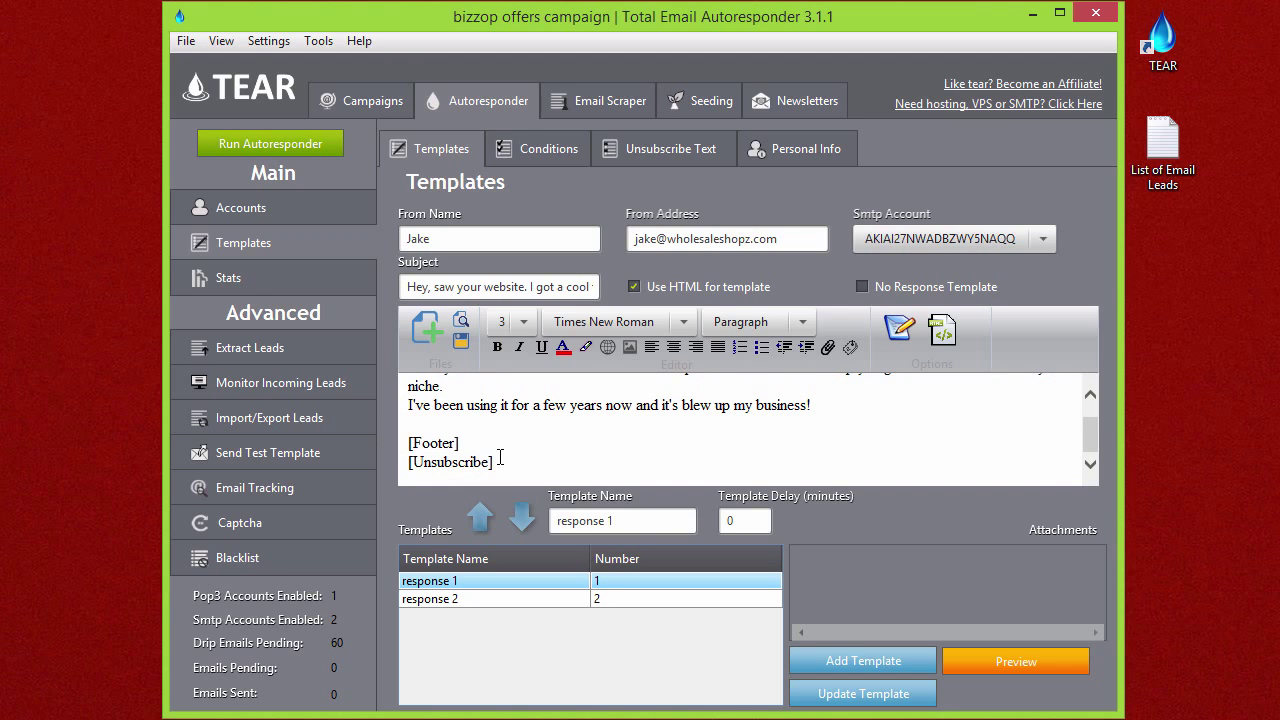
pyautogui.doubleClick(450, 461)
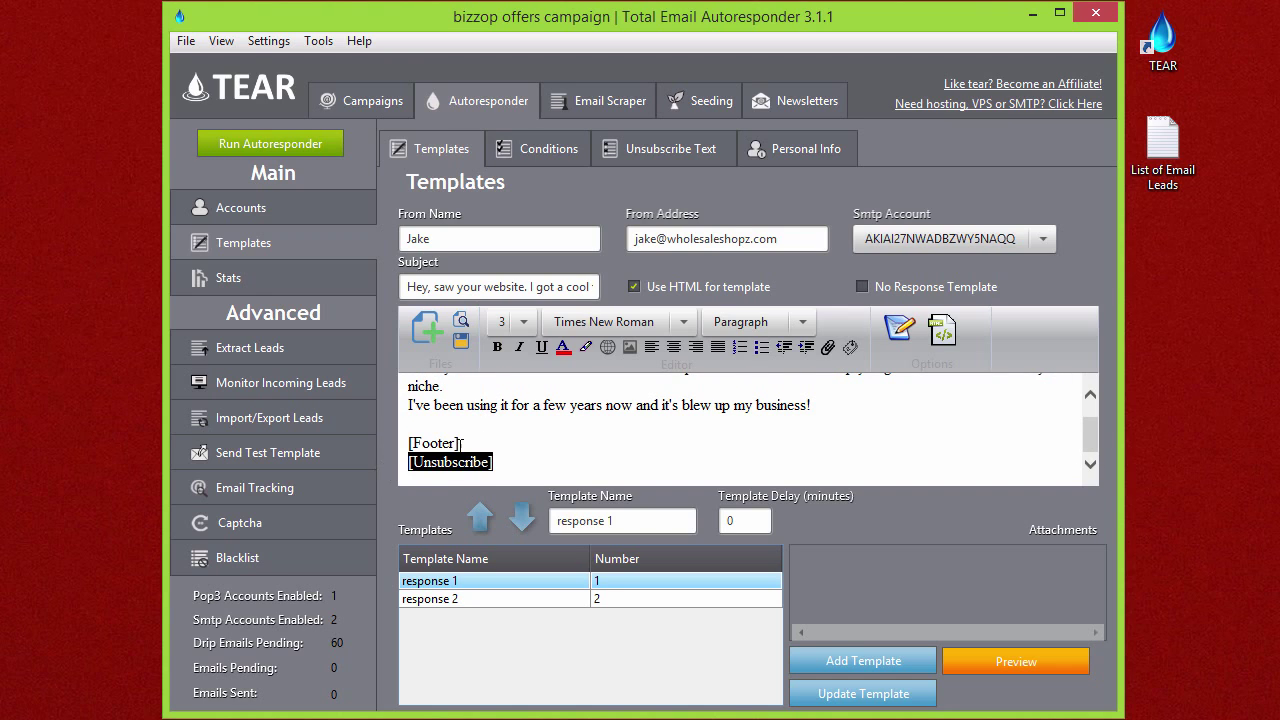
pyautogui.click(478, 444)
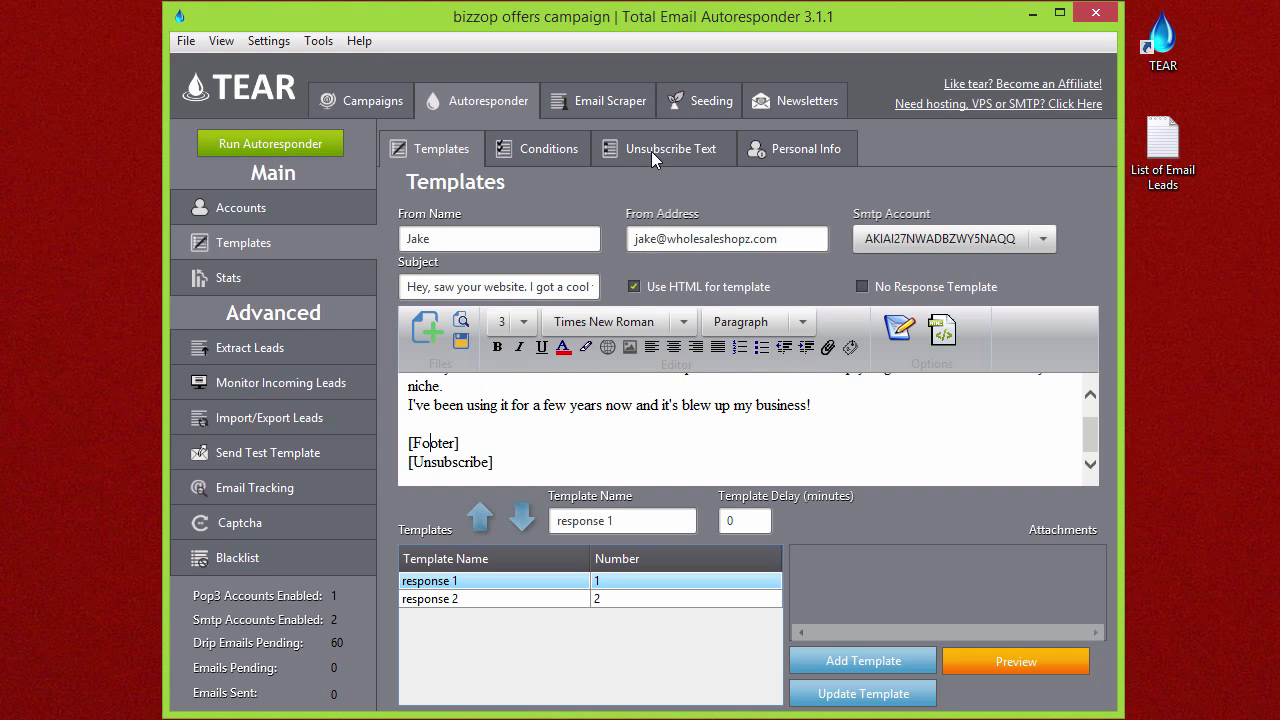
pyautogui.moveTo(790, 160)
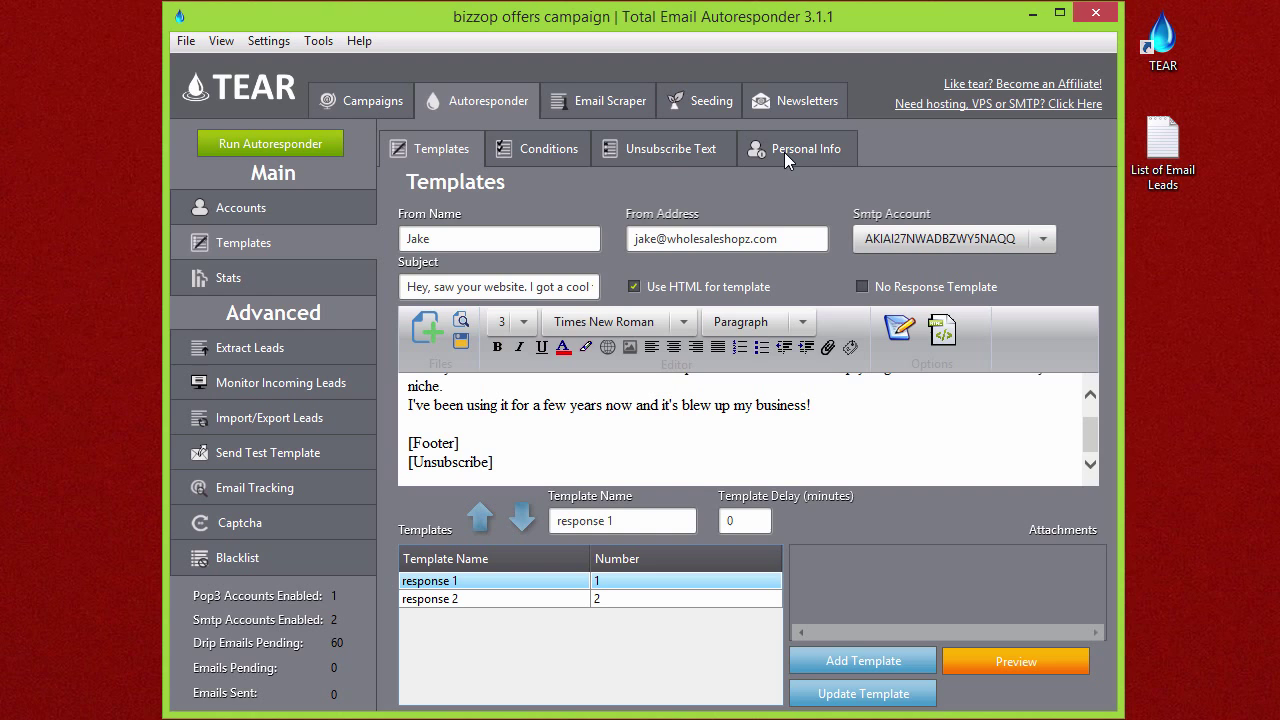
pyautogui.doubleClick(433, 443)
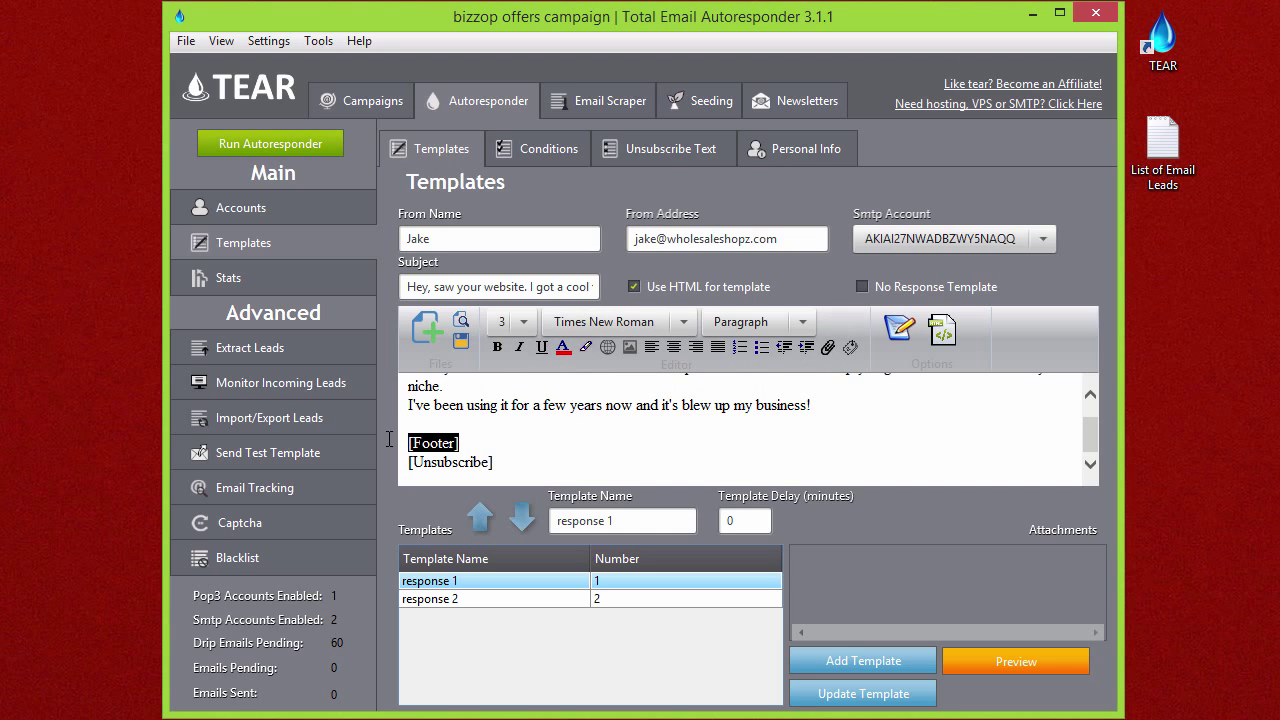
pyautogui.doubleClick(449, 462)
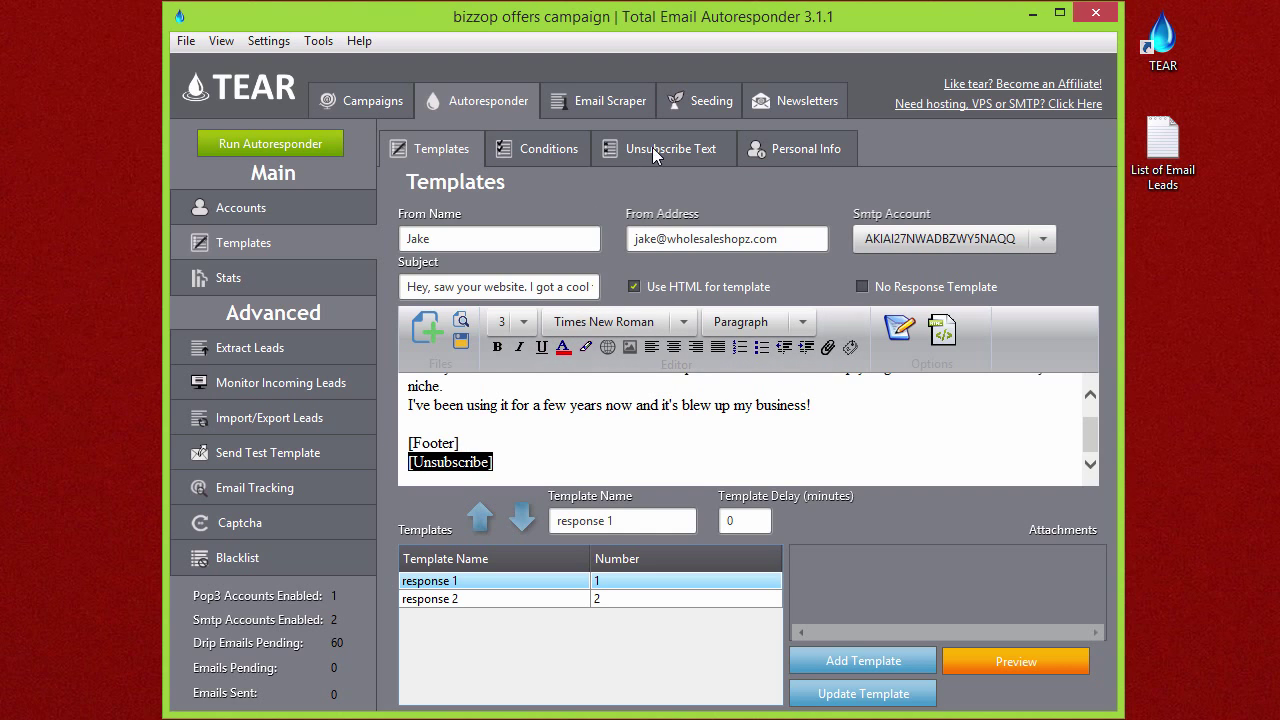
pyautogui.click(663, 148)
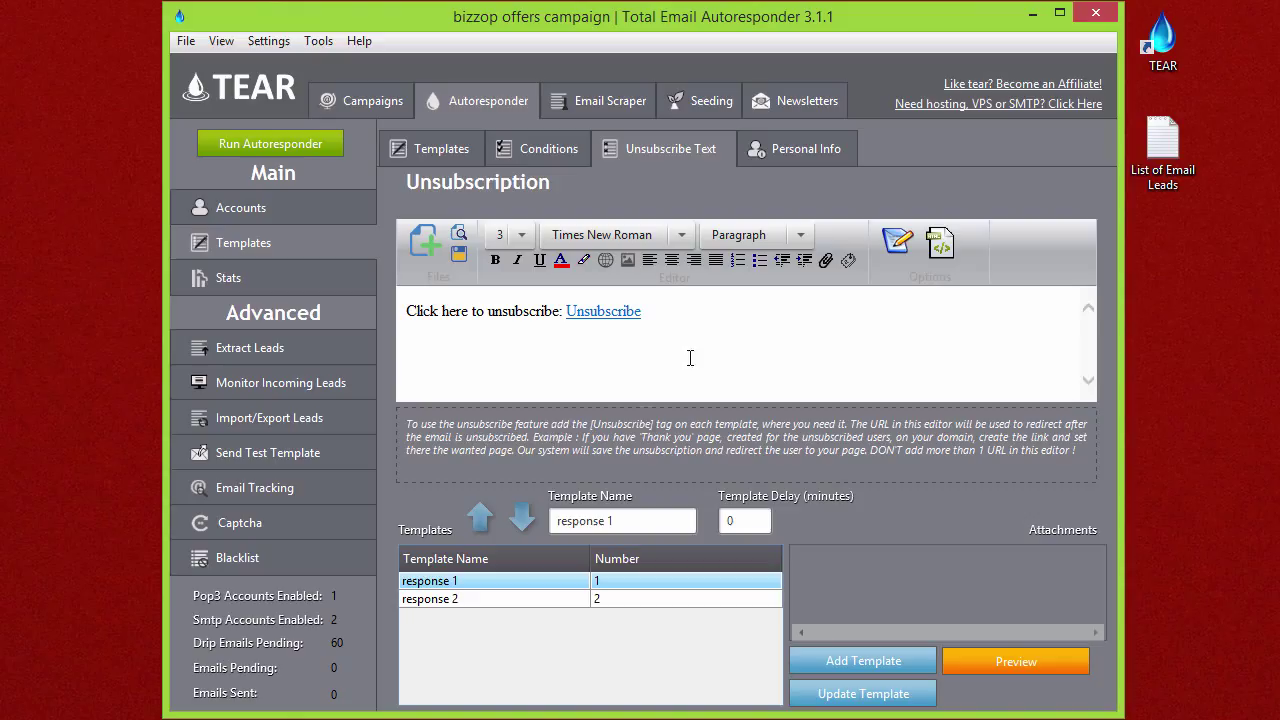
# Check the empty unsubscribed-address and blacklisted-string lists, then return to the template settings.
pyautogui.click(237, 558)
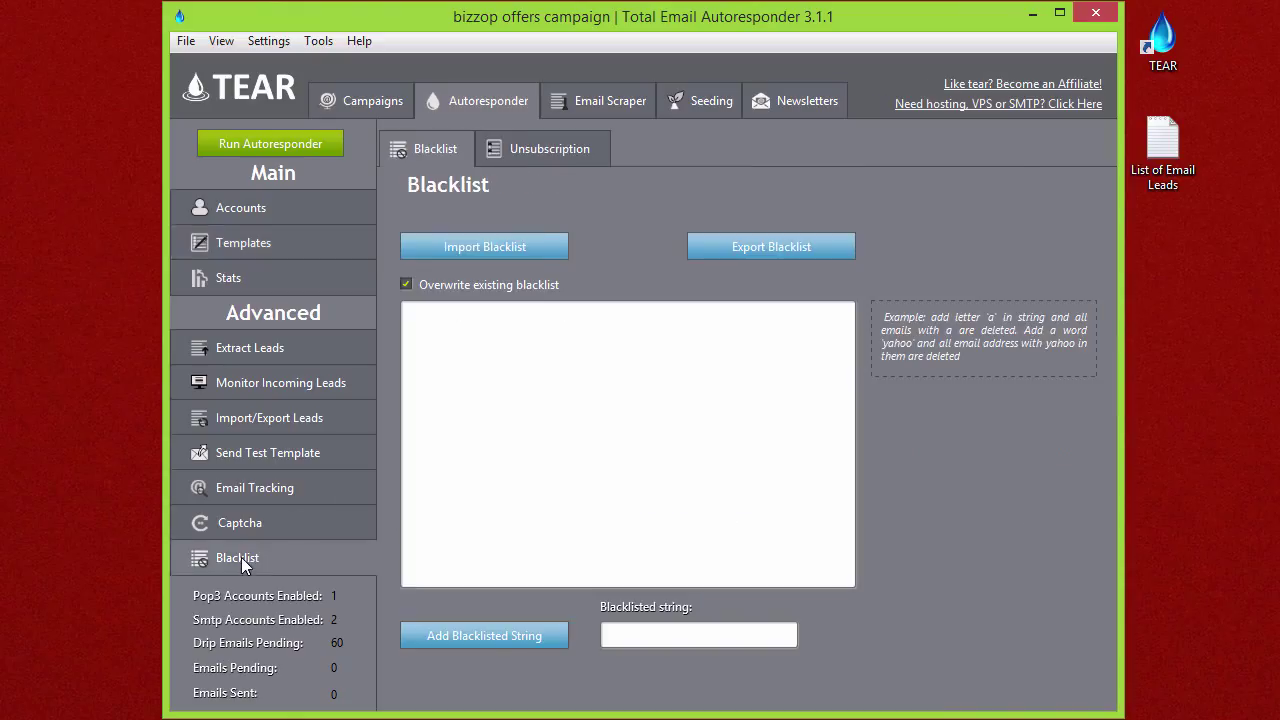
pyautogui.click(548, 148)
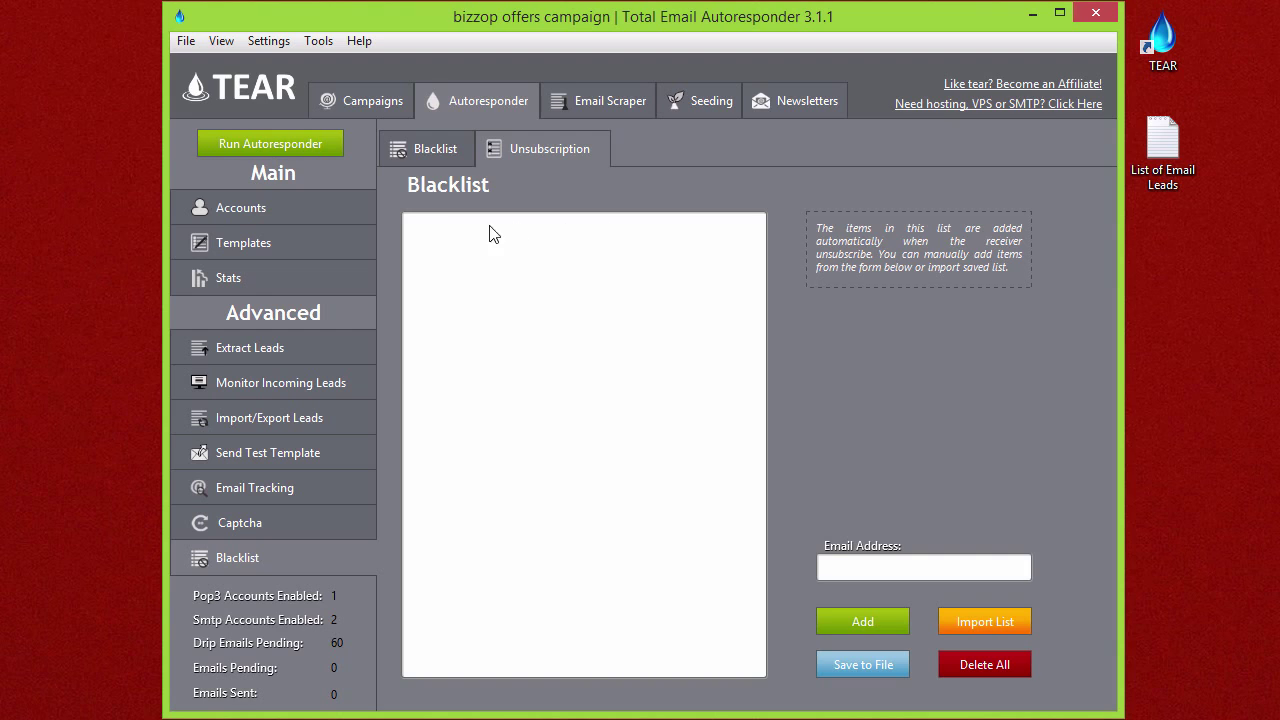
pyautogui.moveTo(474, 583)
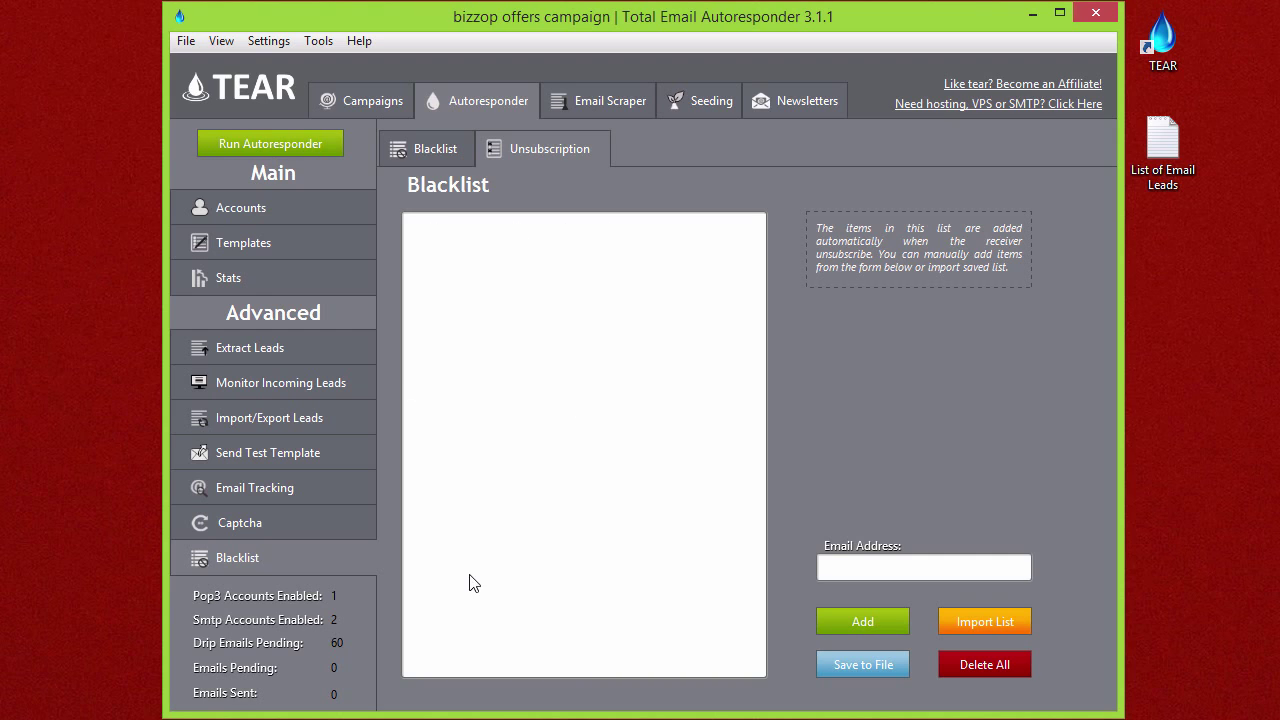
pyautogui.moveTo(518, 233)
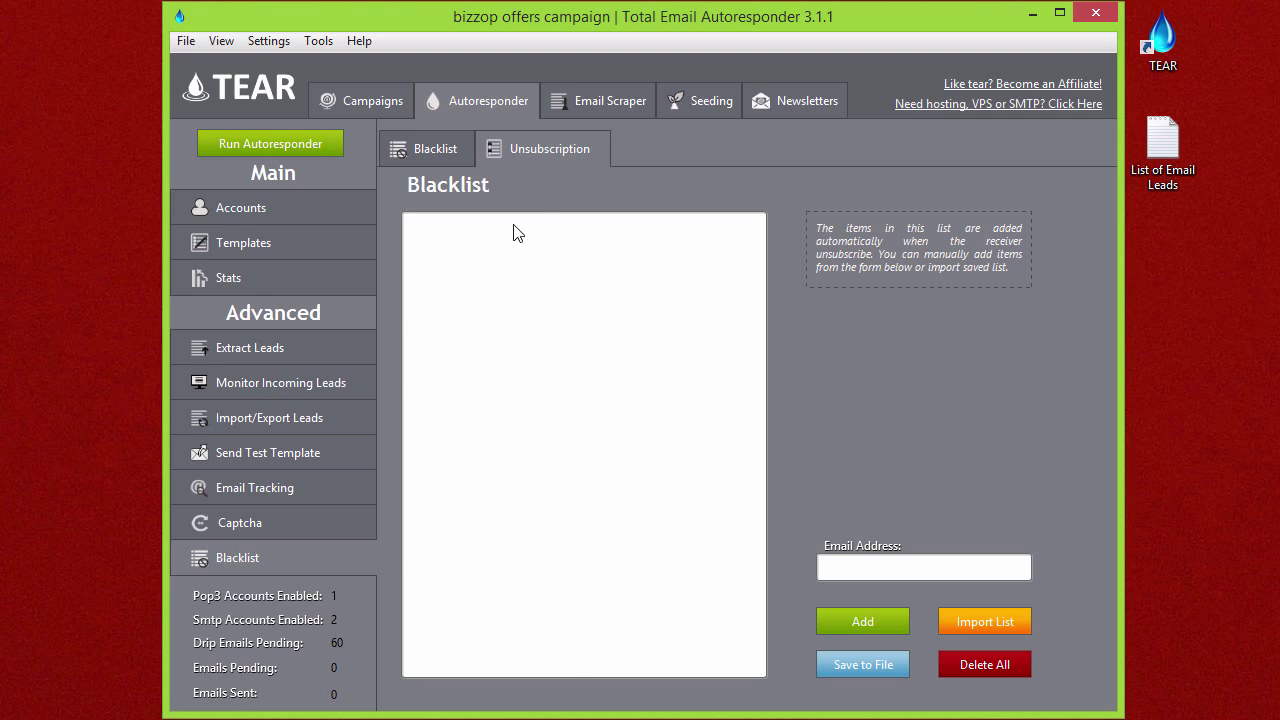
pyautogui.moveTo(630, 212)
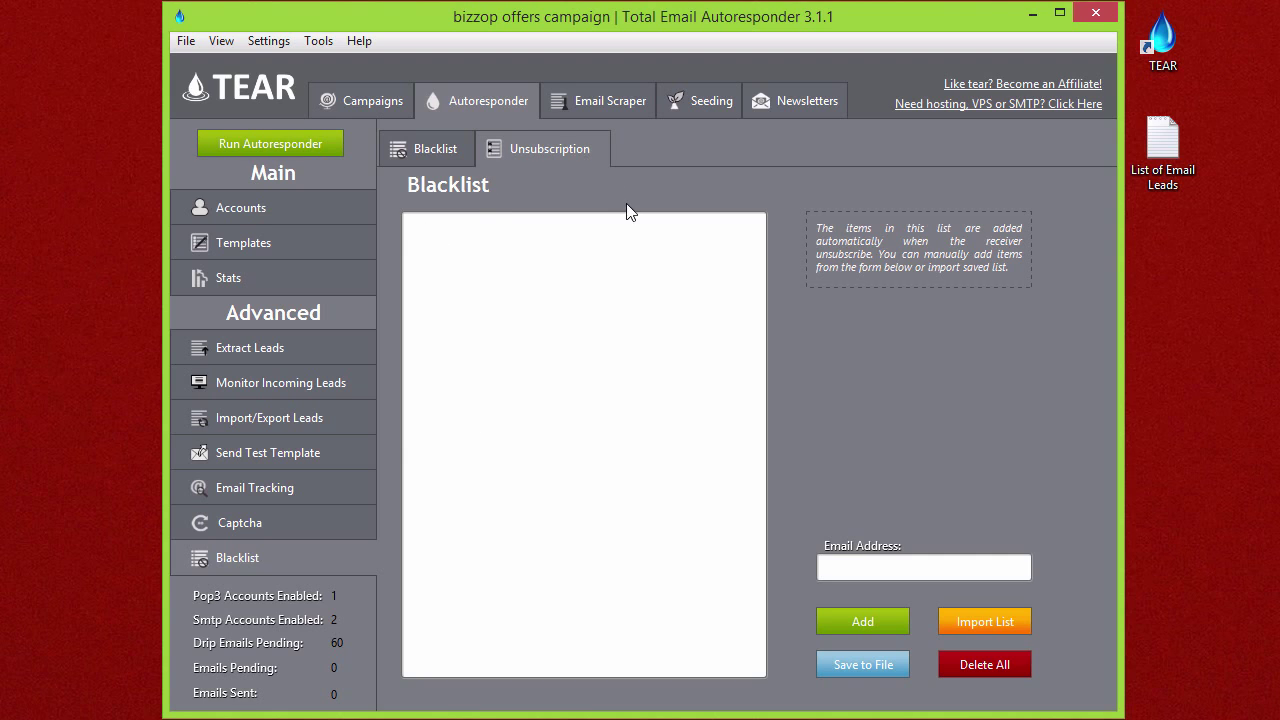
pyautogui.moveTo(440, 166)
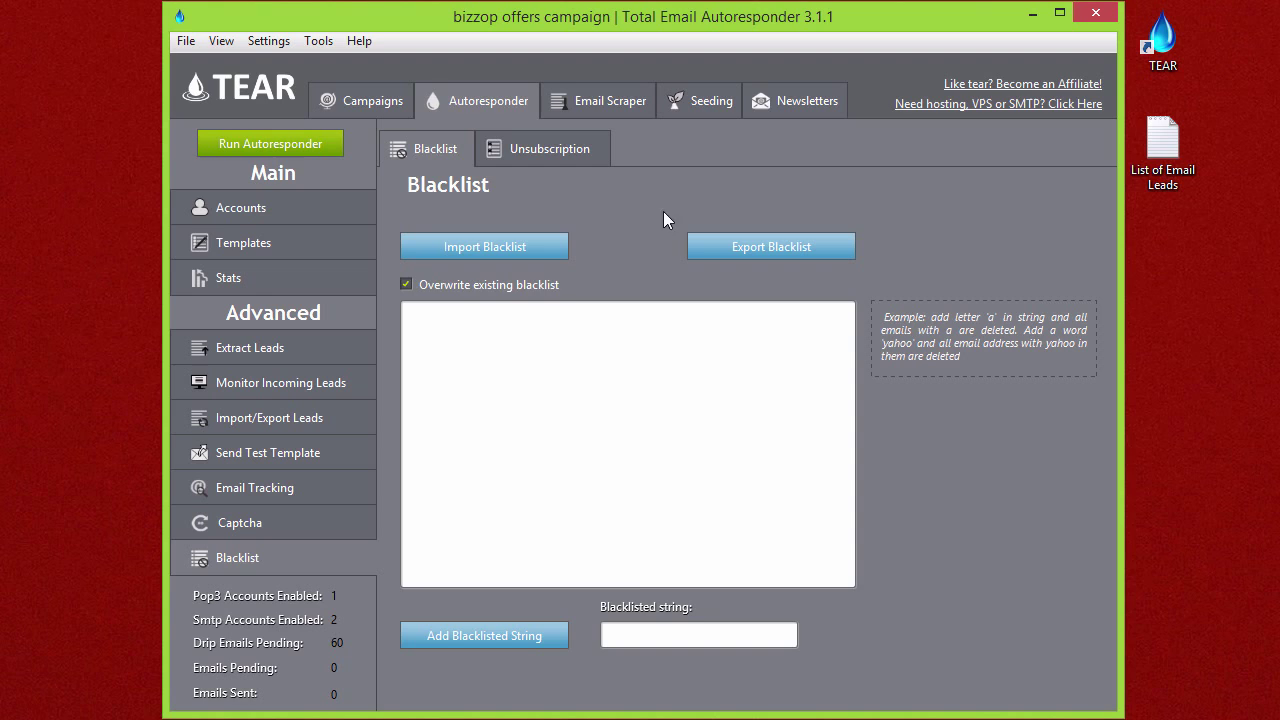
pyautogui.moveTo(966, 449)
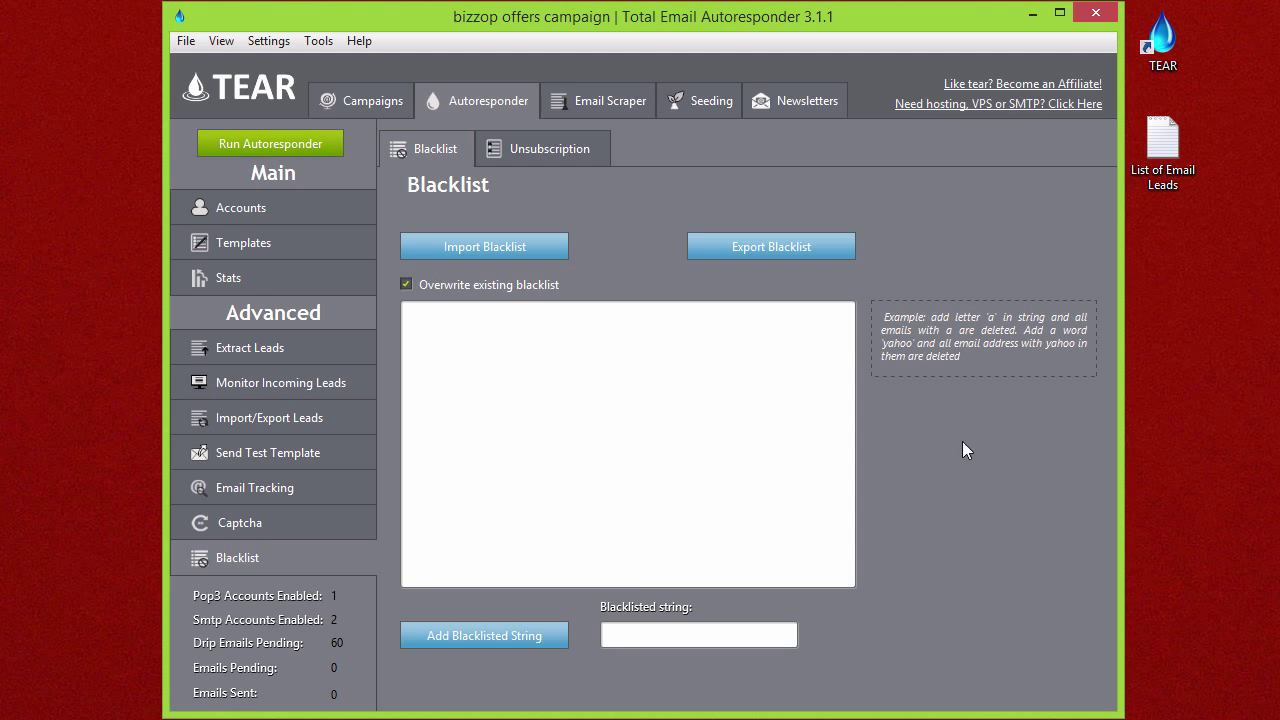
pyautogui.moveTo(492, 314)
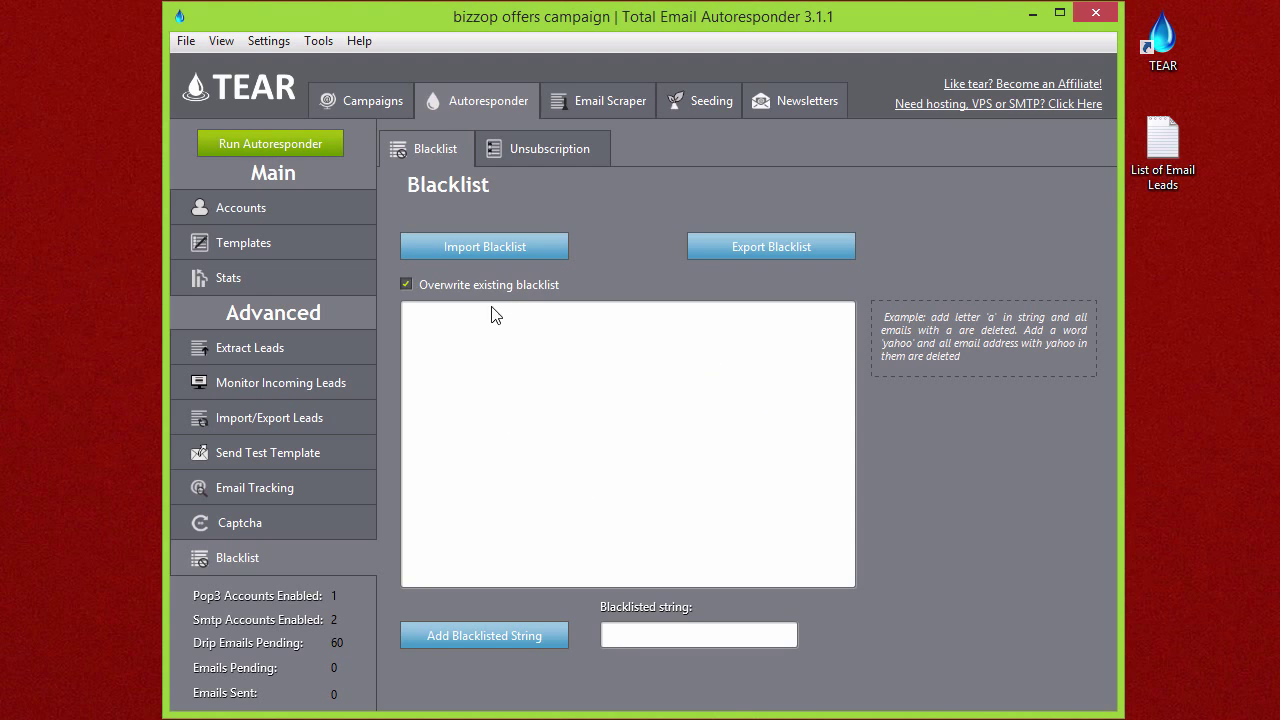
pyautogui.moveTo(598, 220)
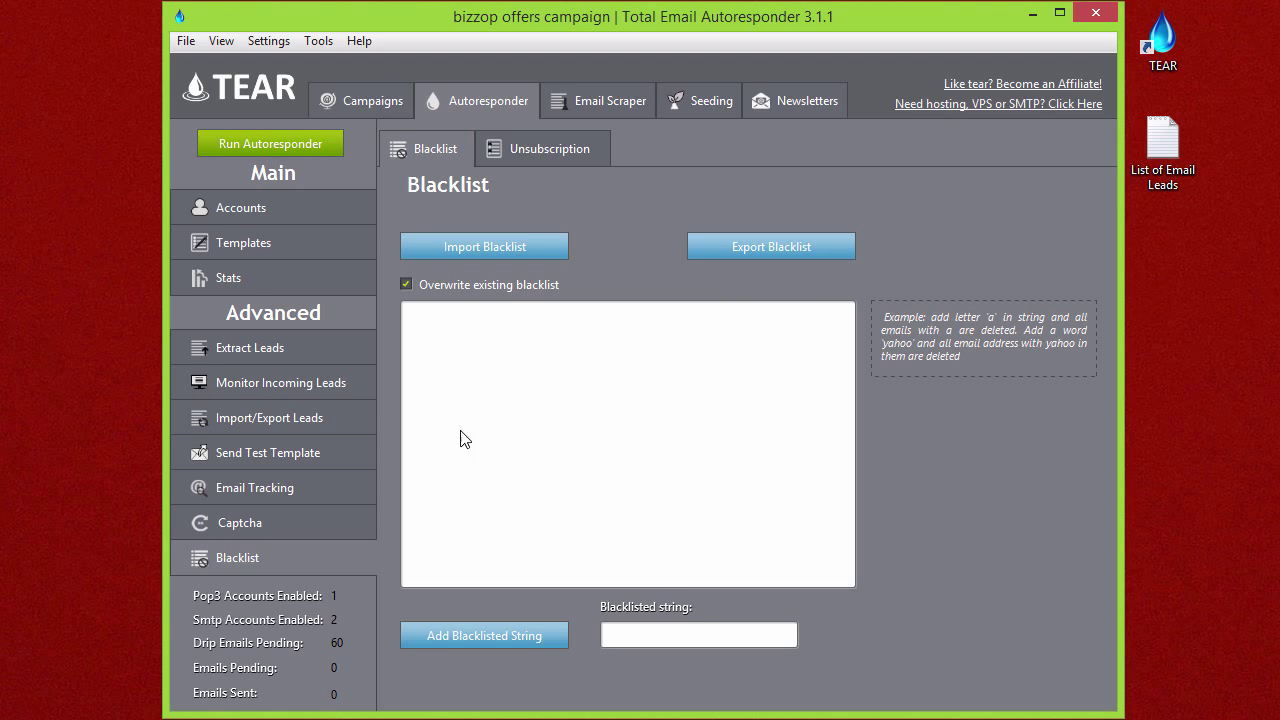
pyautogui.moveTo(687, 317)
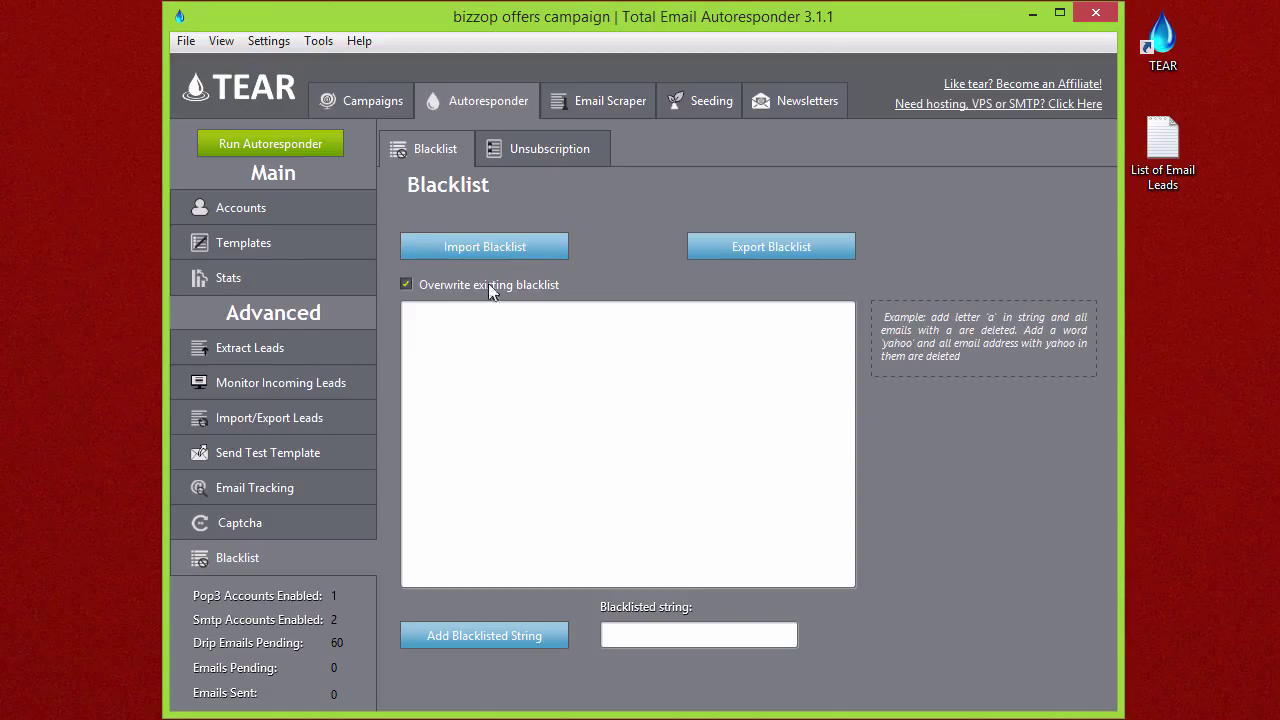
pyautogui.click(549, 148)
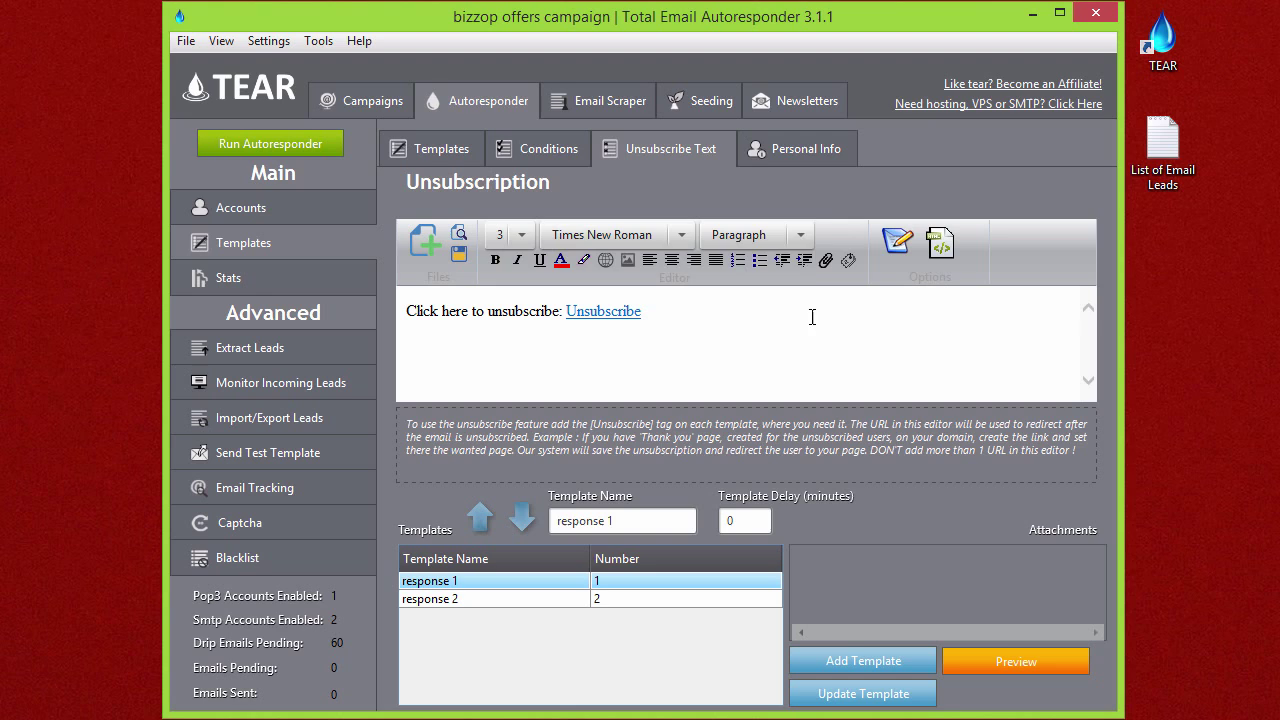
# Review the footer signature with name, phone and email, then reopen response 1.
pyautogui.click(797, 148)
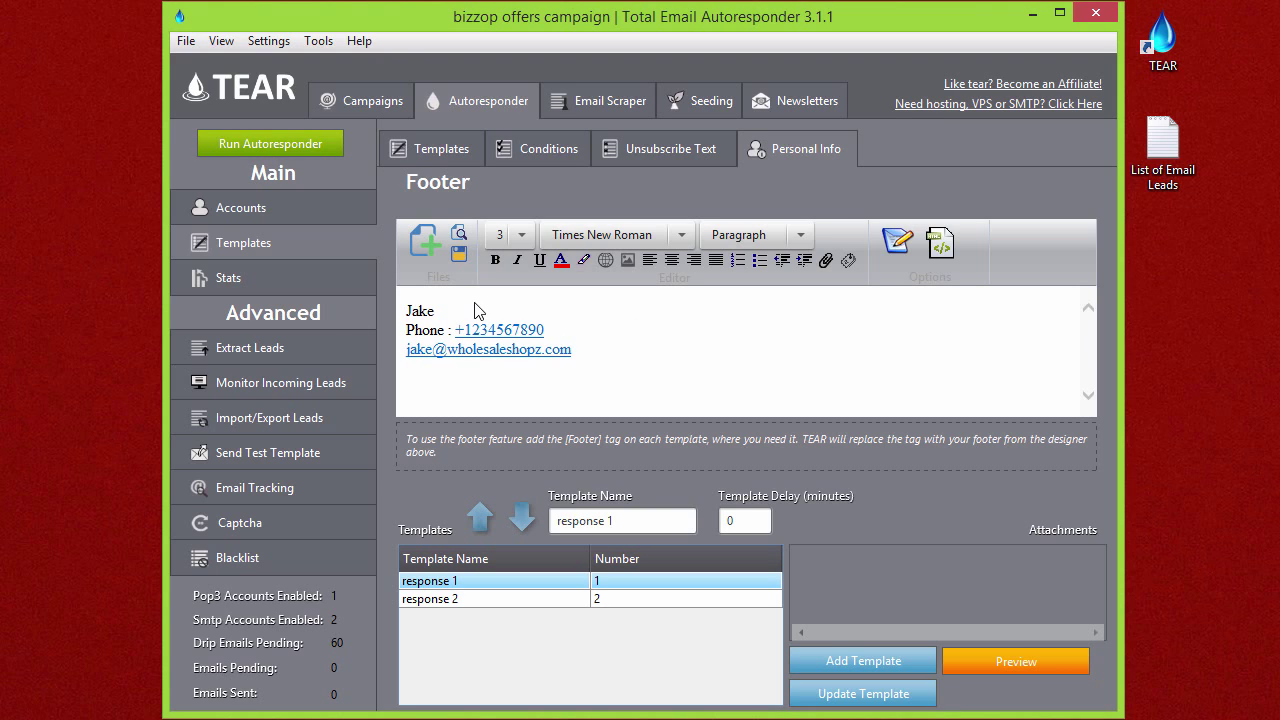
pyautogui.moveTo(452, 312)
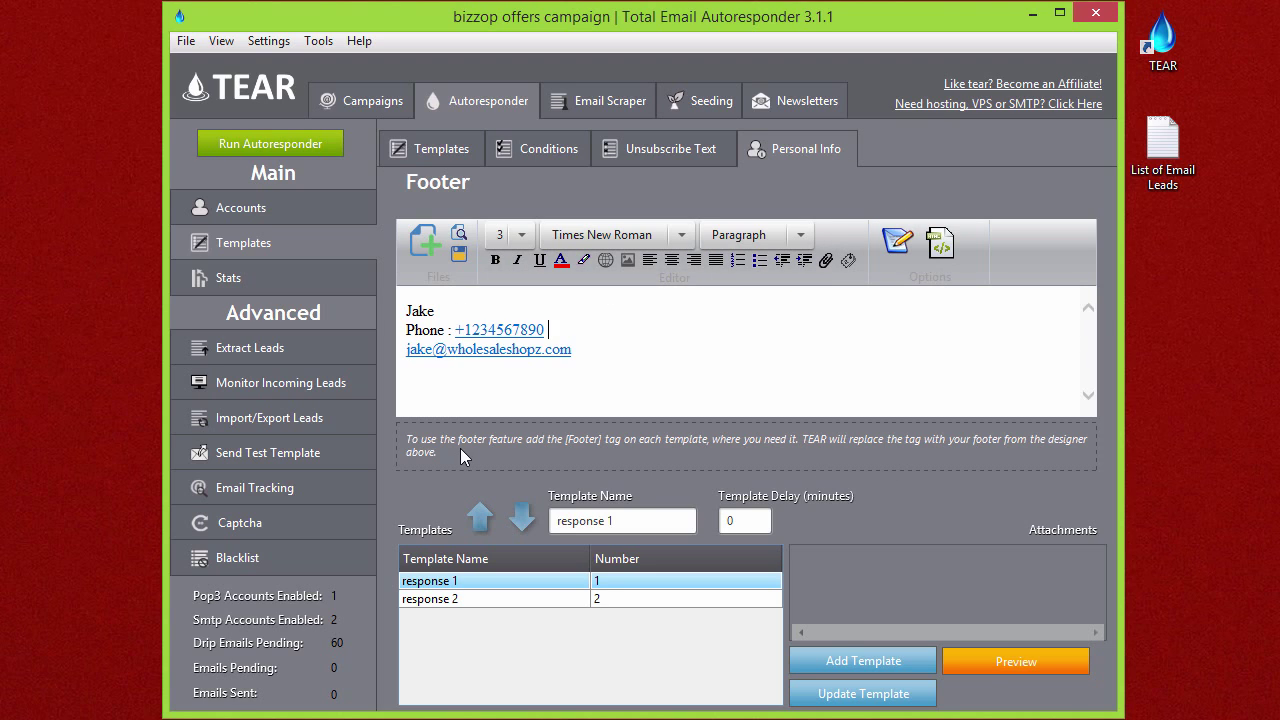
pyautogui.moveTo(568, 445)
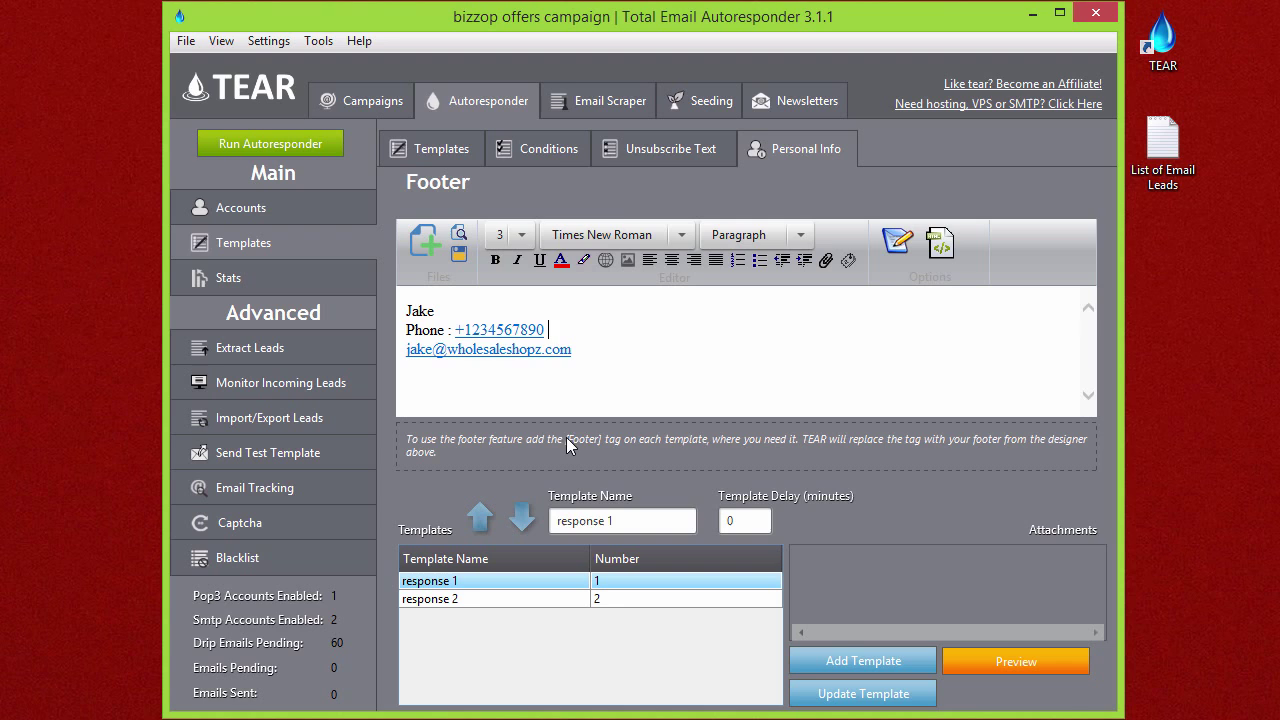
pyautogui.click(431, 148)
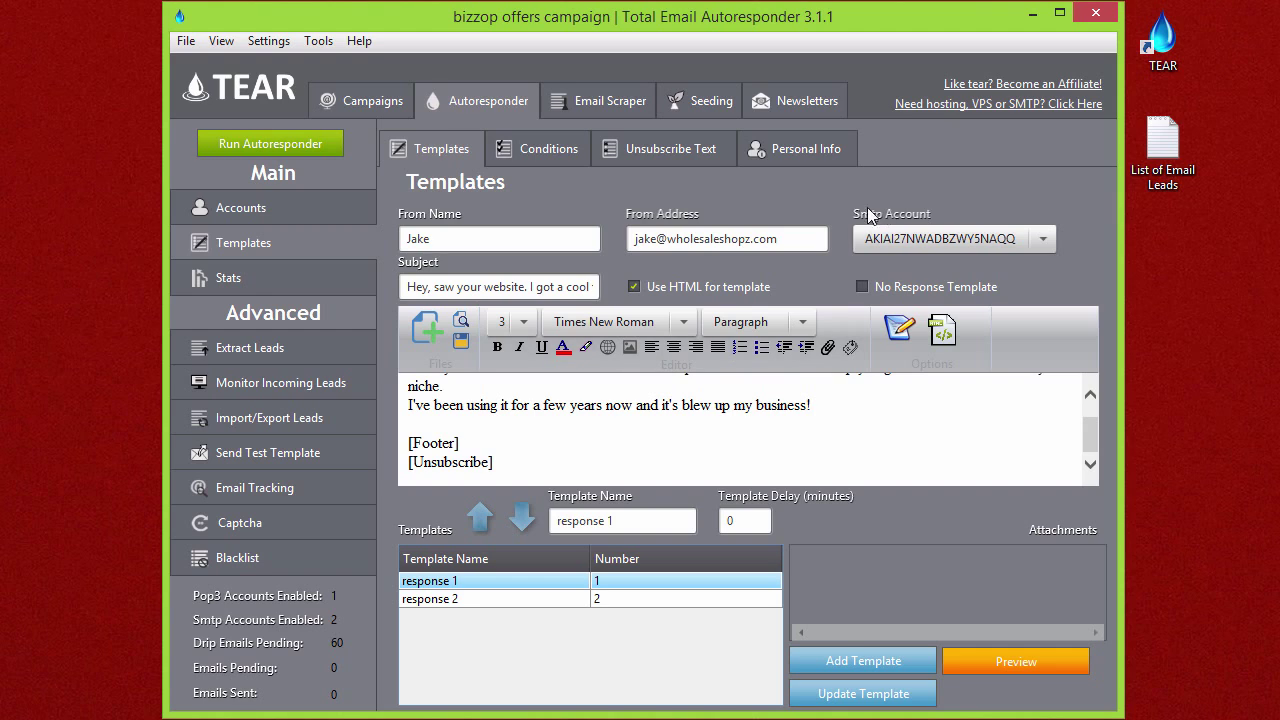
pyautogui.moveTo(1045, 221)
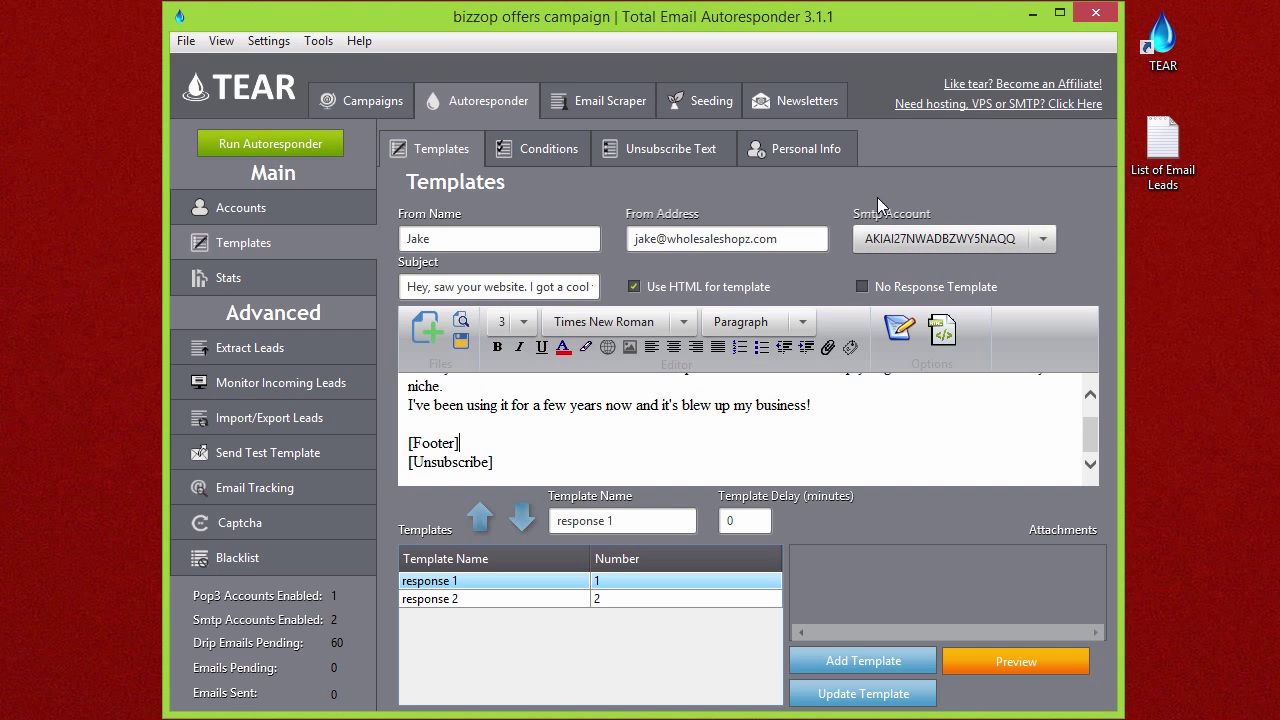
pyautogui.moveTo(1050, 257)
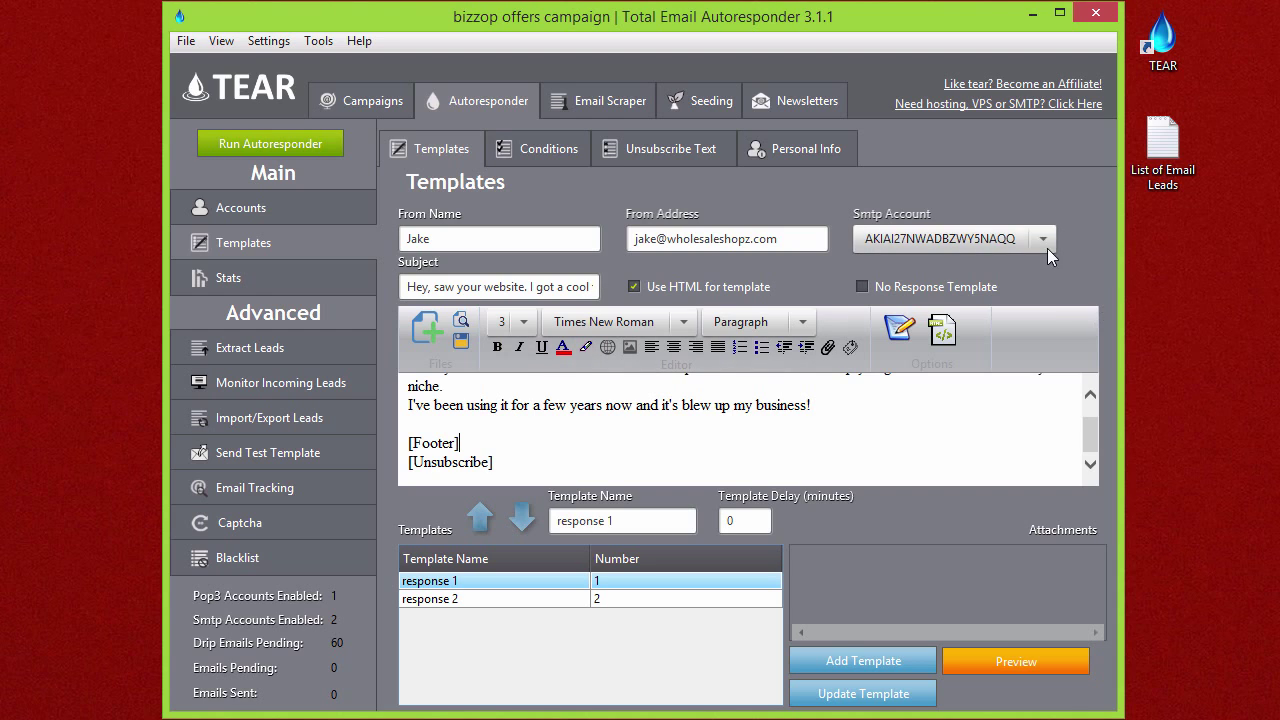
# Check the SMTP account choices, keep the original account, and open response 2.
pyautogui.click(1043, 238)
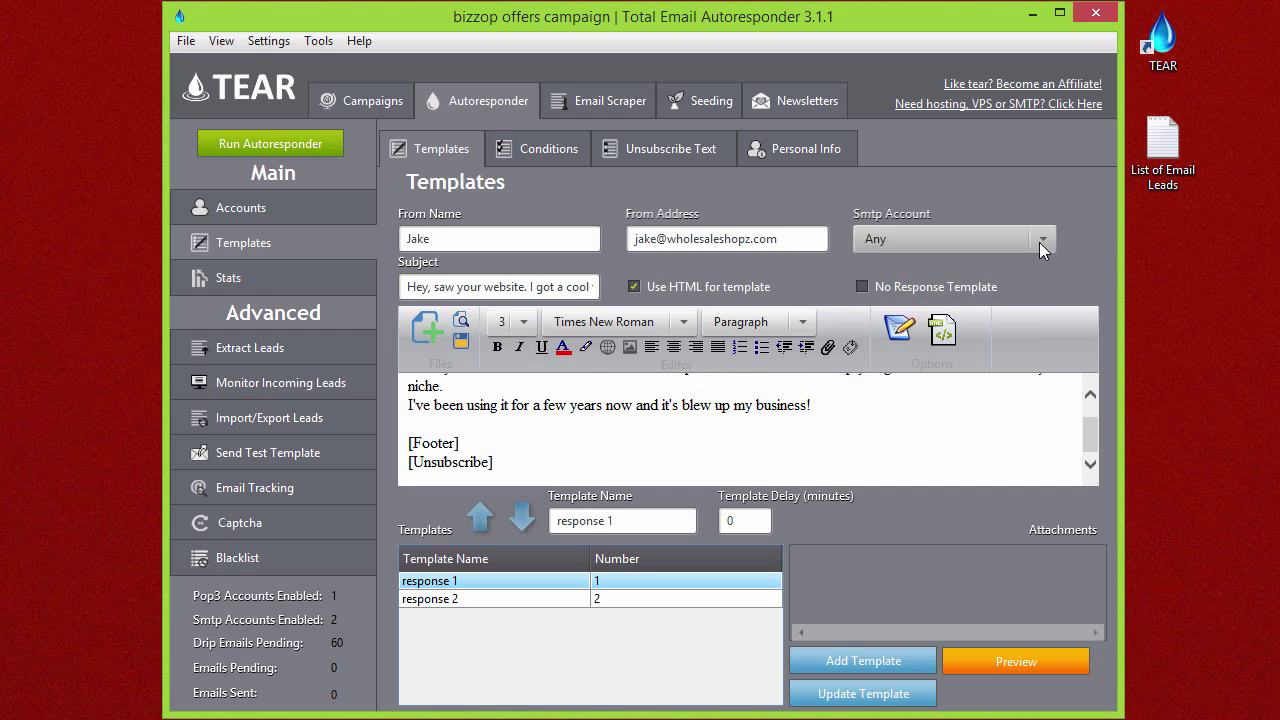
pyautogui.click(1043, 238)
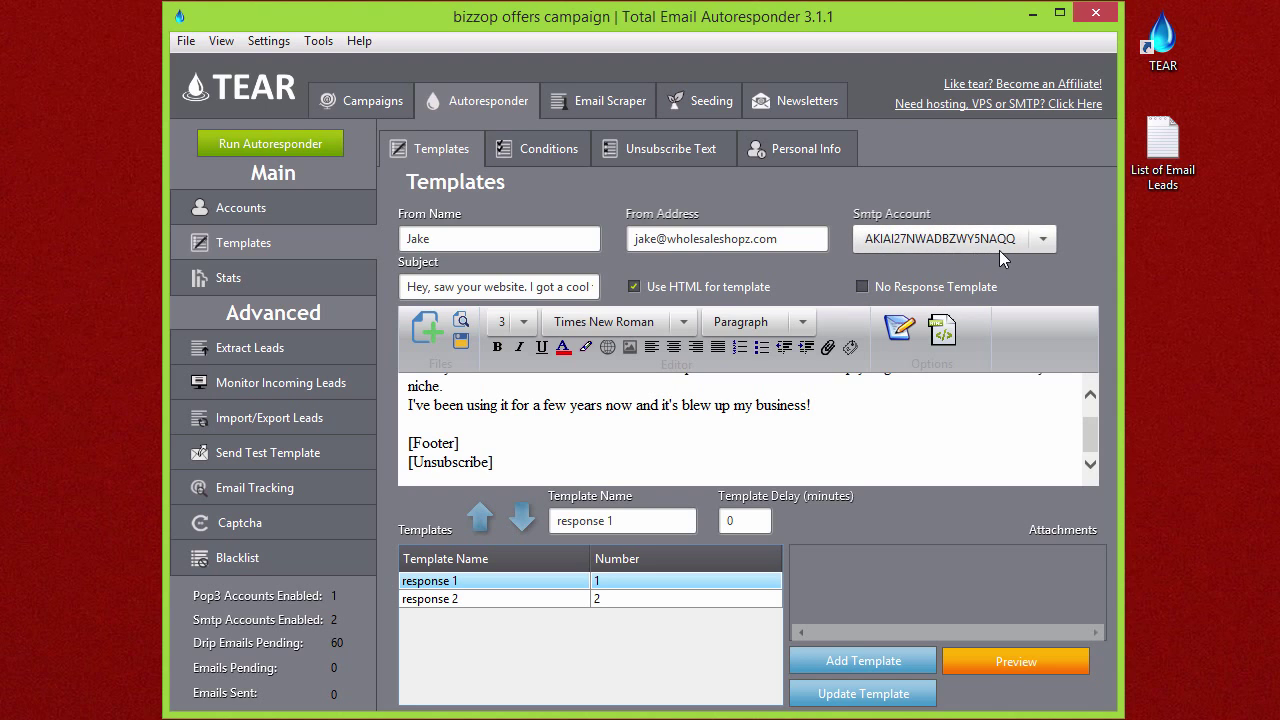
pyautogui.click(1043, 238)
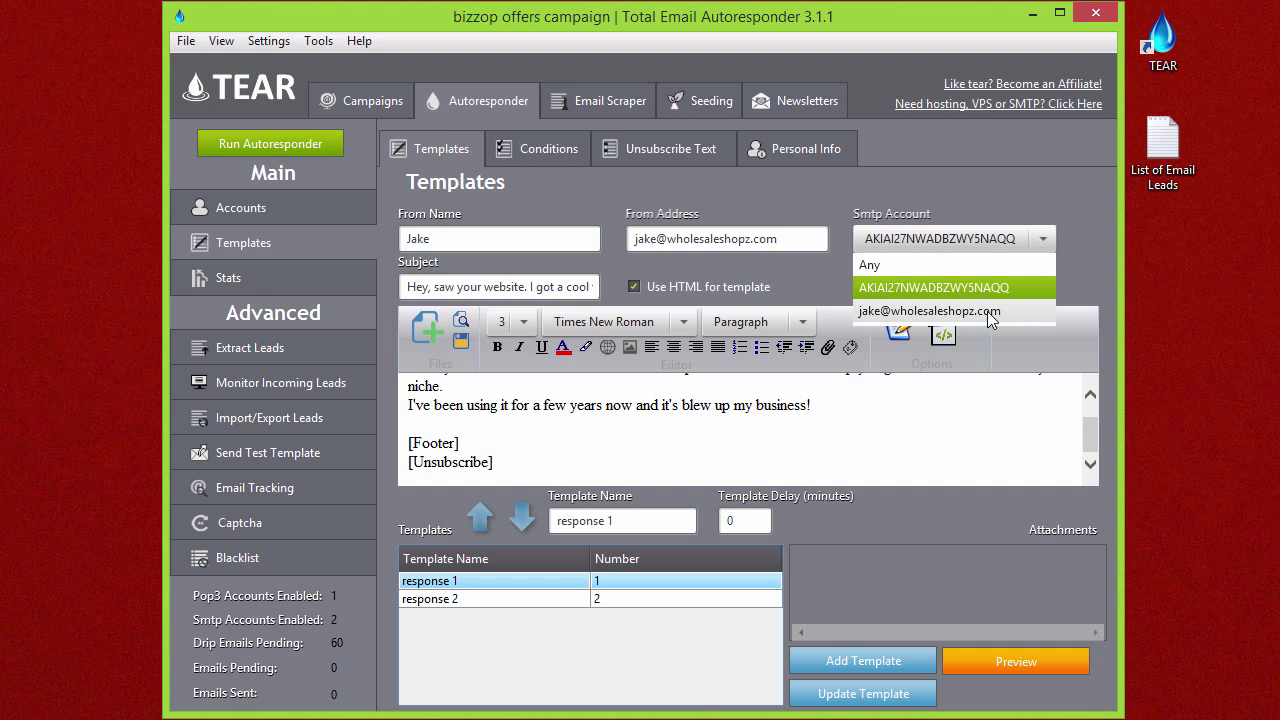
pyautogui.click(929, 311)
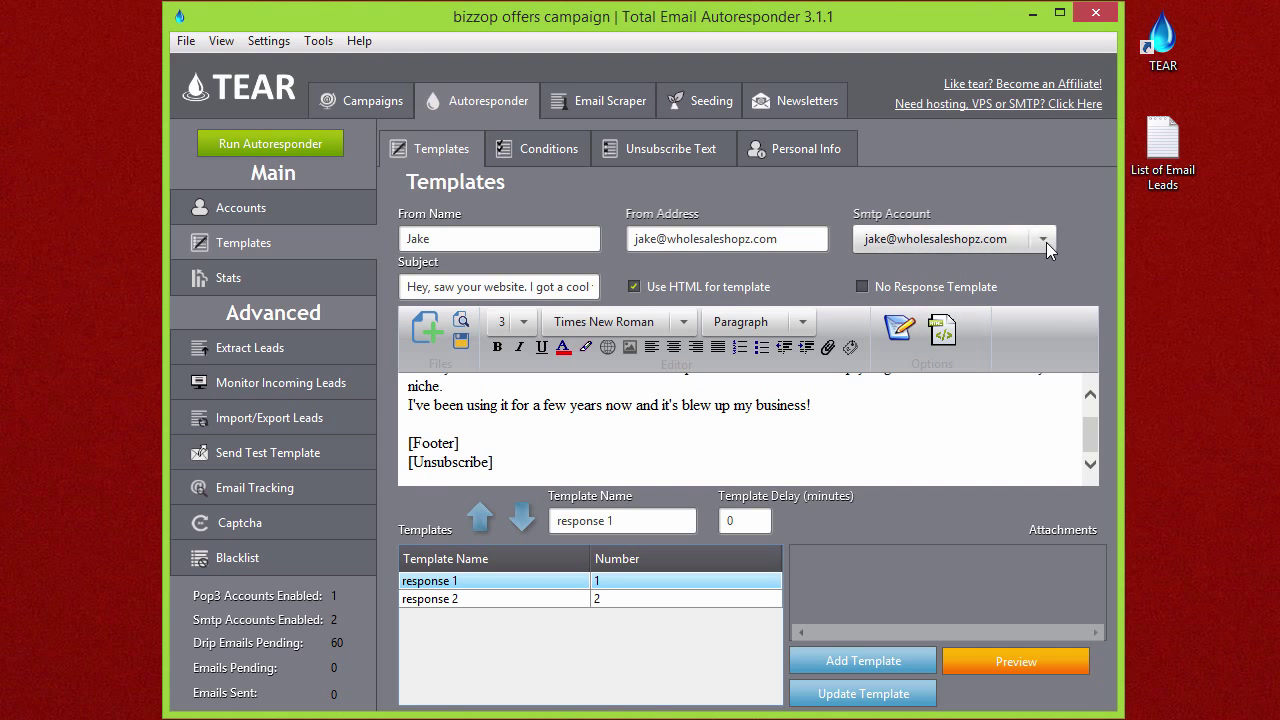
pyautogui.click(1044, 238)
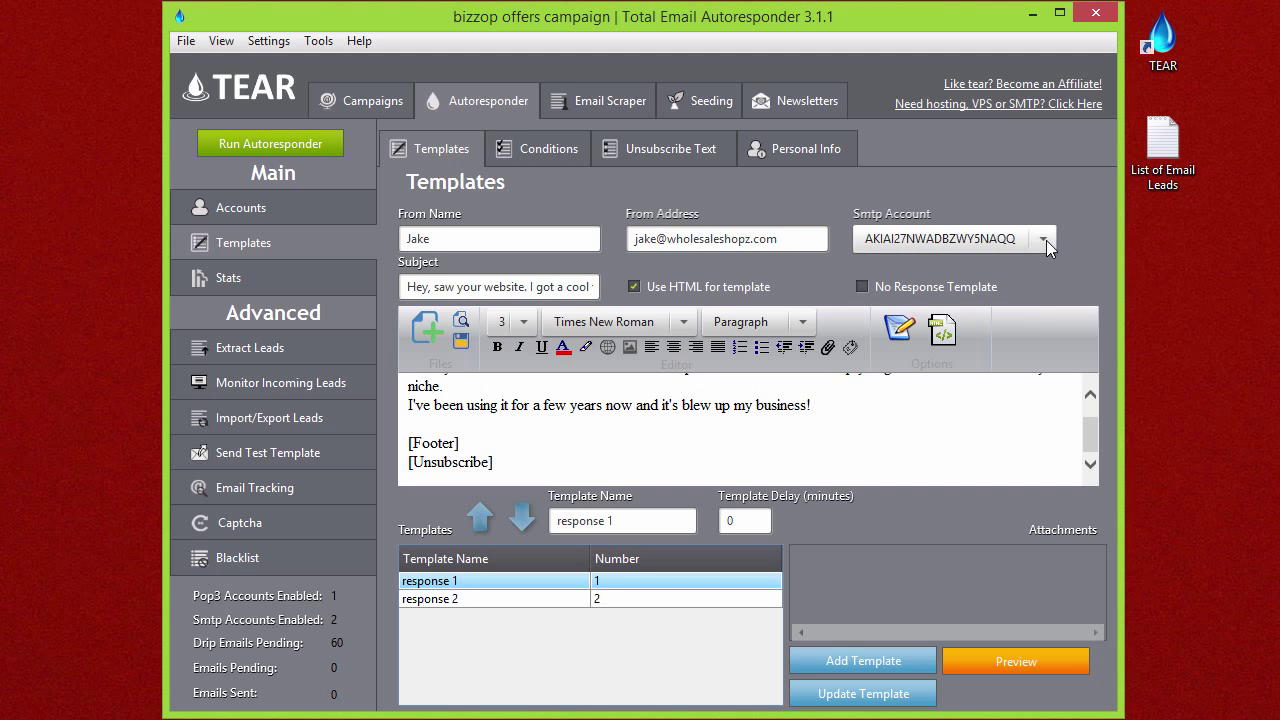
pyautogui.moveTo(855, 215)
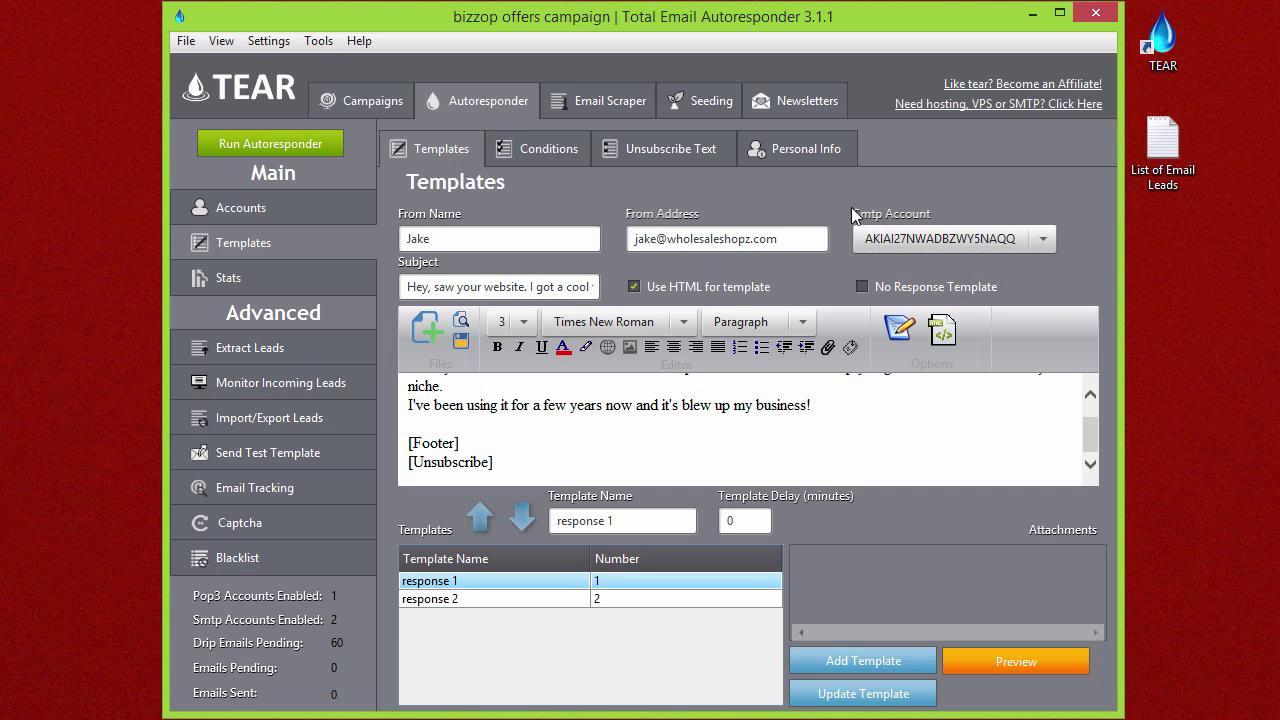
pyautogui.moveTo(898, 330)
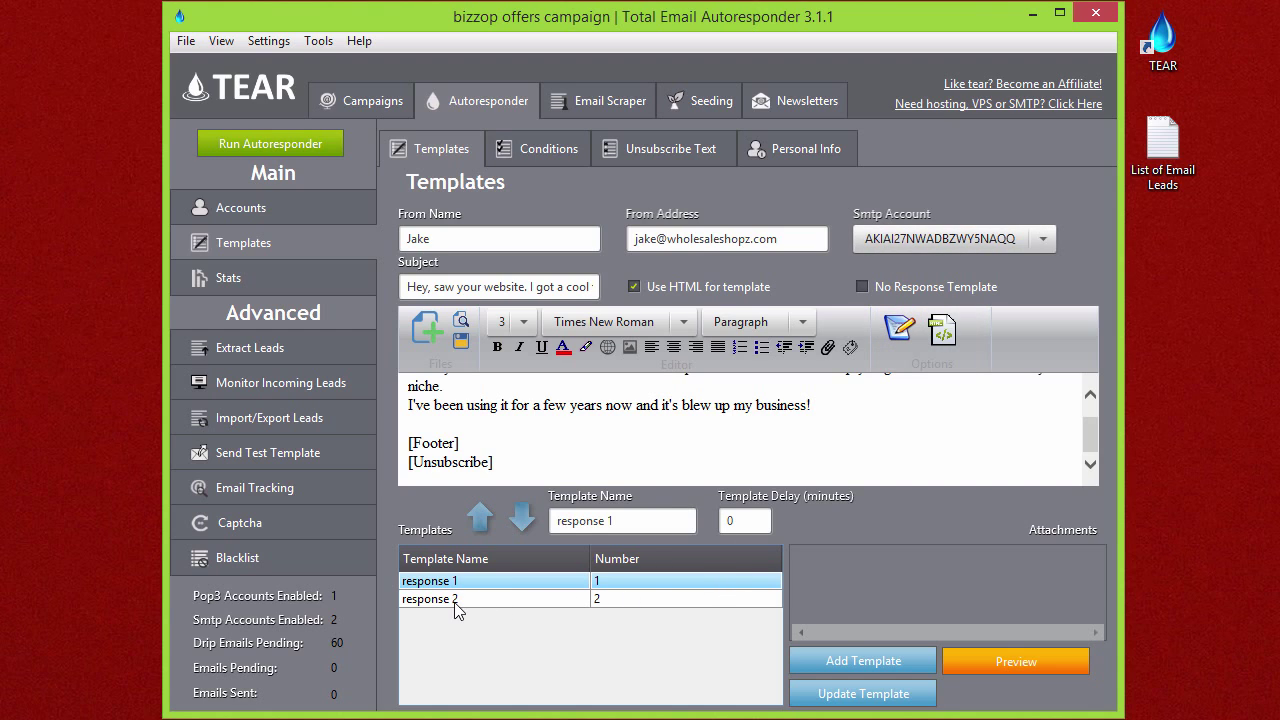
pyautogui.moveTo(658, 608)
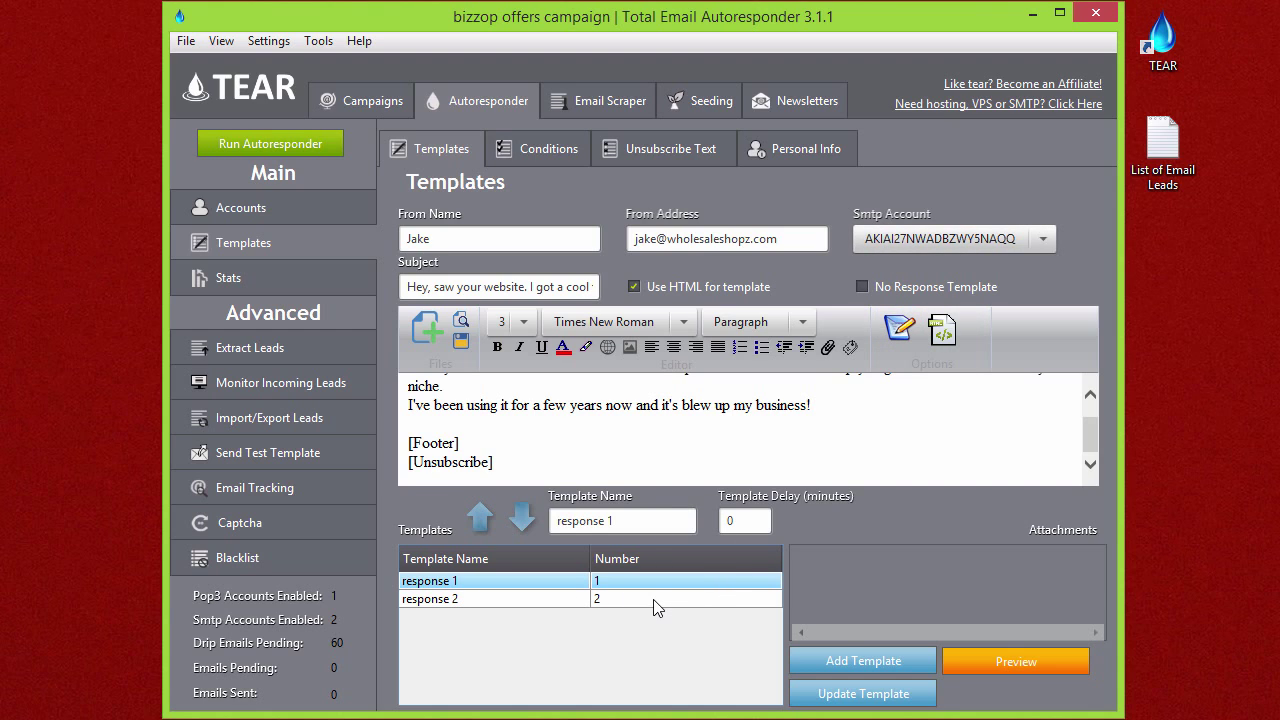
pyautogui.click(430, 598)
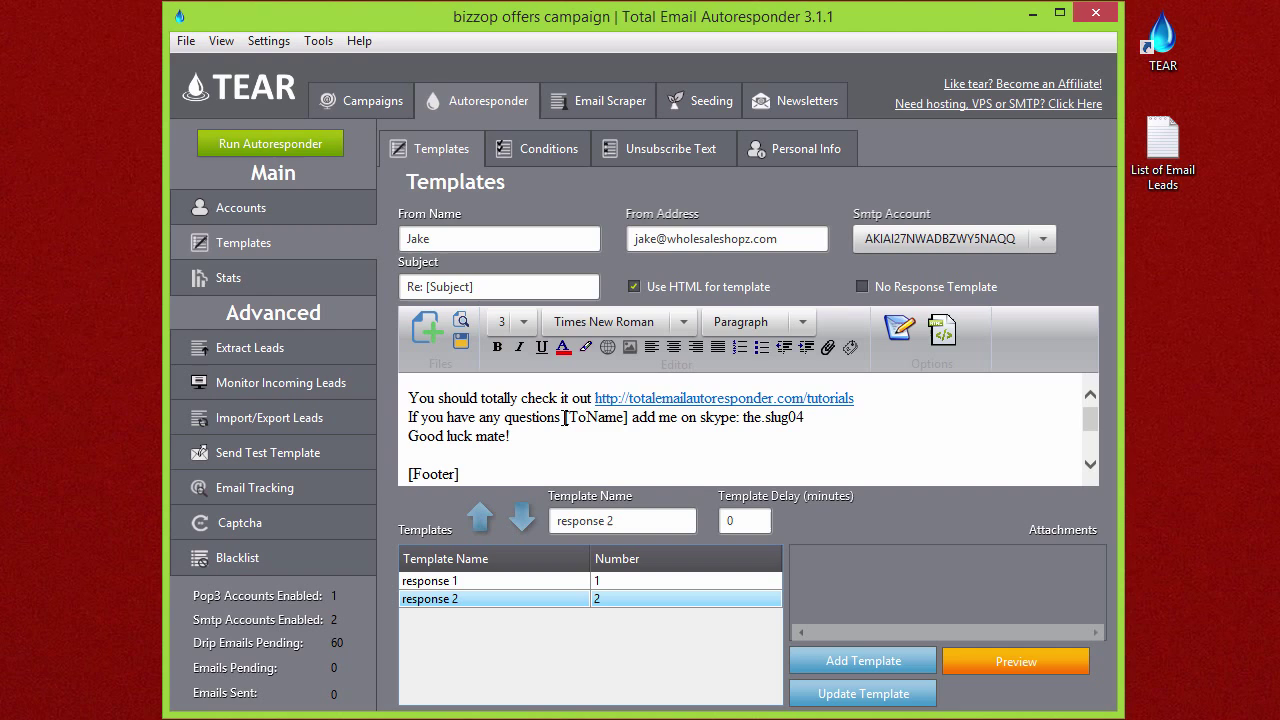
pyautogui.doubleClick(594, 417)
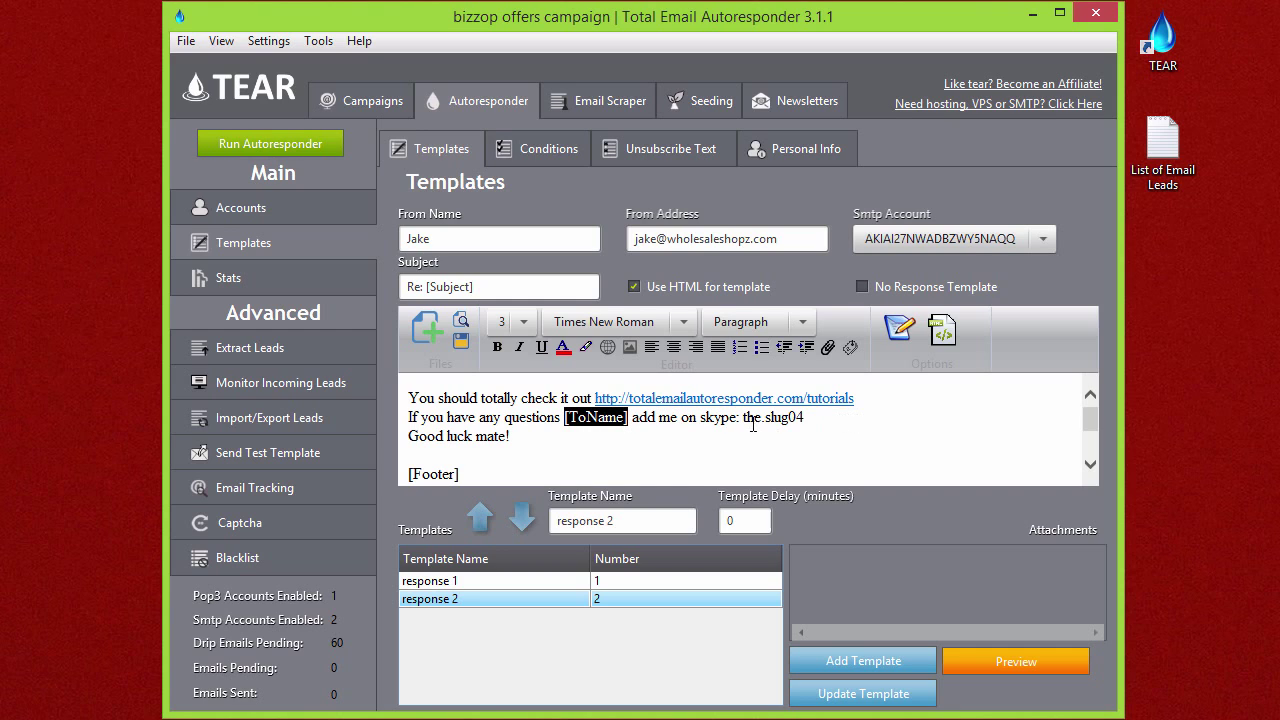
pyautogui.click(750, 427)
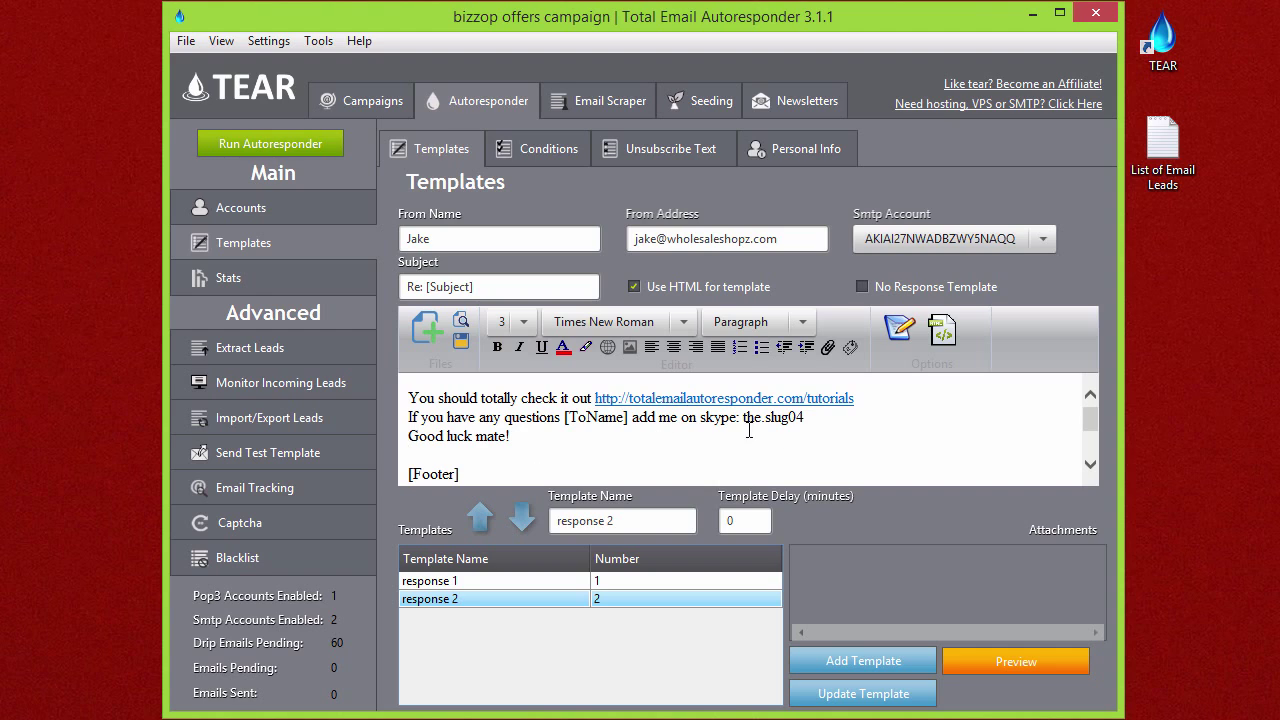
pyautogui.moveTo(822, 470)
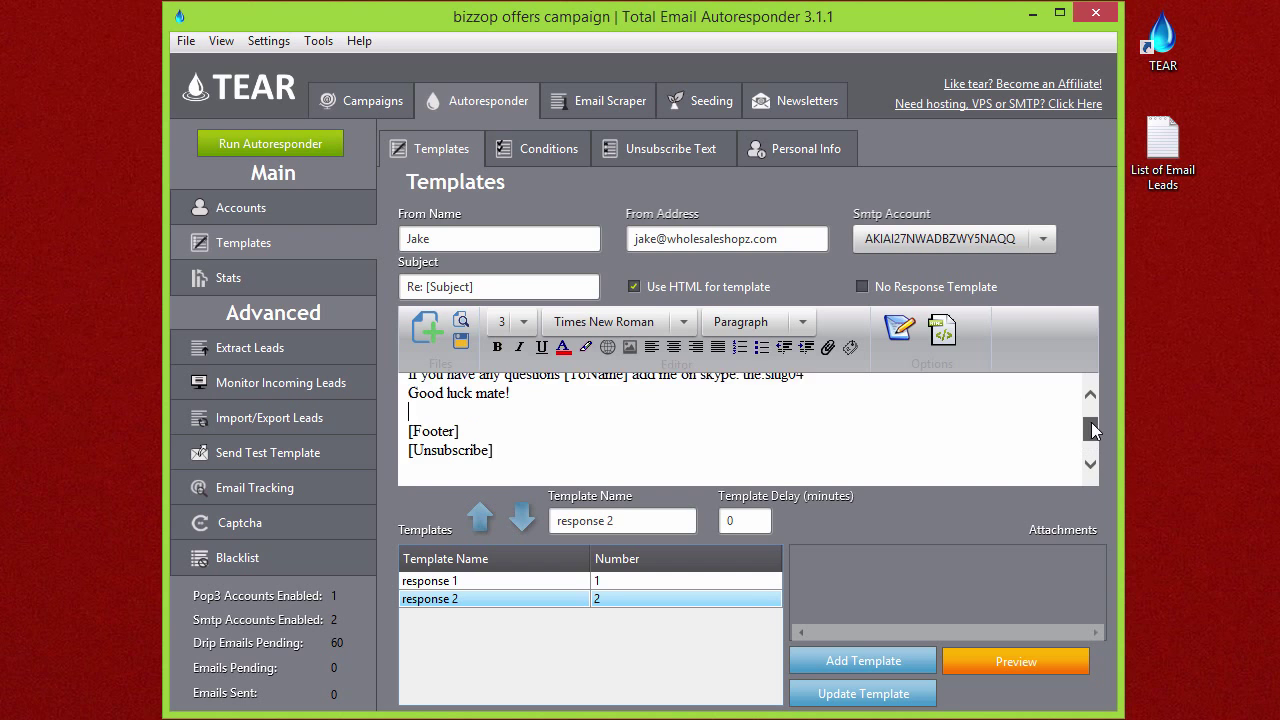
pyautogui.scroll(3)
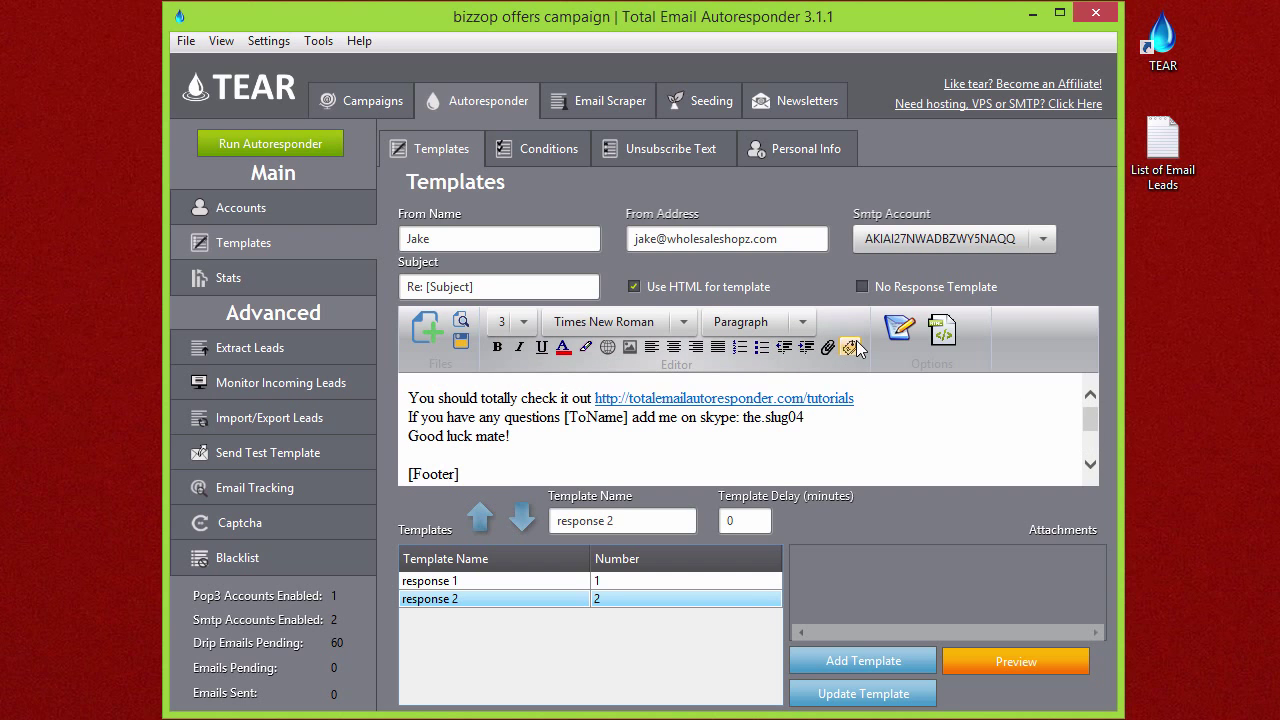
pyautogui.click(851, 347)
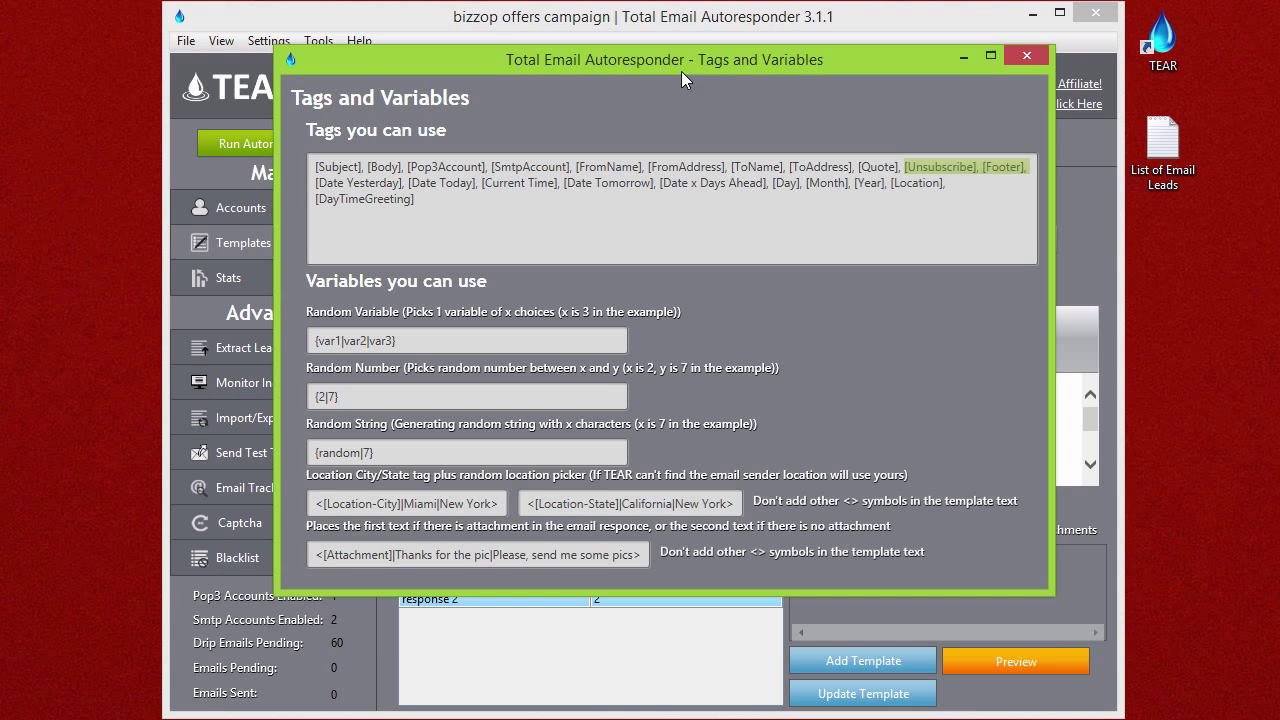
pyautogui.moveTo(663, 60); pyautogui.dragTo(663, 108)
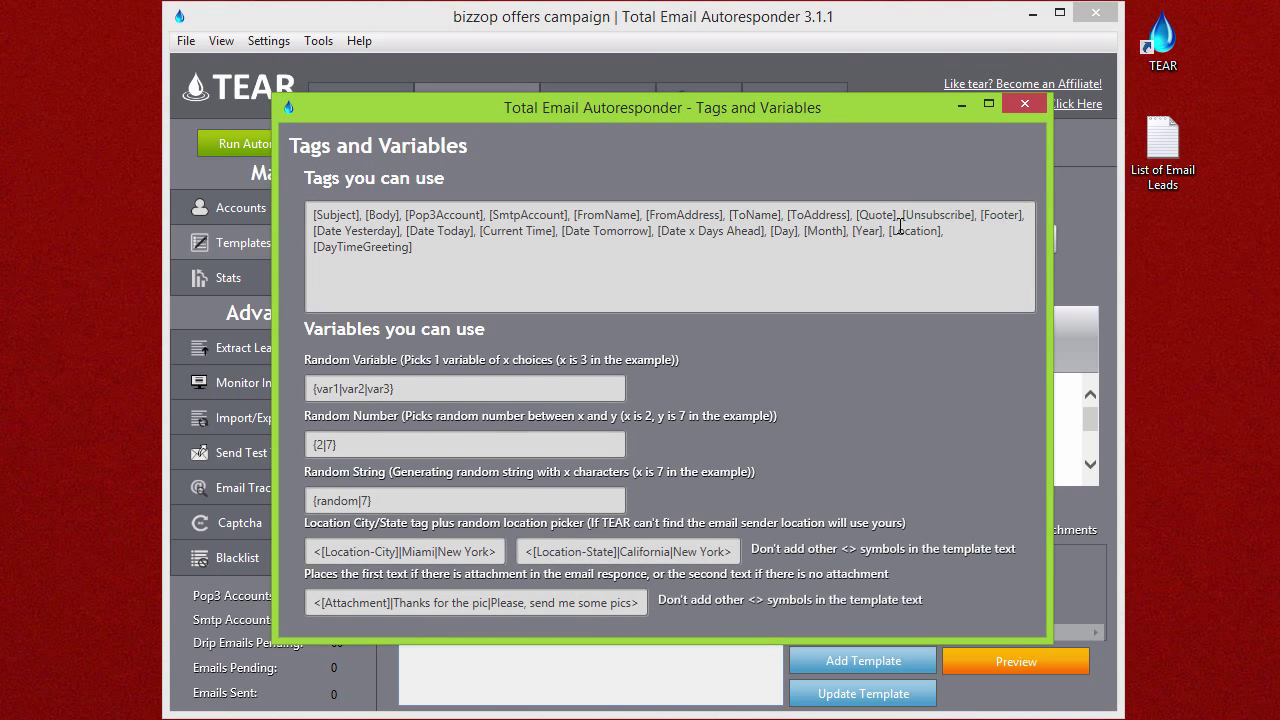
pyautogui.moveTo(410, 505)
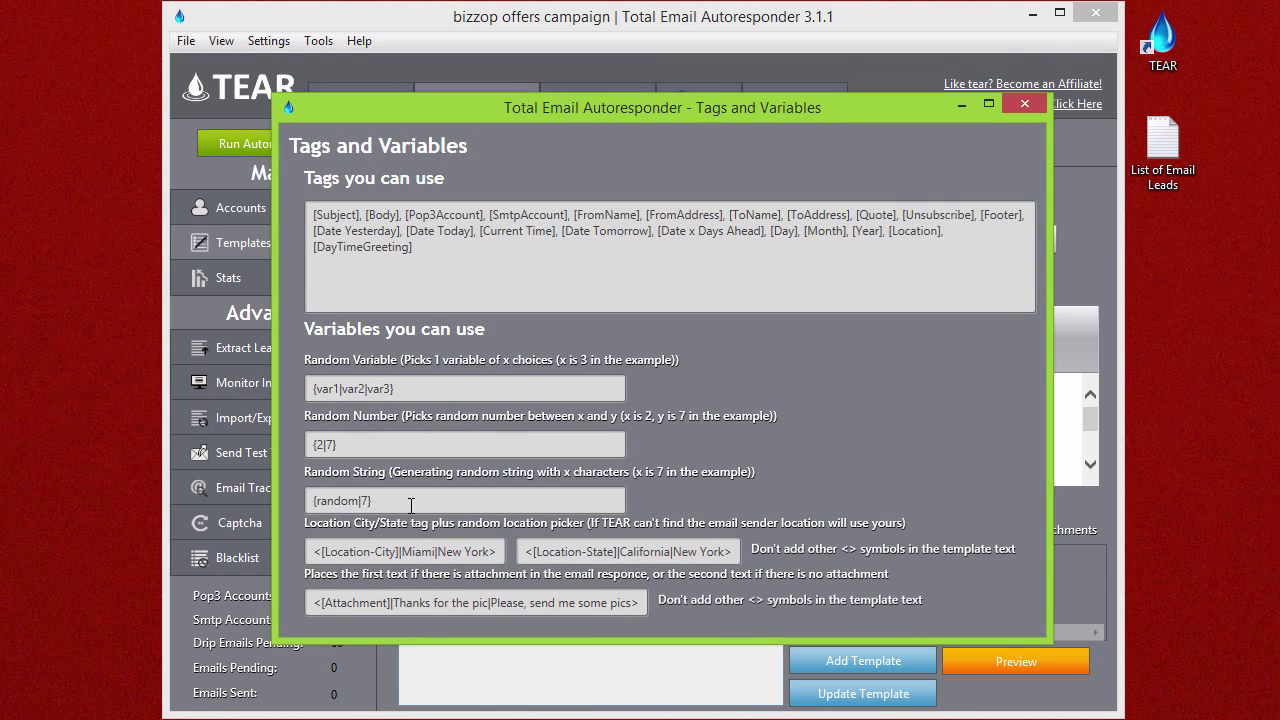
pyautogui.moveTo(315, 555)
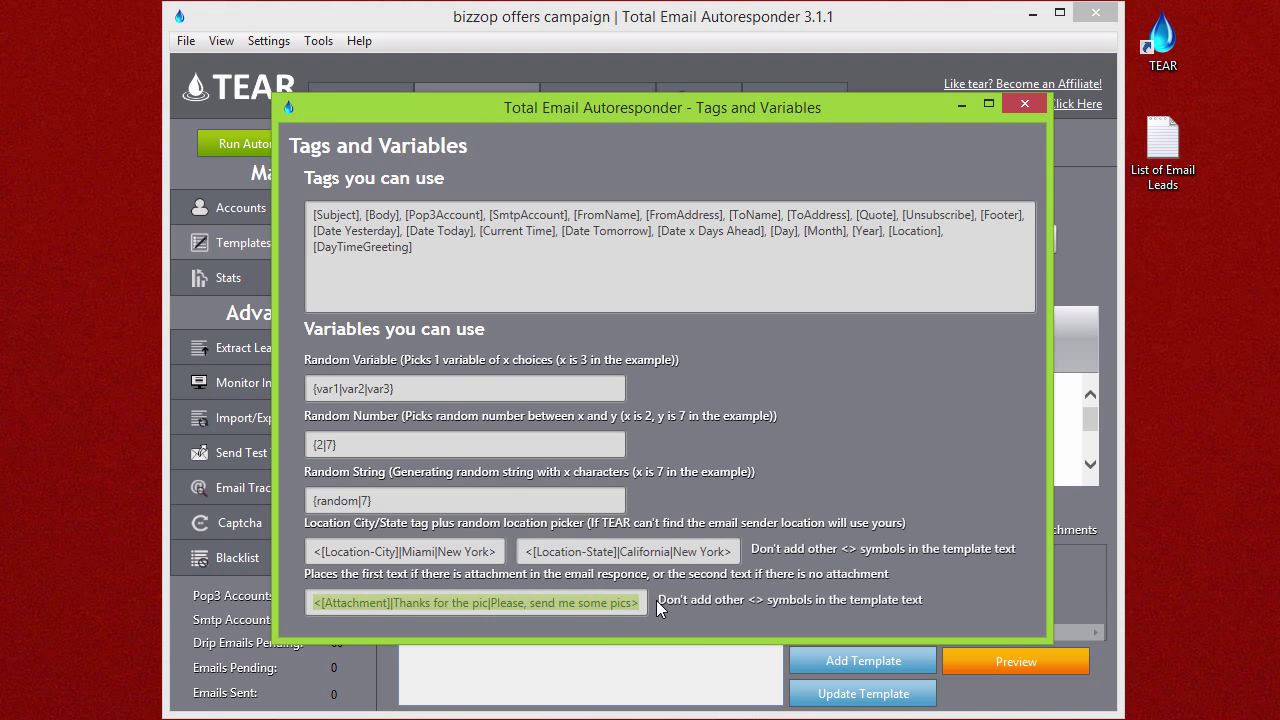
pyautogui.moveTo(420, 598)
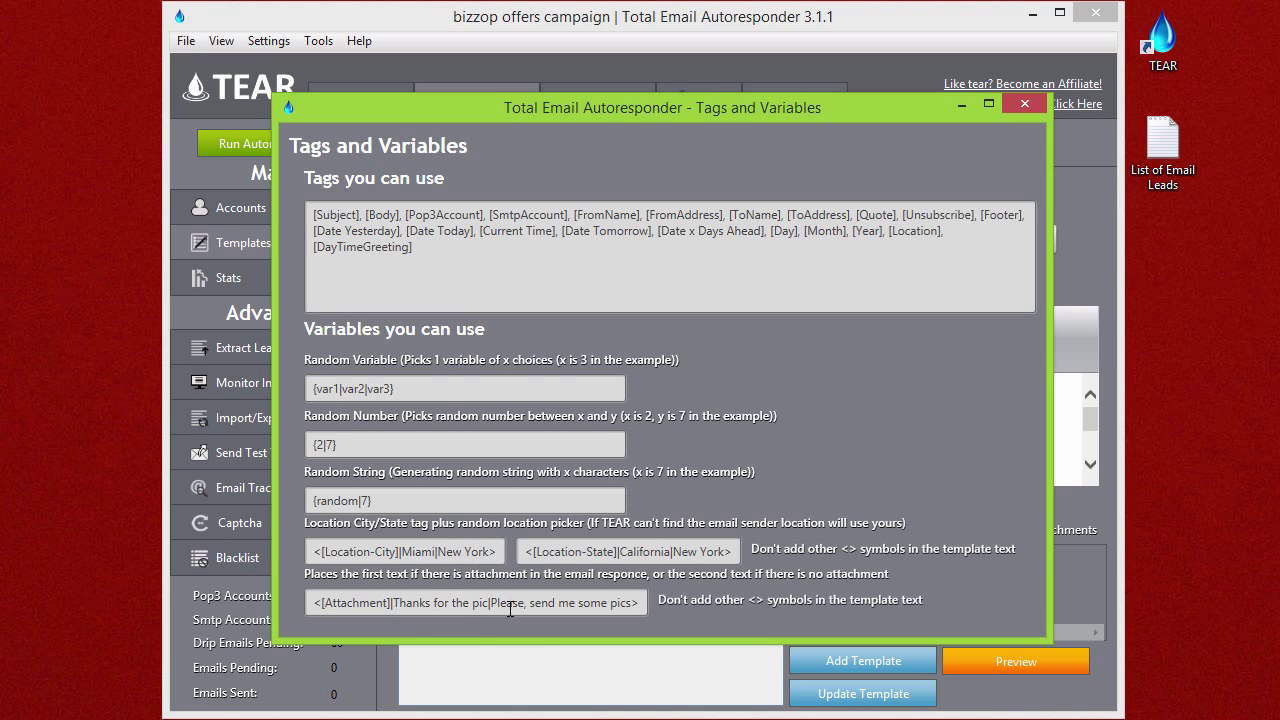
pyautogui.moveTo(531, 604)
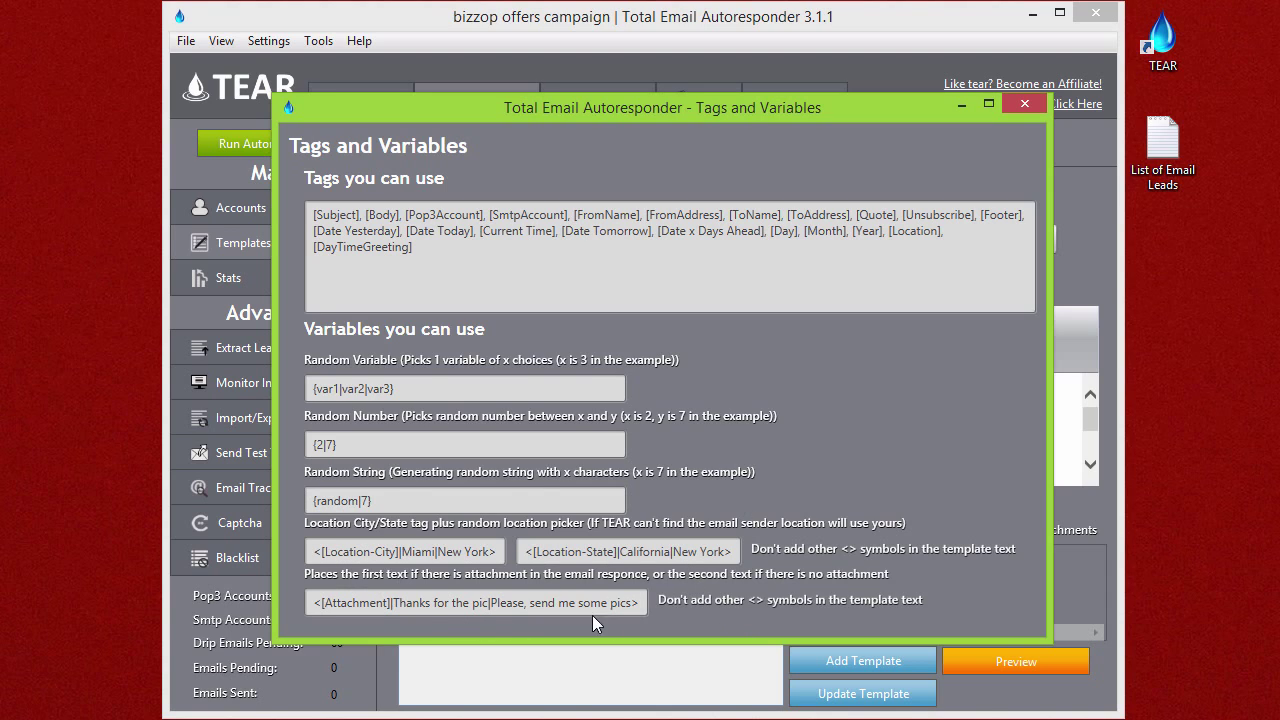
pyautogui.moveTo(735, 610)
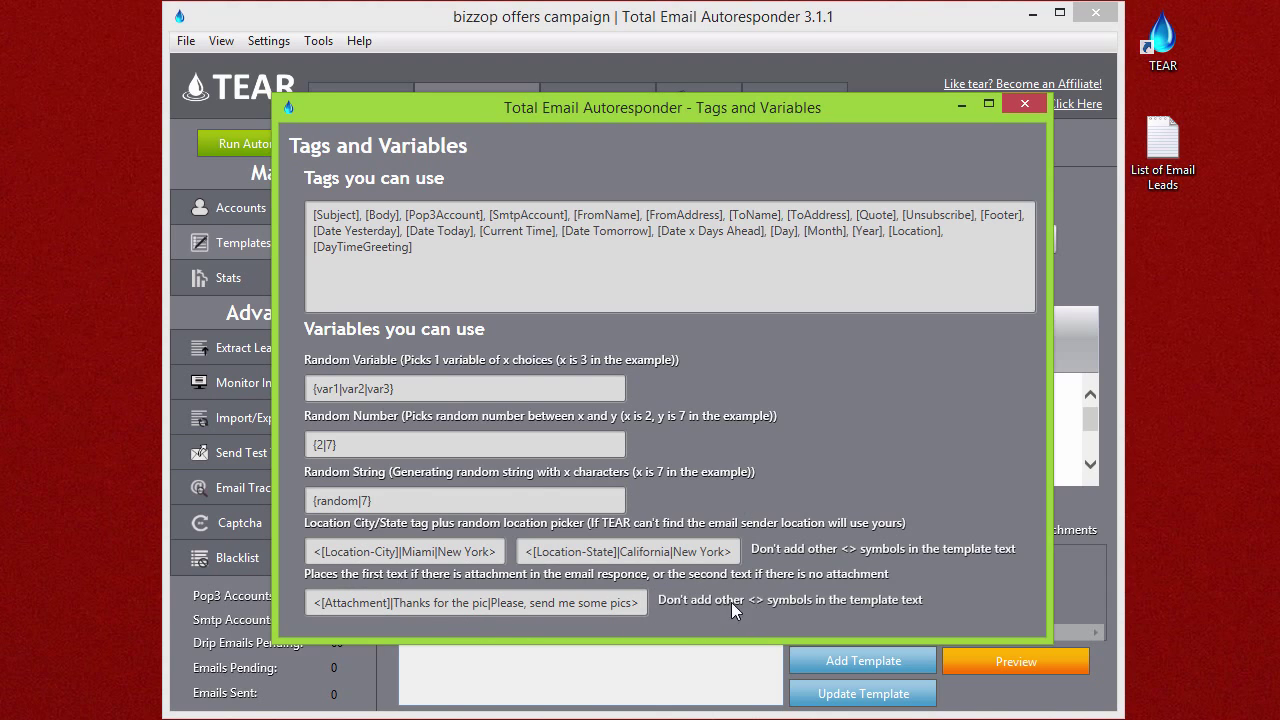
pyautogui.moveTo(527, 600)
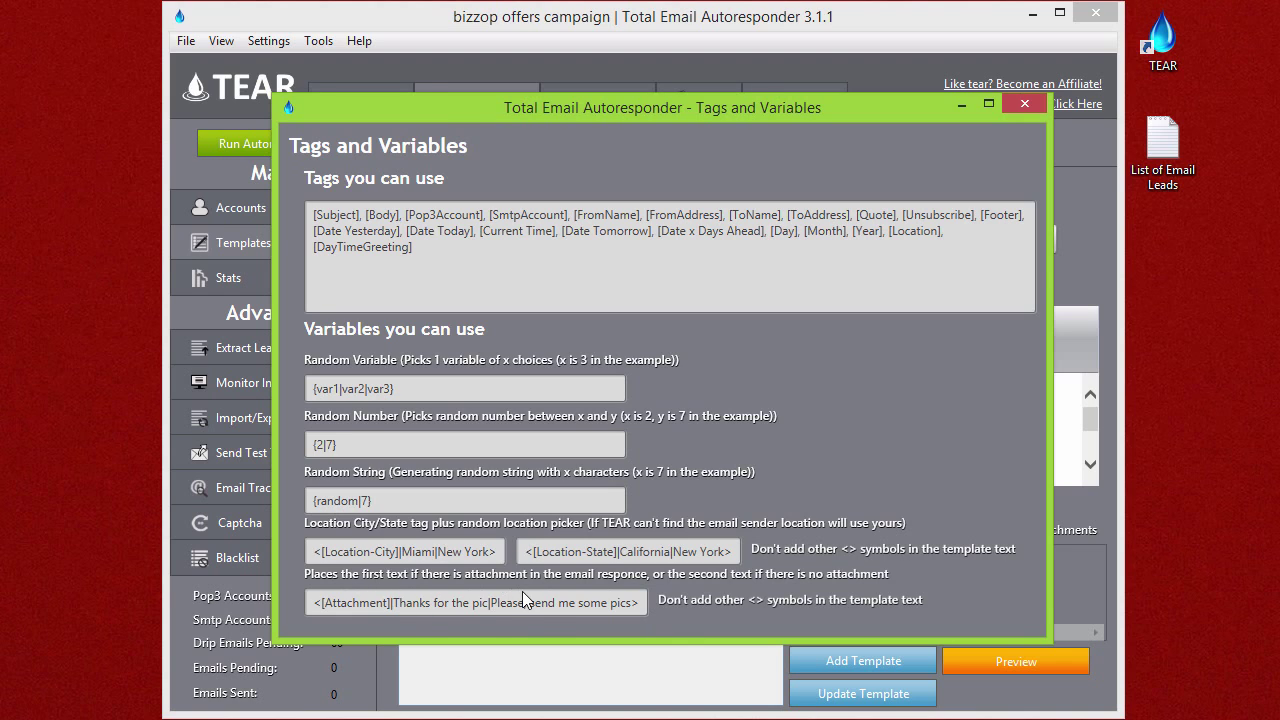
pyautogui.click(1023, 103)
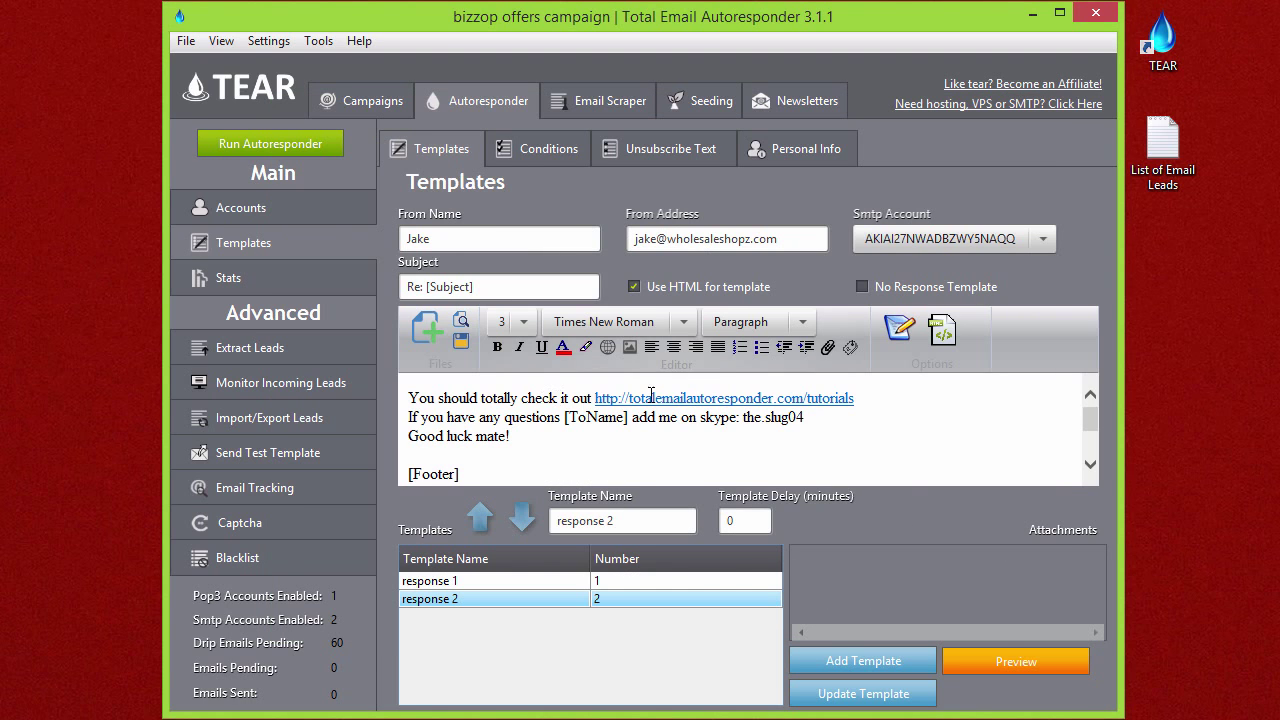
pyautogui.click(493, 580)
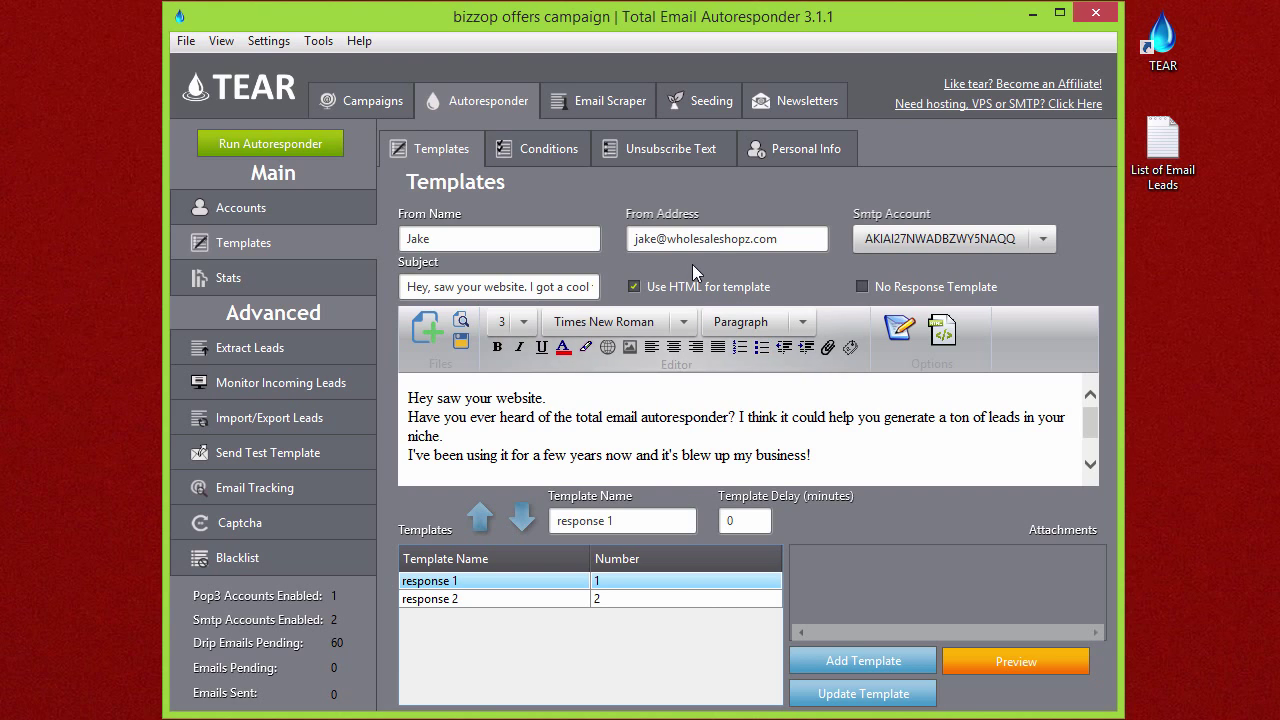
pyautogui.moveTo(634, 245)
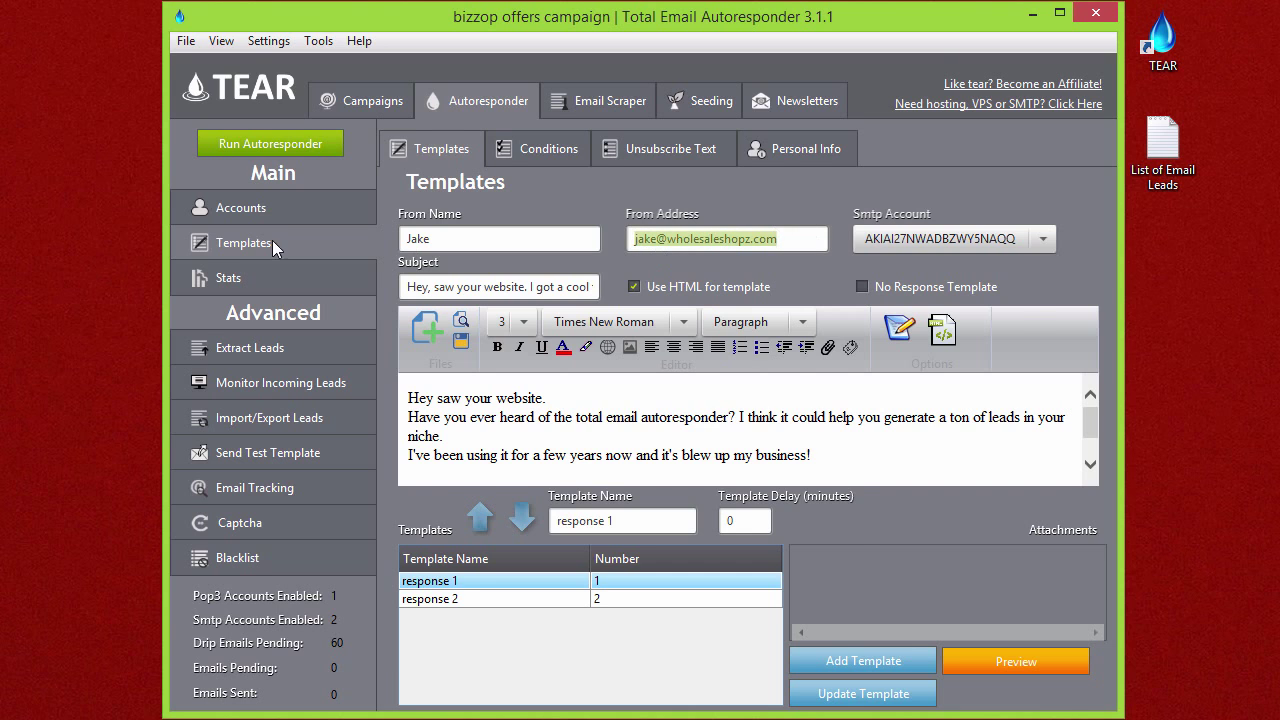
pyautogui.click(240, 207)
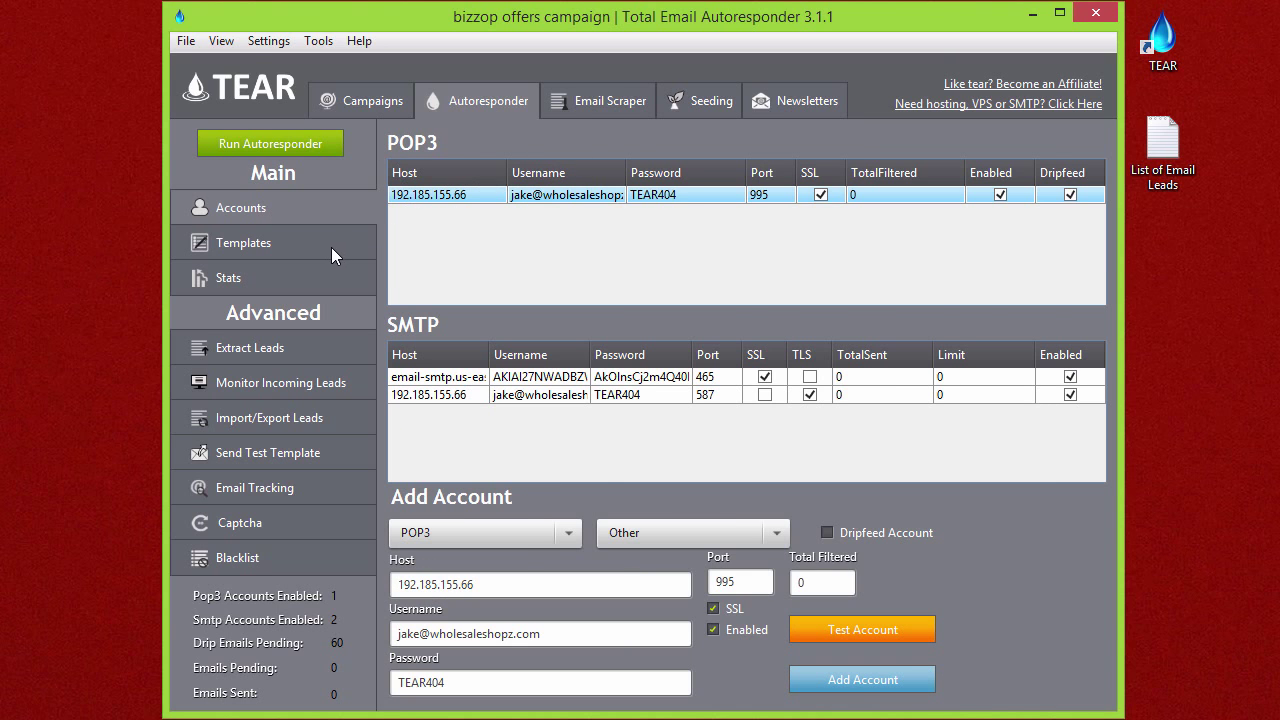
pyautogui.click(243, 242)
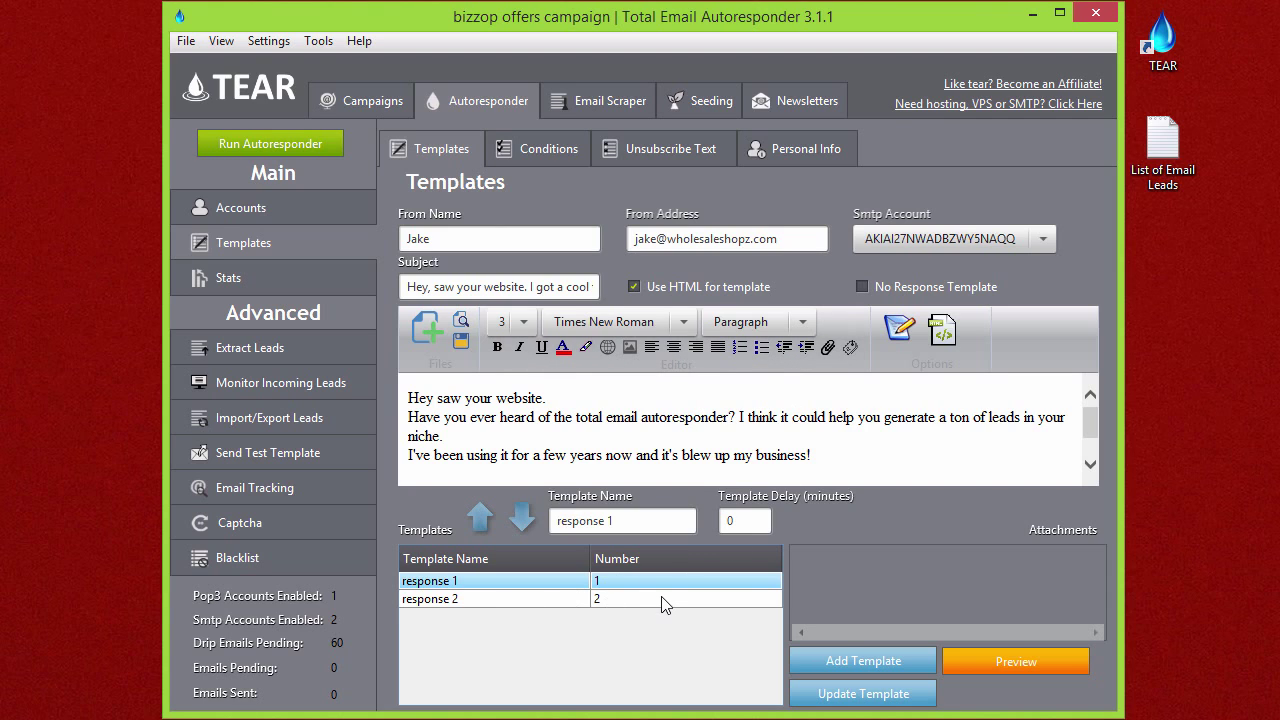
pyautogui.click(430, 598)
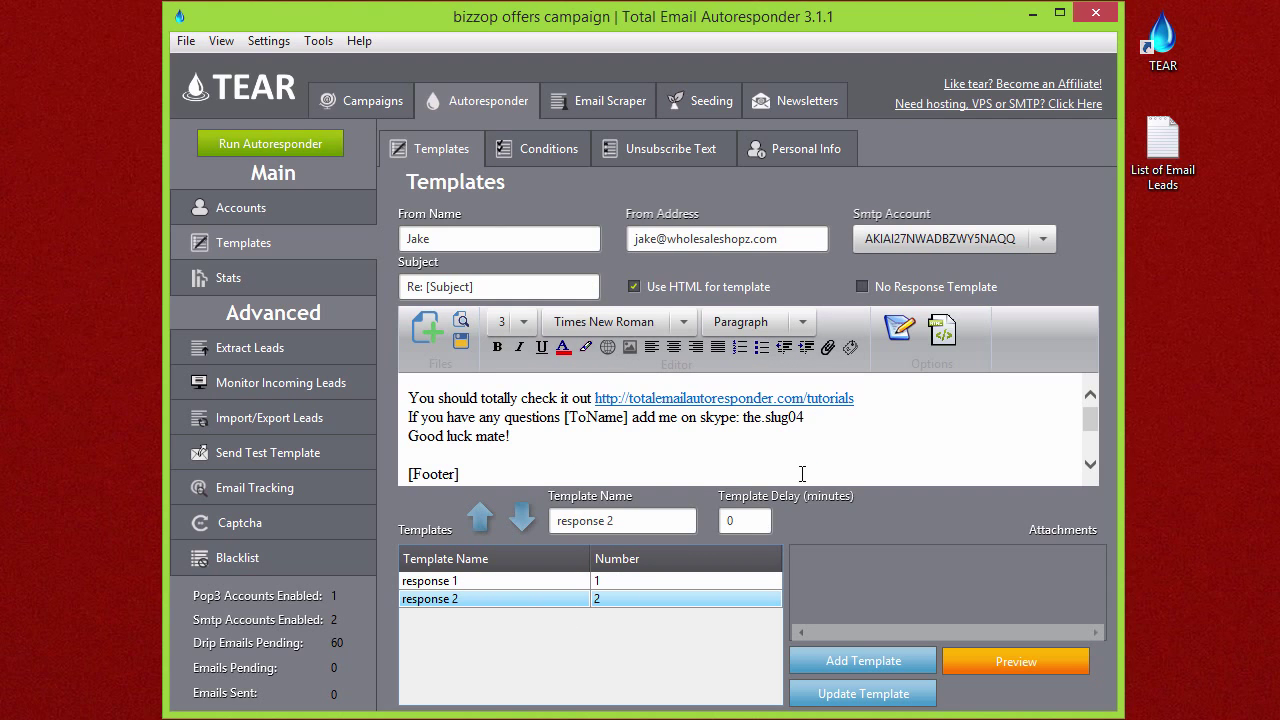
pyautogui.click(745, 520)
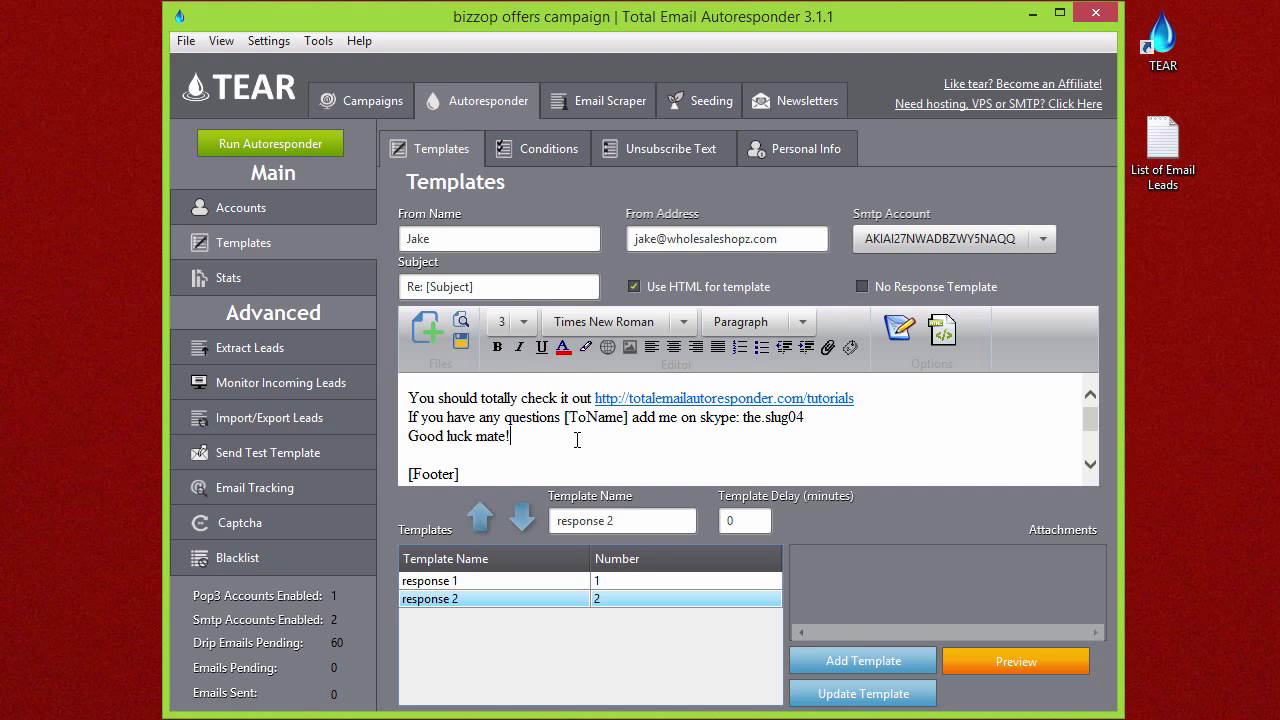
pyautogui.write('!!!')
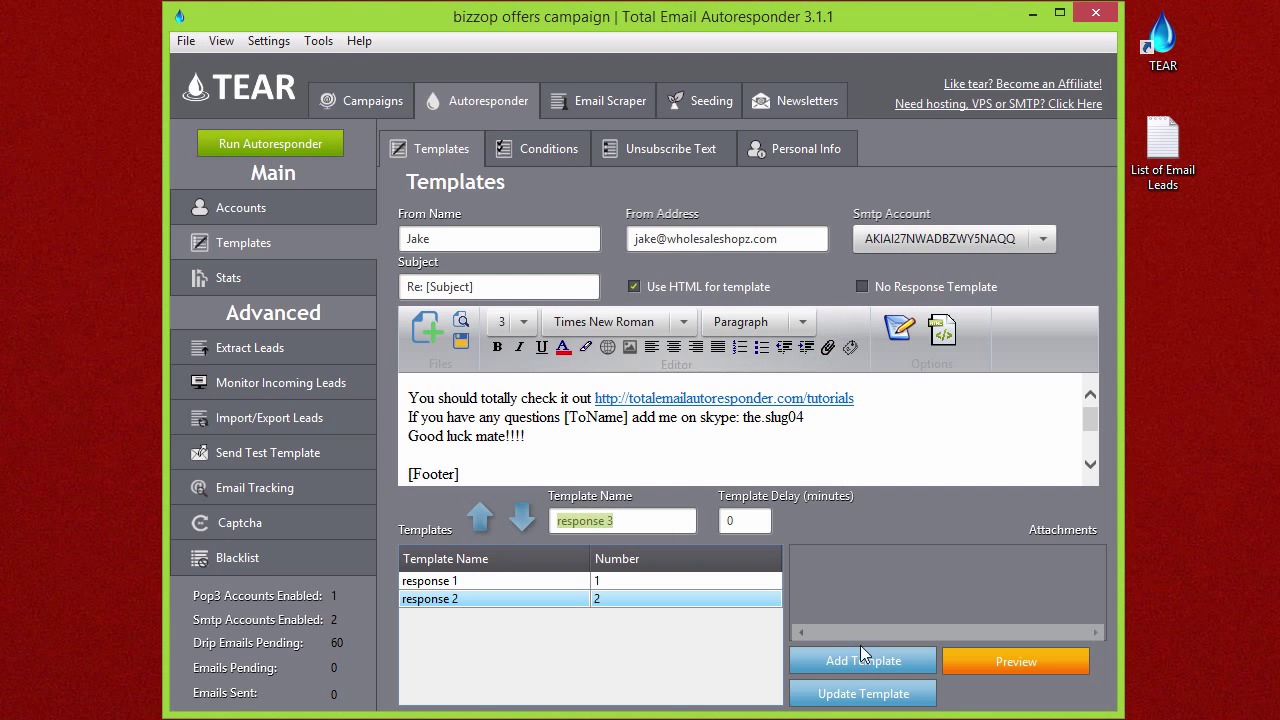
# Save the edited 'Good luck mate!!!!' text as a new template, response 3.
pyautogui.click(862, 660)
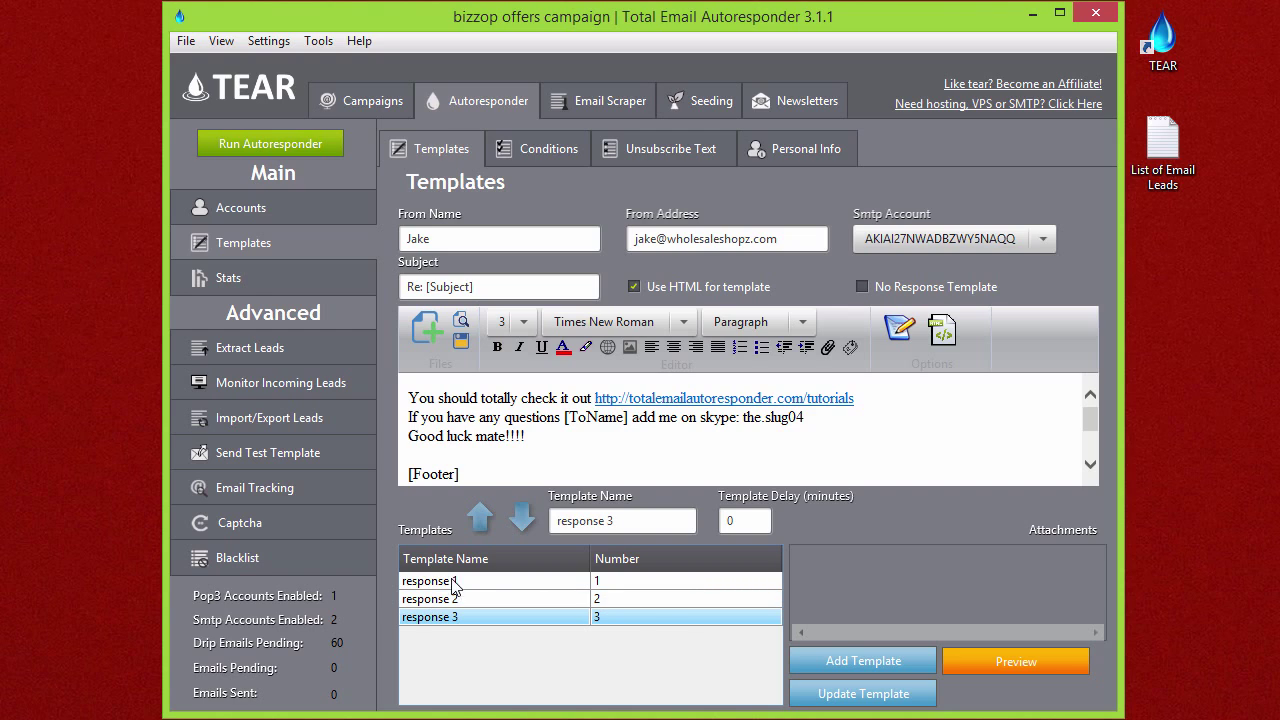
pyautogui.moveTo(658, 616)
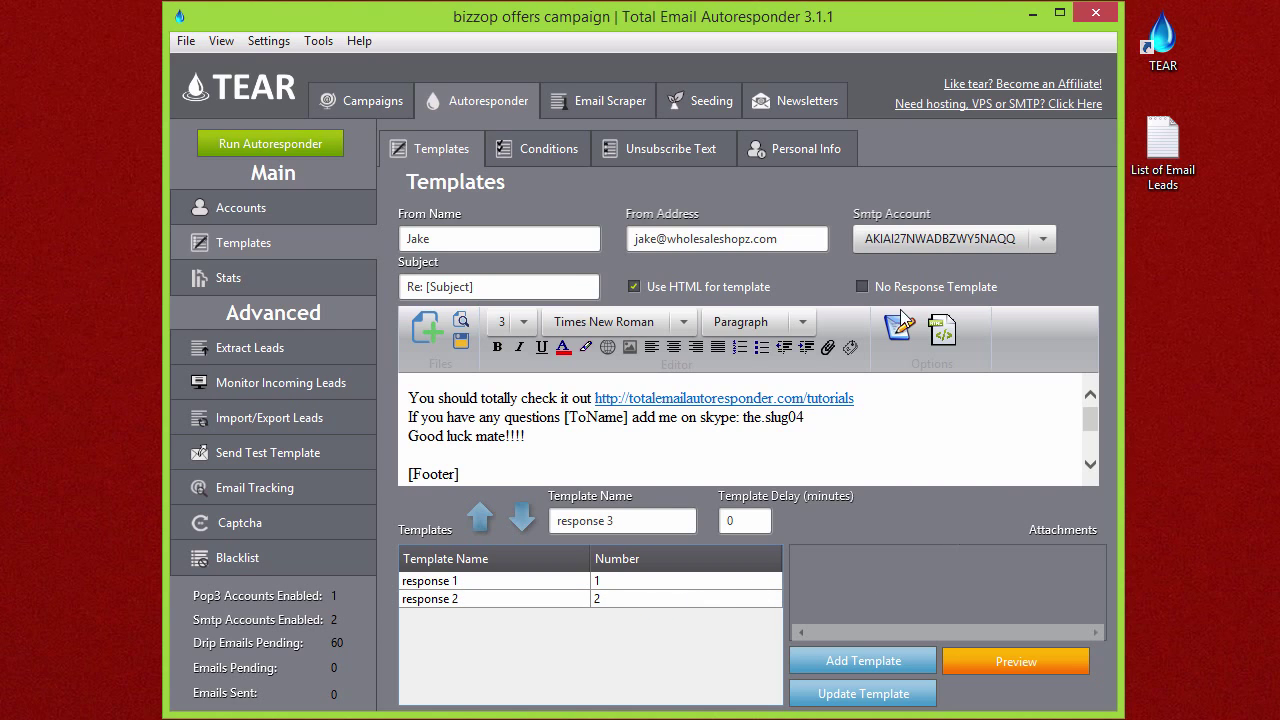
pyautogui.moveTo(996, 290)
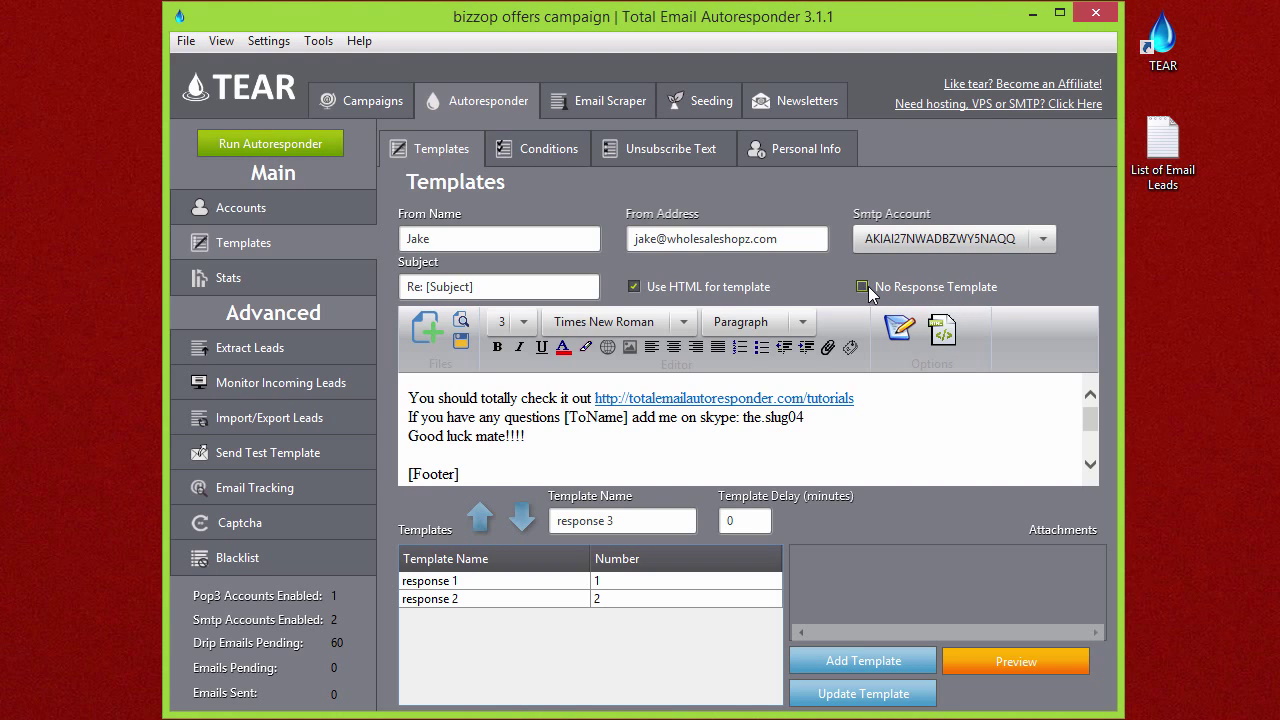
pyautogui.moveTo(866, 291)
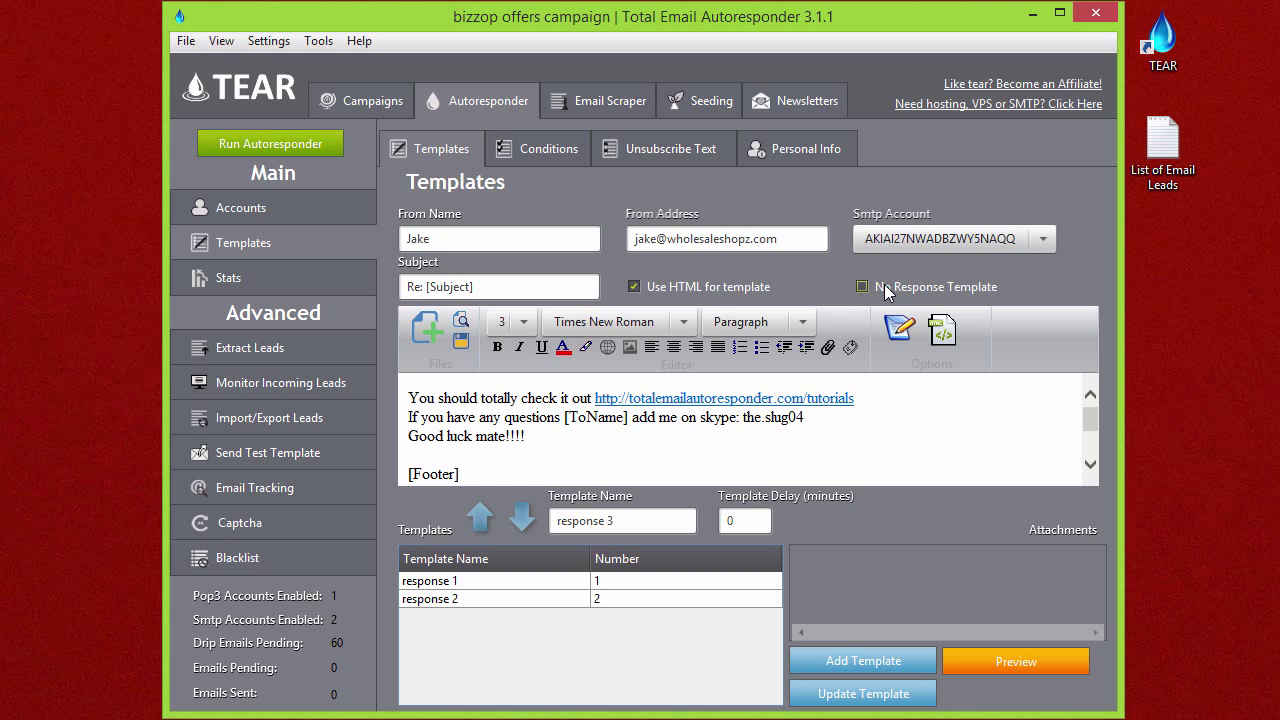
pyautogui.click(862, 287)
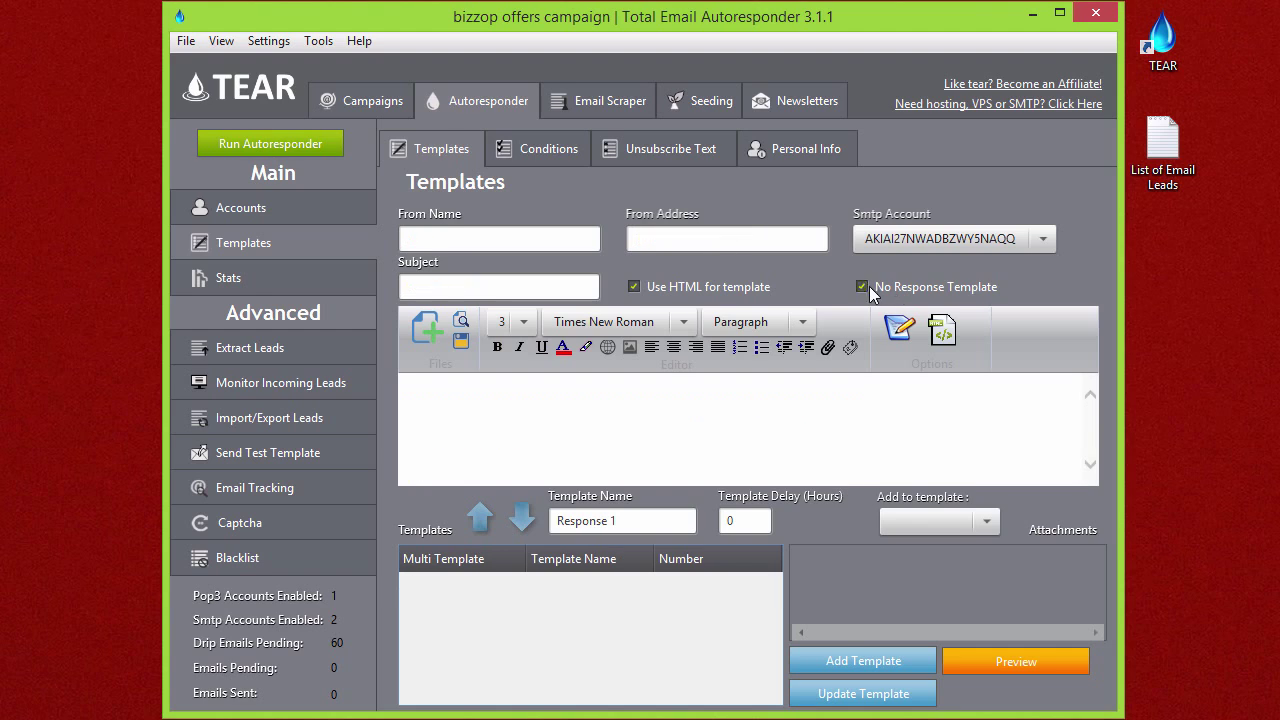
pyautogui.moveTo(748, 190)
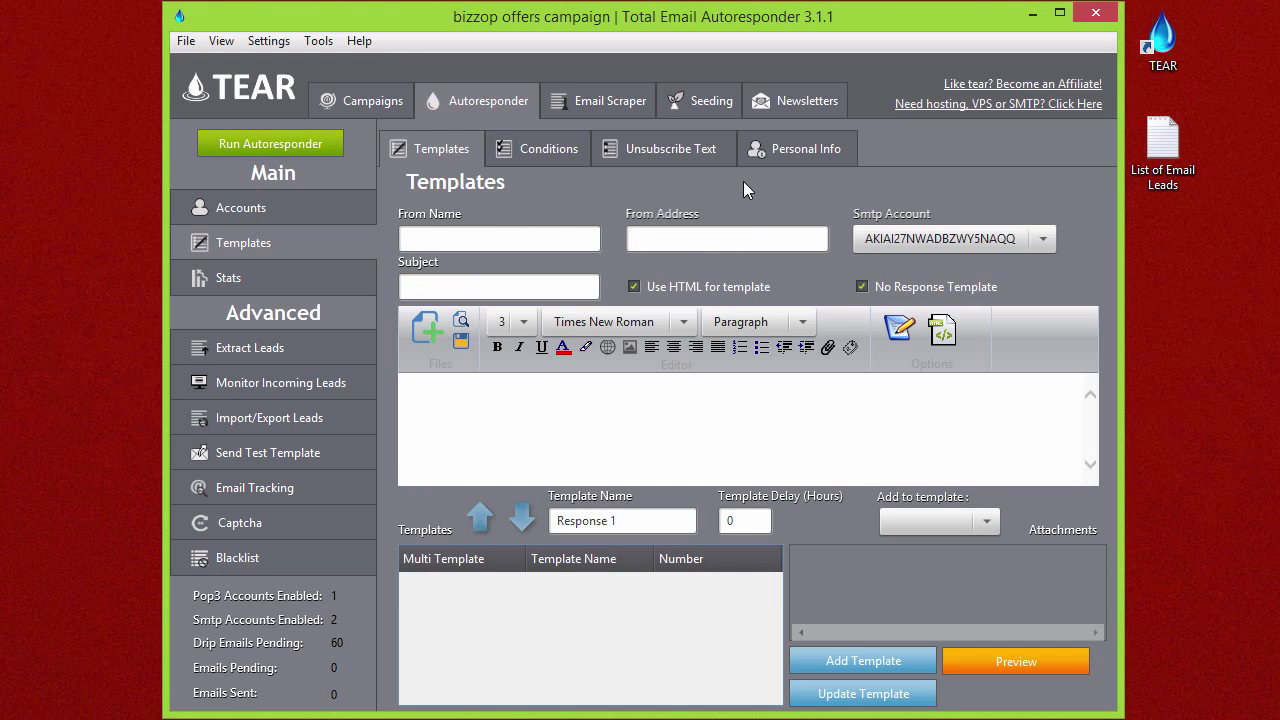
pyautogui.write('Jake')
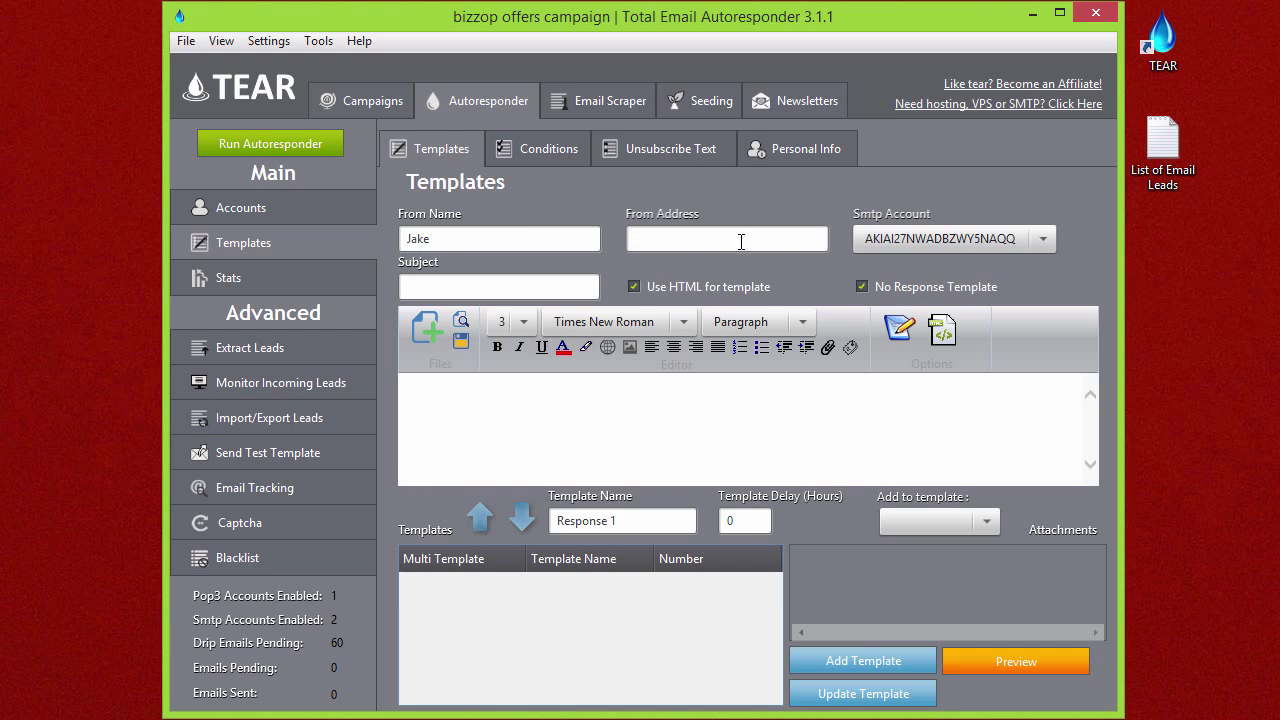
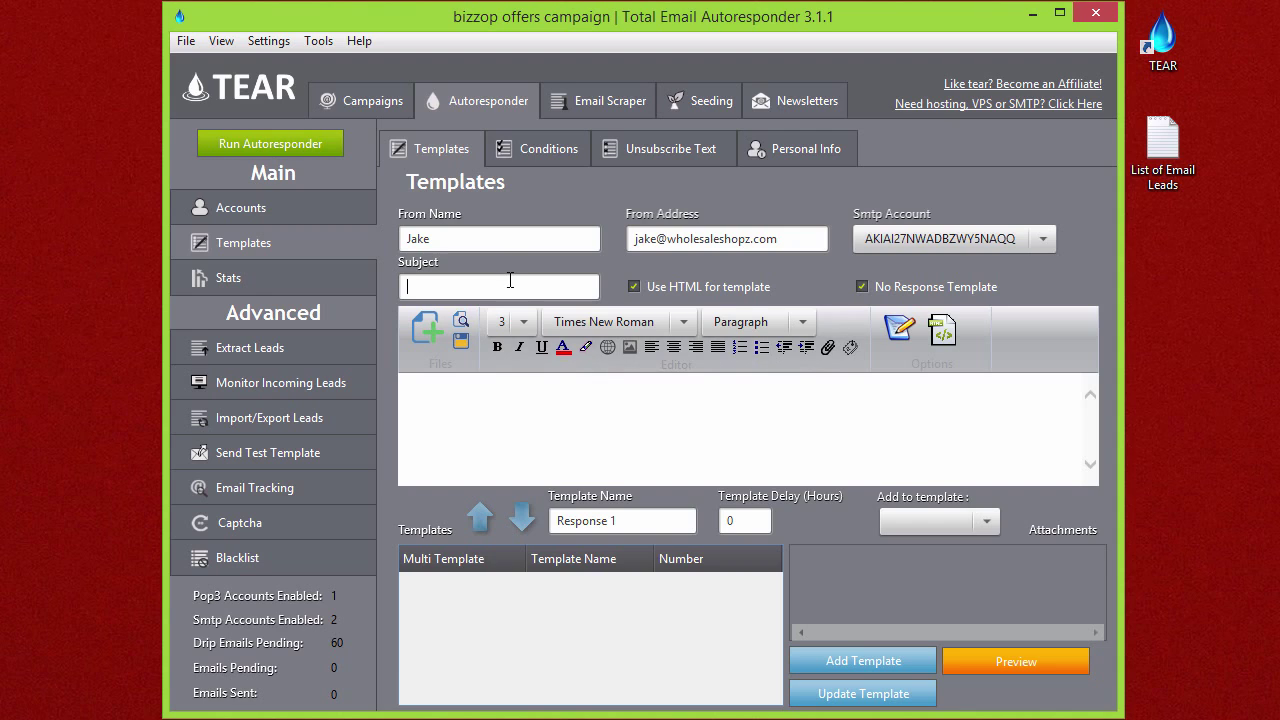
pyautogui.write('hello?')
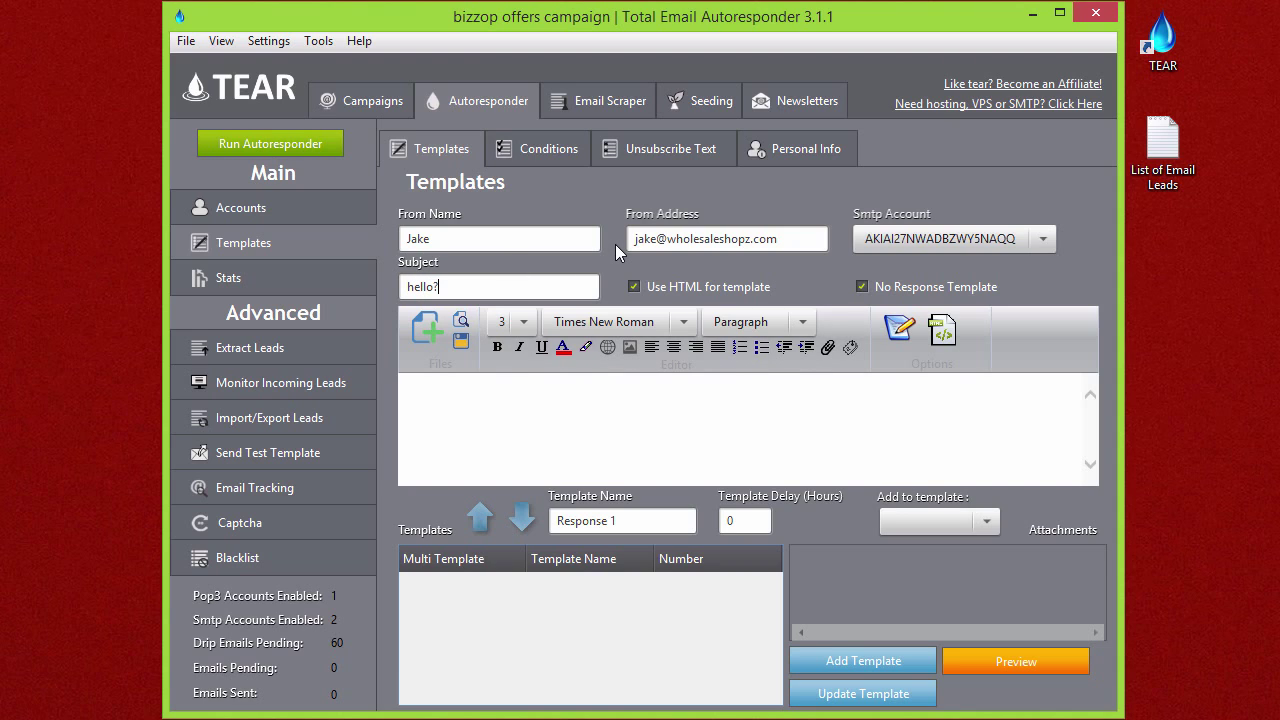
# Write the 'I still haven't recieved a response from you. Still with?' body and attach it to response 2.
pyautogui.click(684, 418)
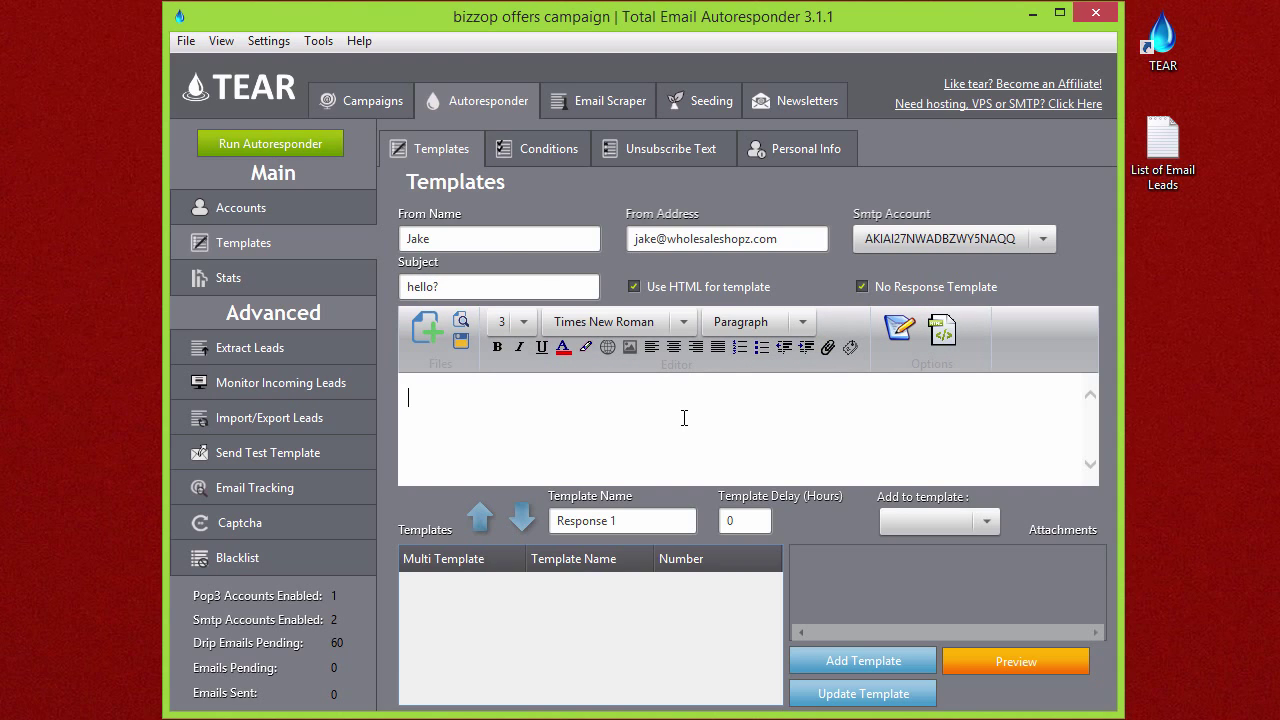
pyautogui.write('I still')
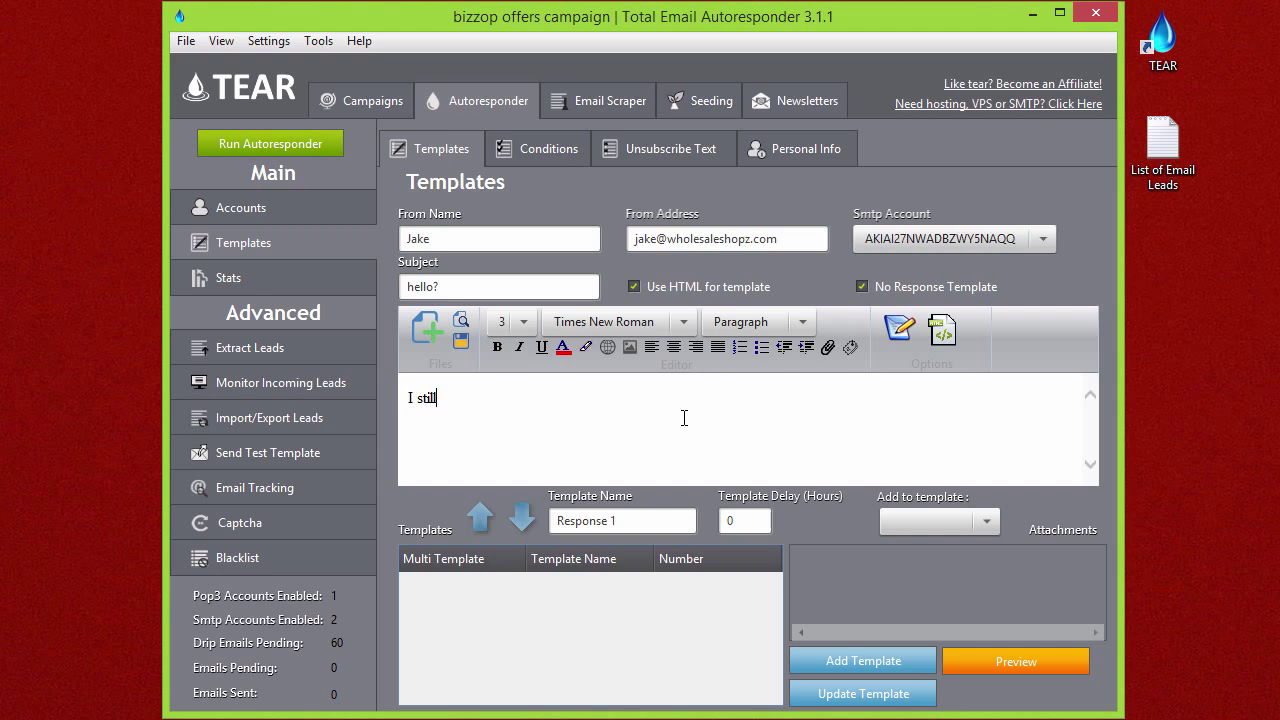
pyautogui.write("haven't recieved a respo")
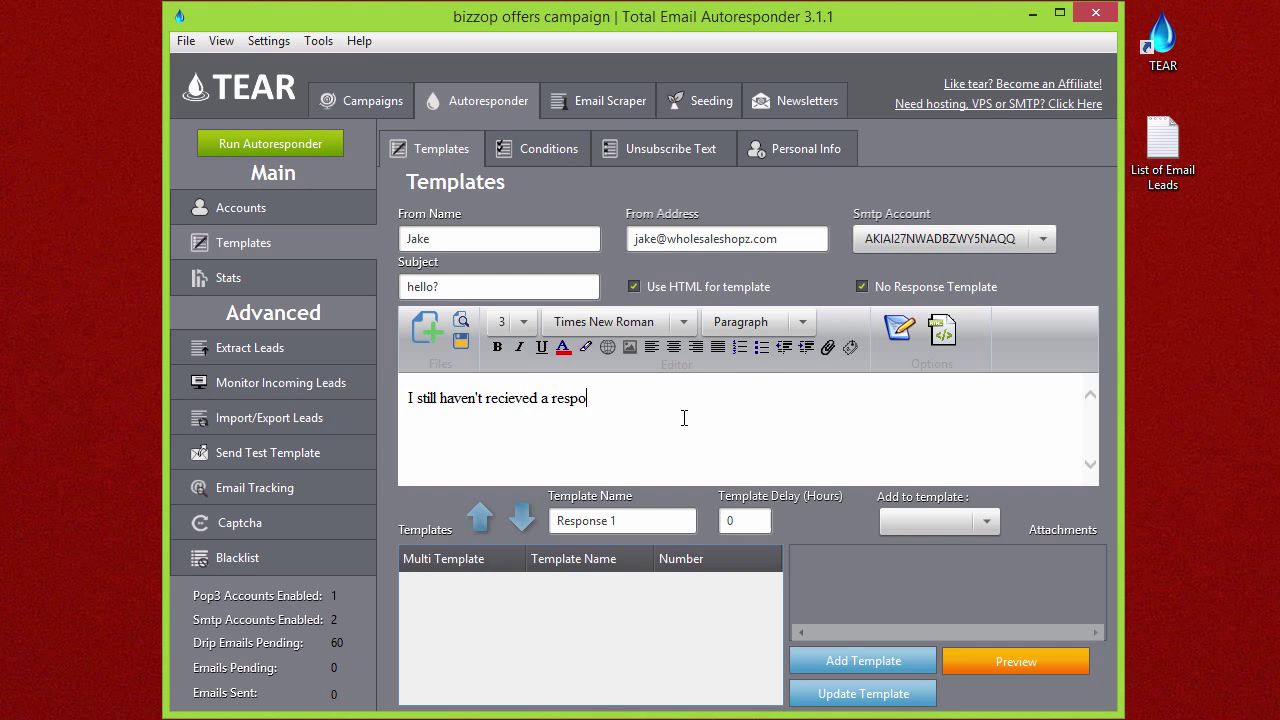
pyautogui.write('nse from you.')
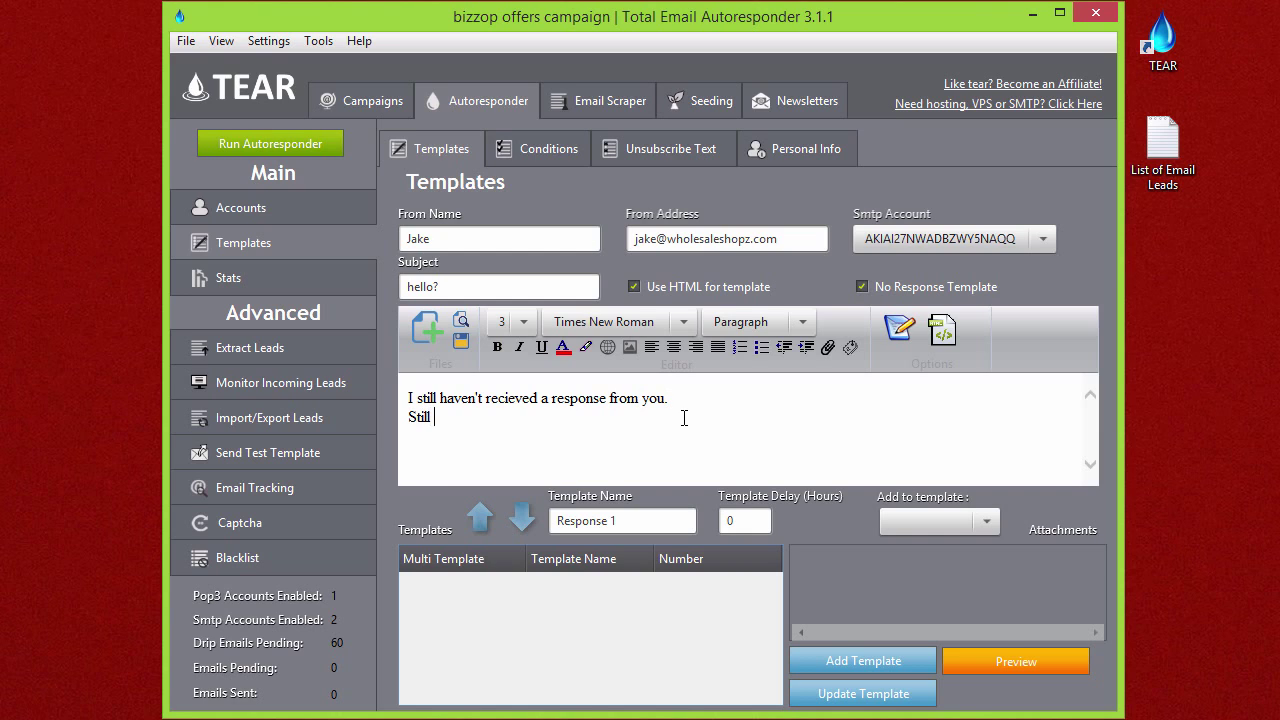
pyautogui.write('with?')
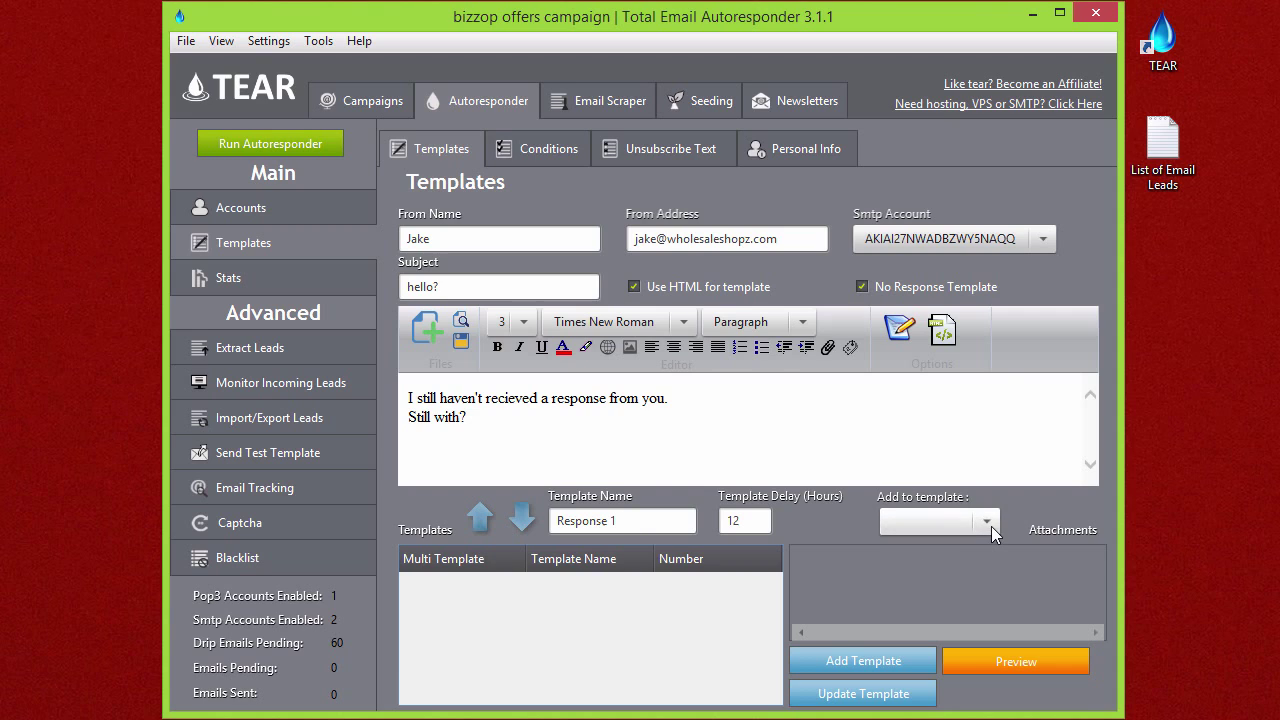
pyautogui.click(994, 521)
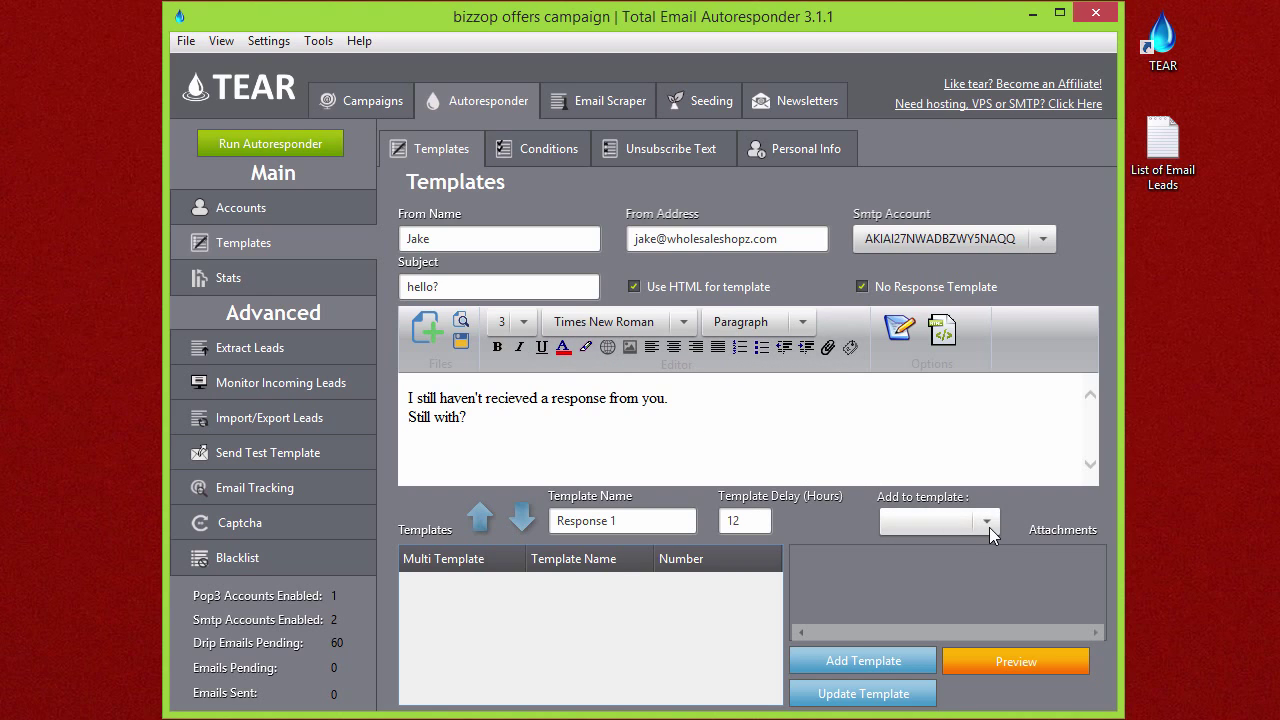
pyautogui.click(995, 521)
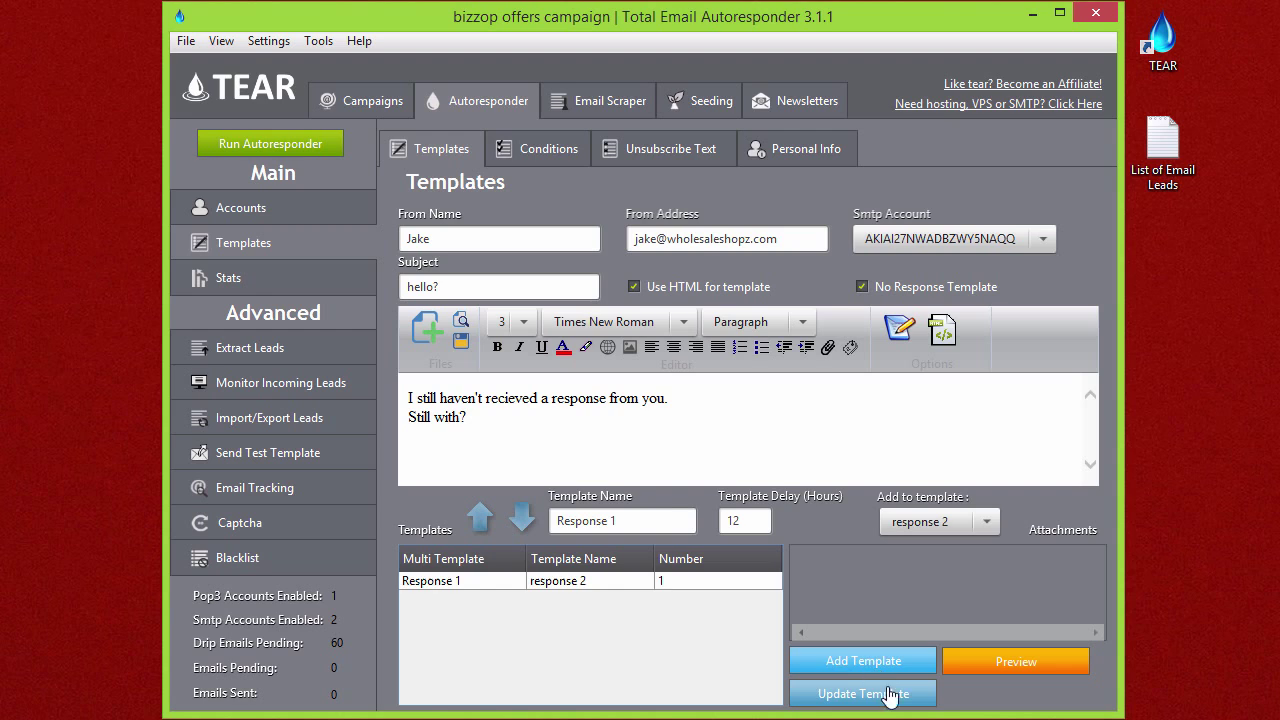
pyautogui.moveTo(607, 582)
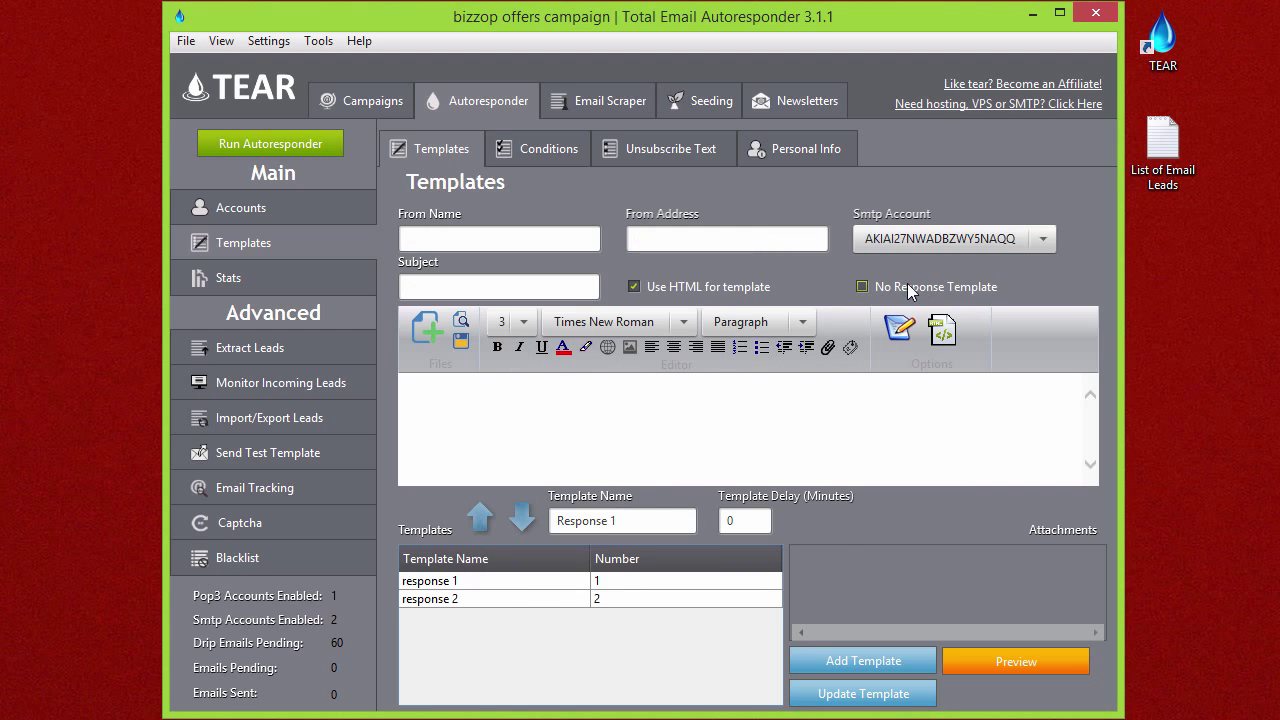
# Look over response 2's message, then reopen the 'hello?' follow-up template.
pyautogui.click(430, 598)
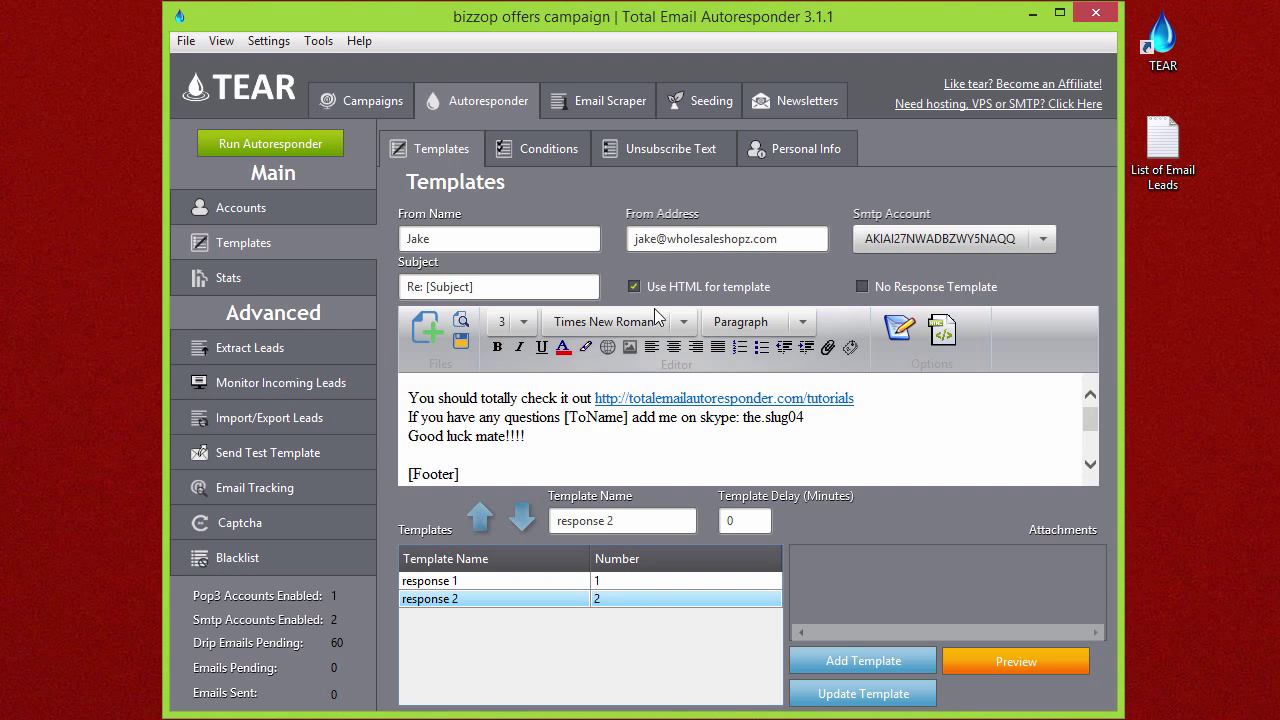
pyautogui.moveTo(665, 517)
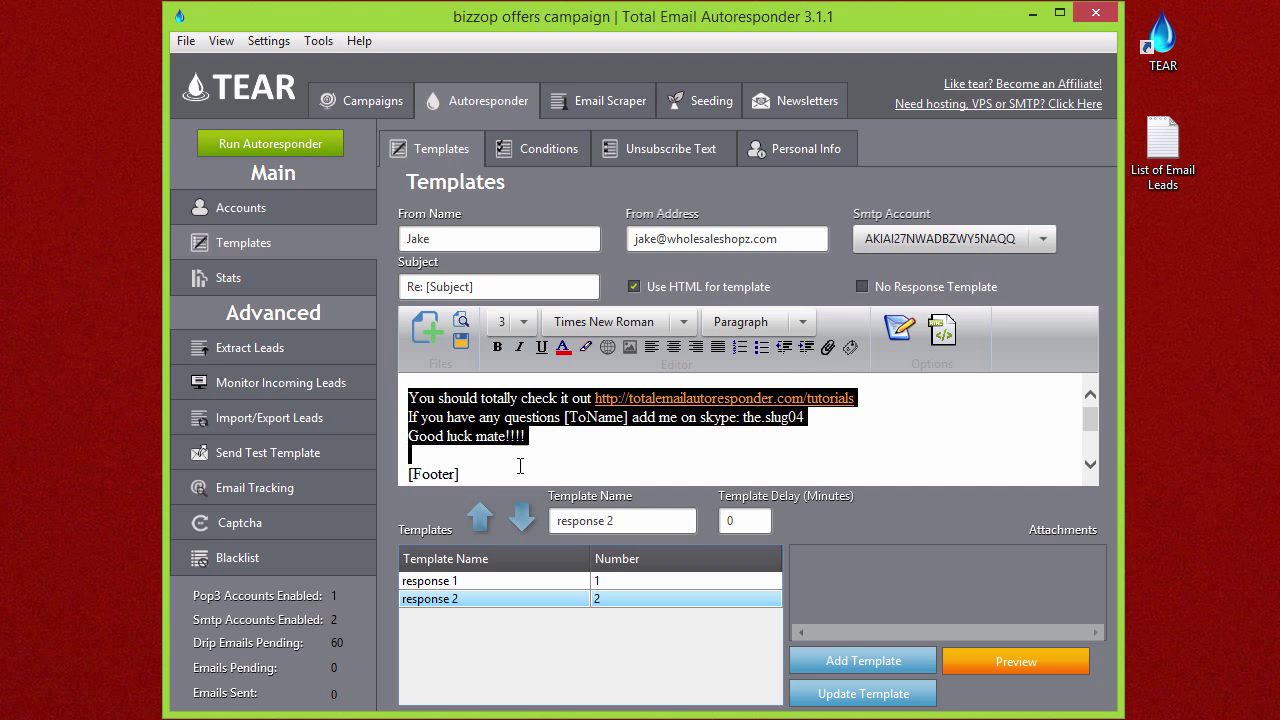
pyautogui.click(519, 466)
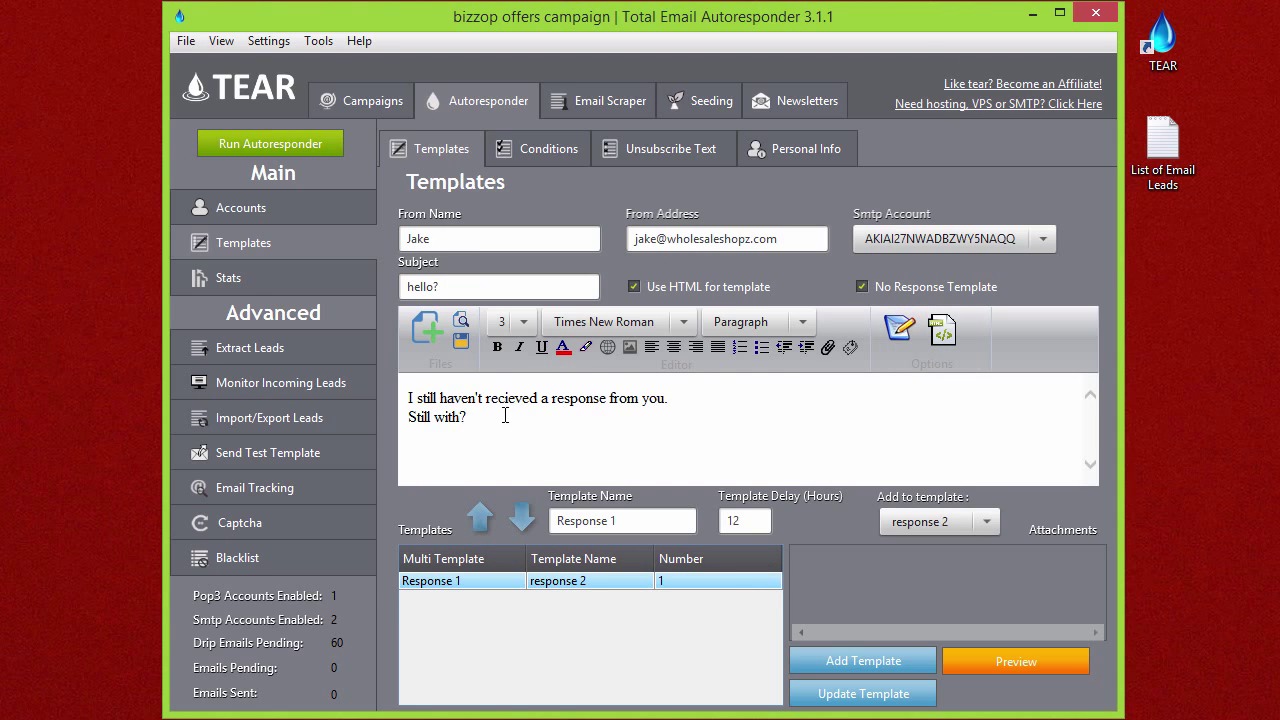
pyautogui.press('ctrl+a')
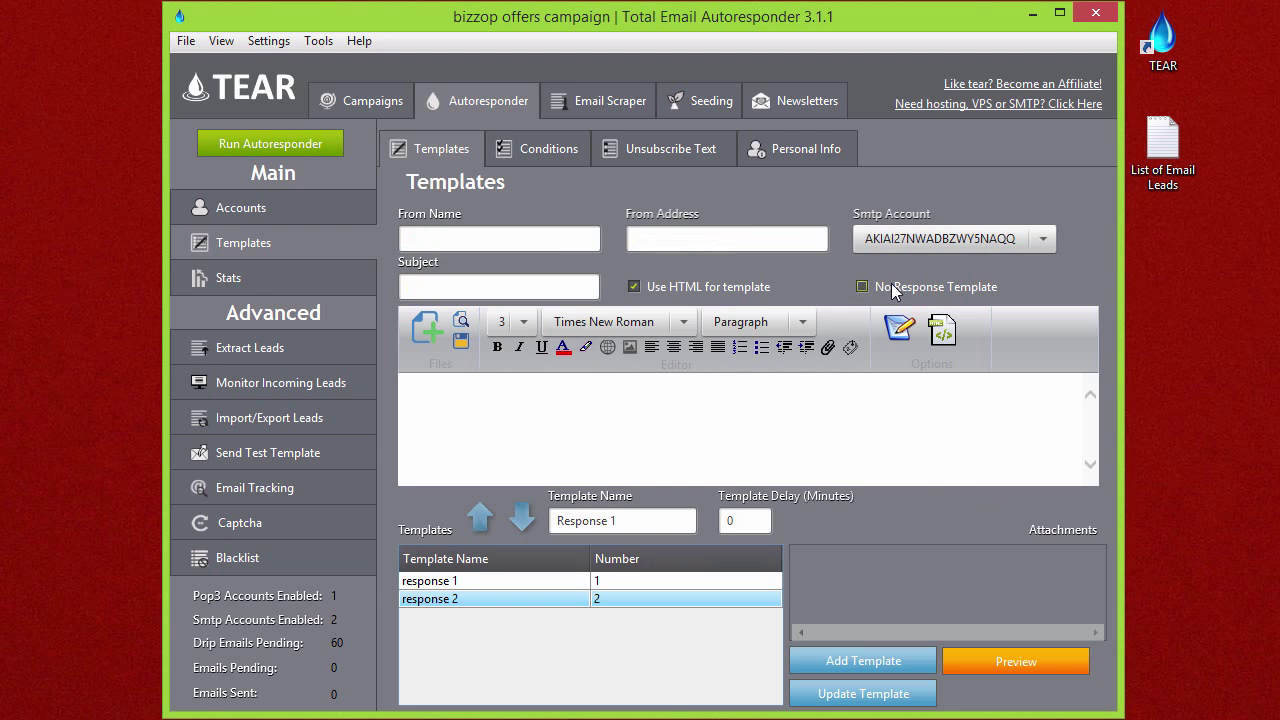
pyautogui.moveTo(650, 590)
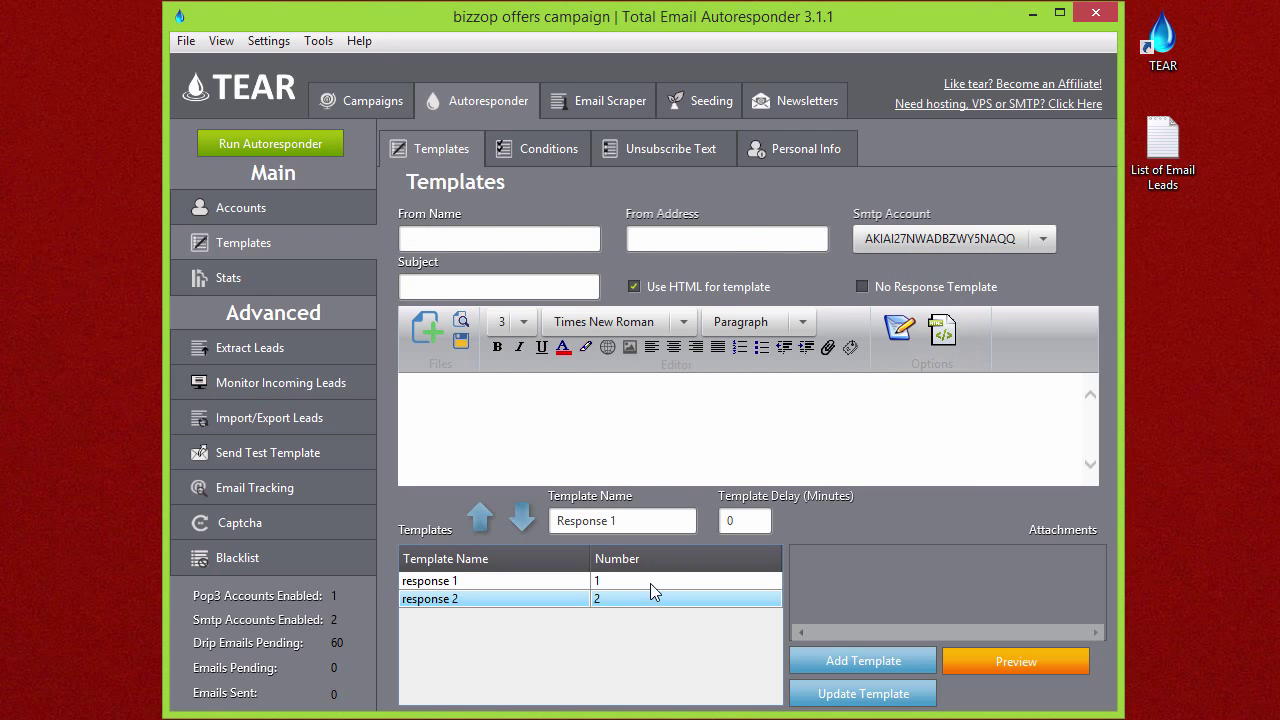
pyautogui.click(429, 598)
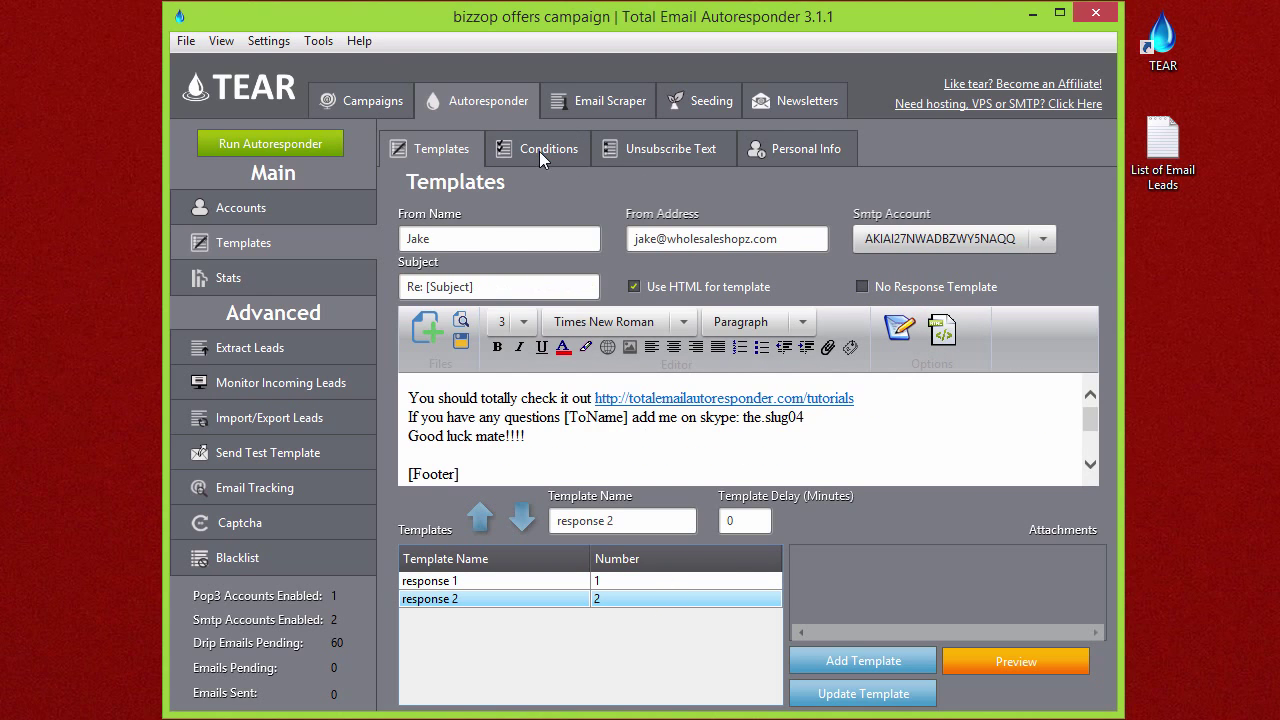
# Add a case-insensitive 'From Address does not contain noreply' condition to response 2.
pyautogui.click(548, 148)
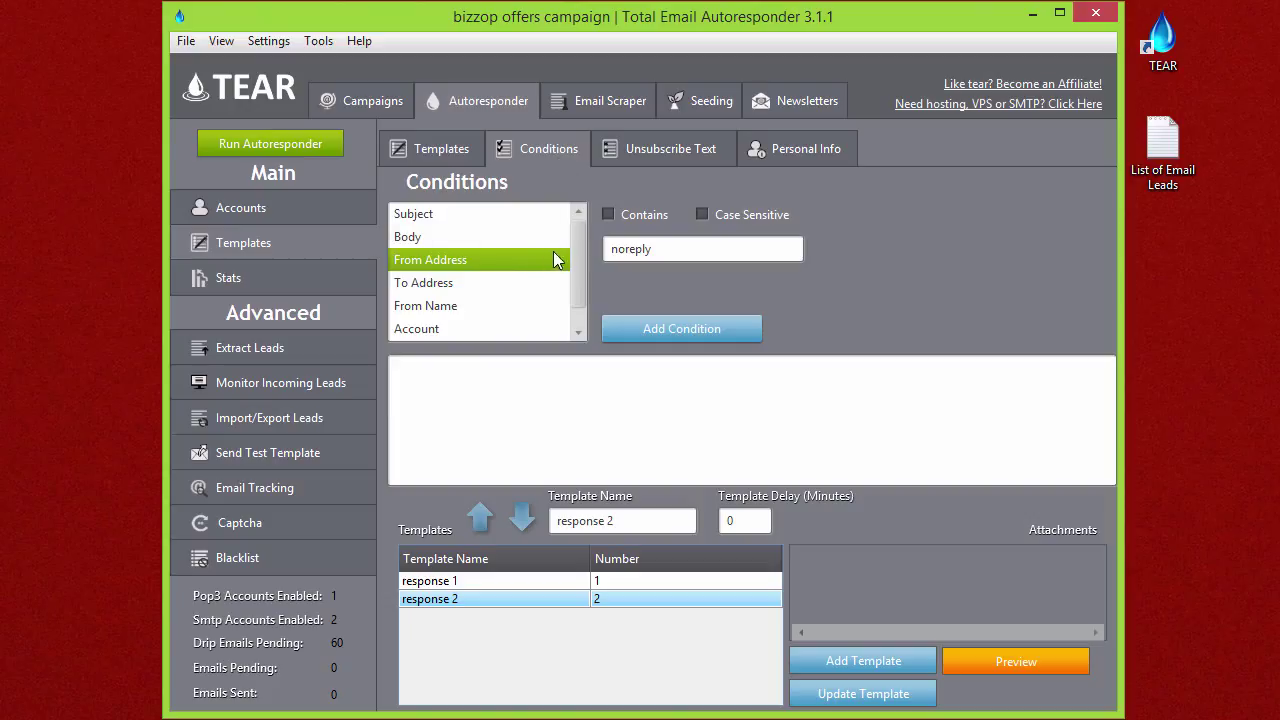
pyautogui.moveTo(607, 213)
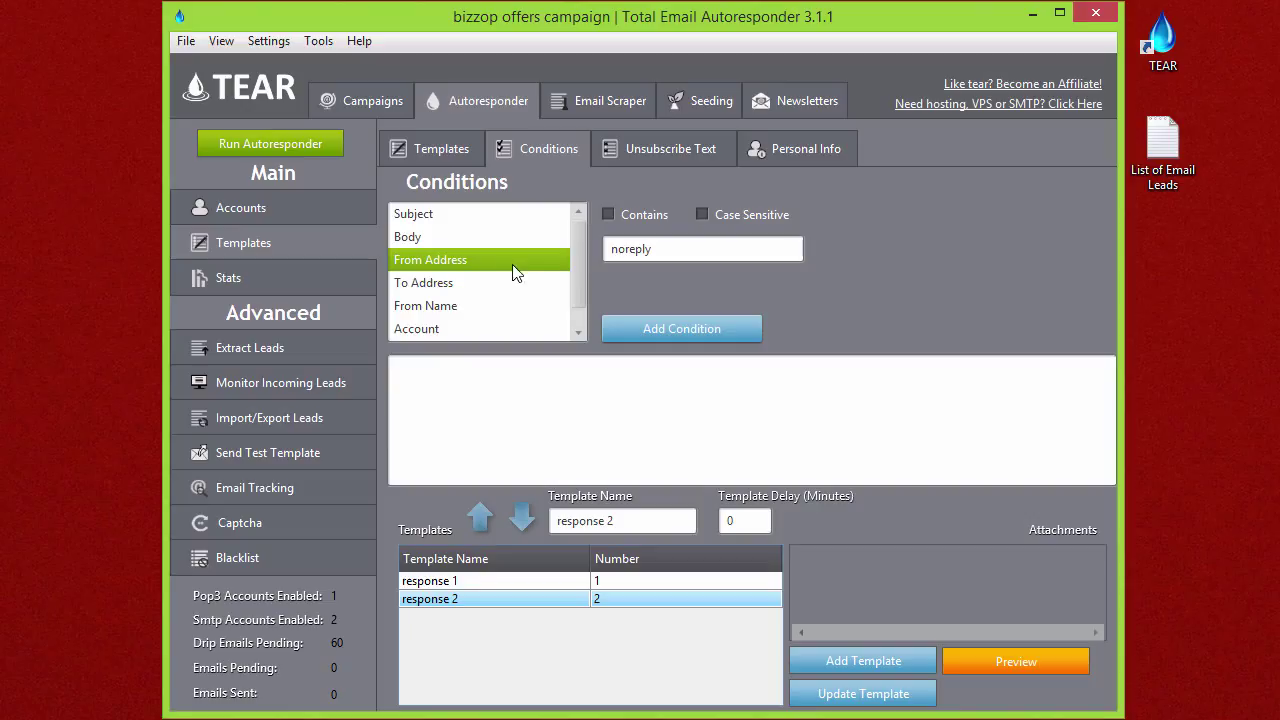
pyautogui.moveTo(835, 224)
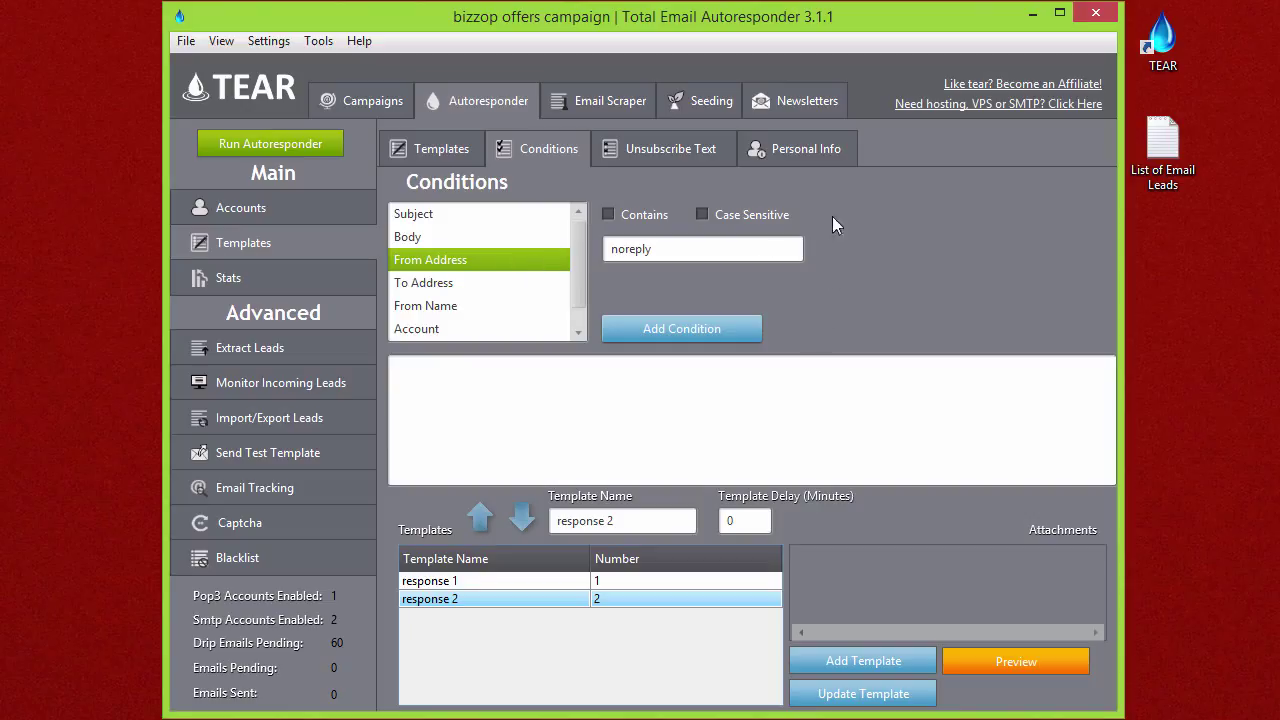
pyautogui.moveTo(878, 316)
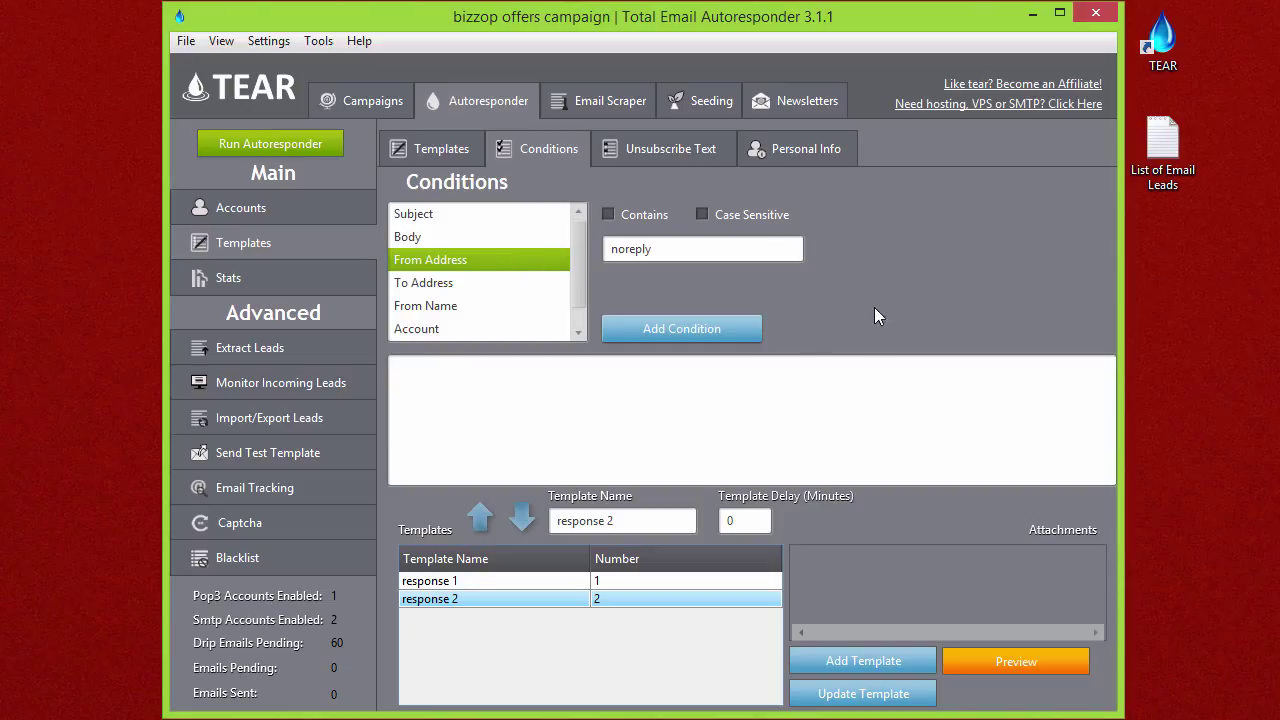
pyautogui.moveTo(893, 251)
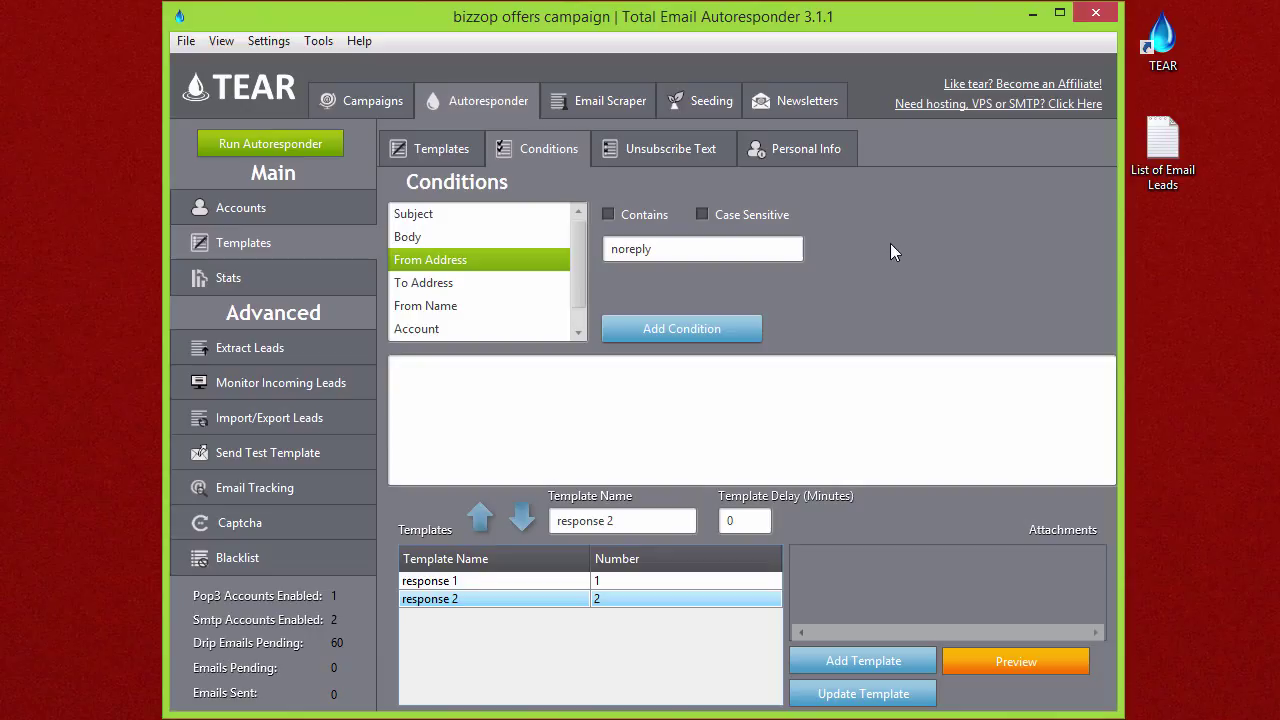
pyautogui.moveTo(829, 241)
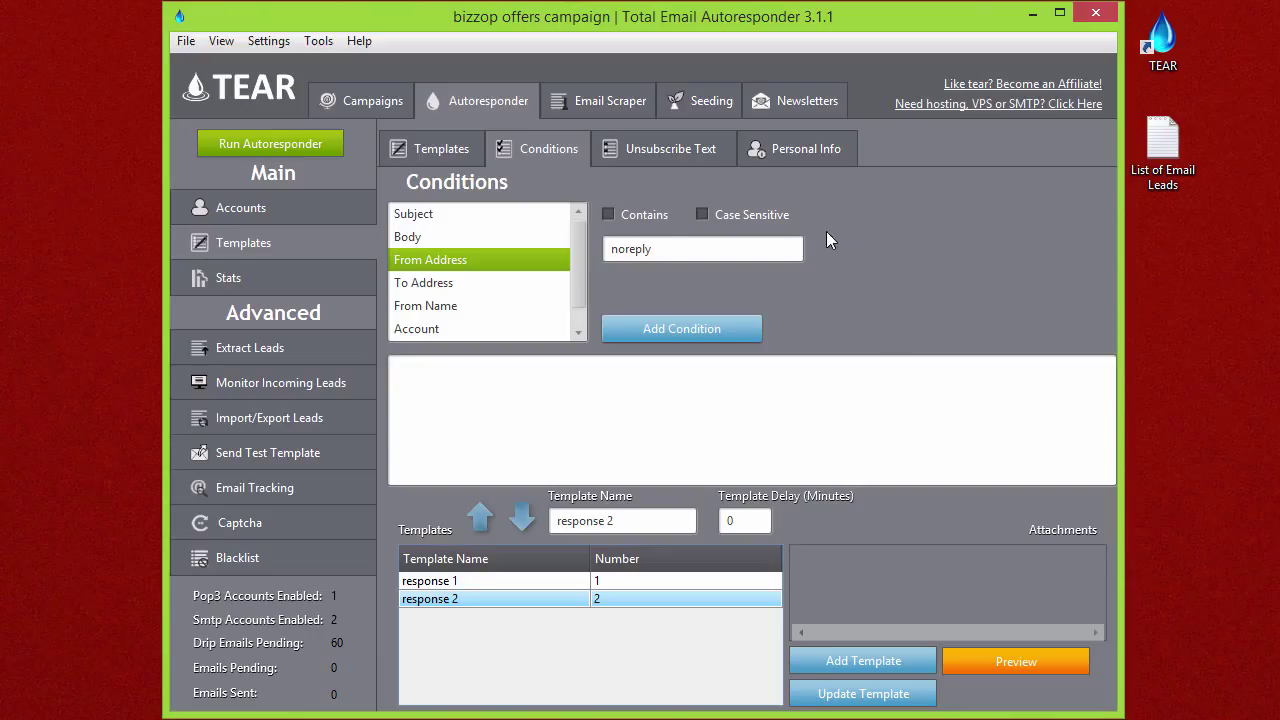
pyautogui.moveTo(640, 197)
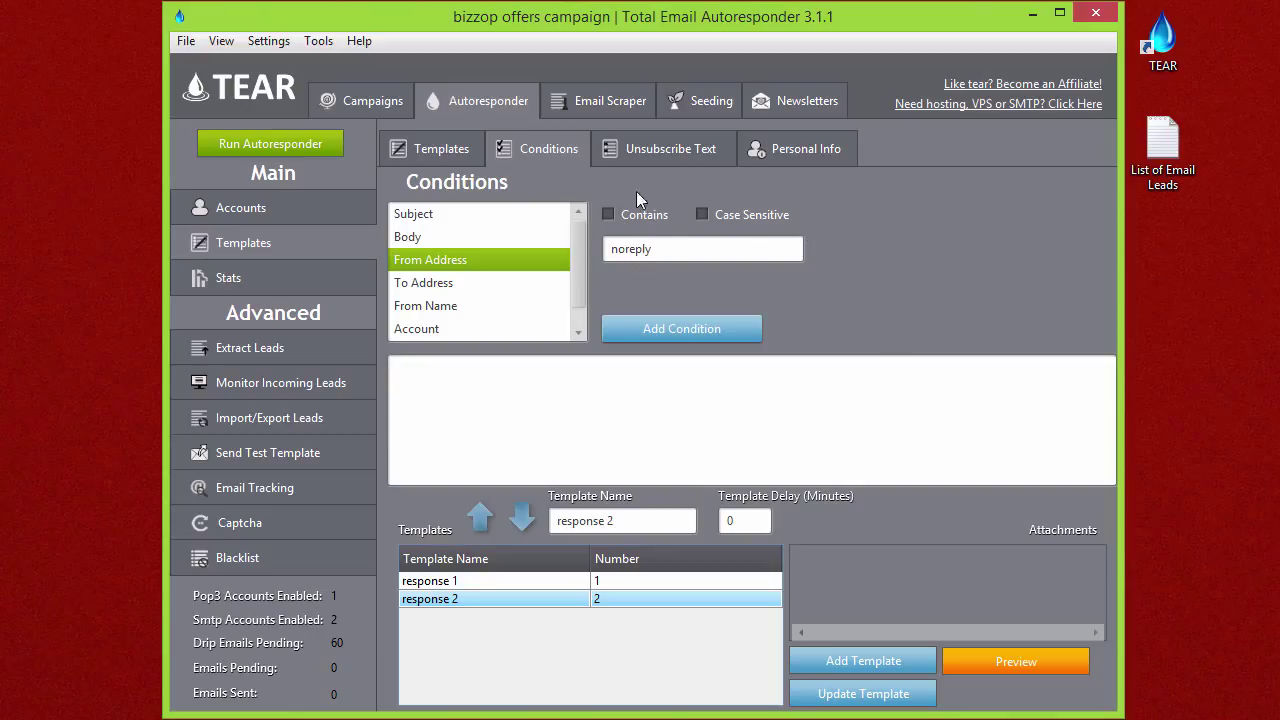
pyautogui.moveTo(490, 261)
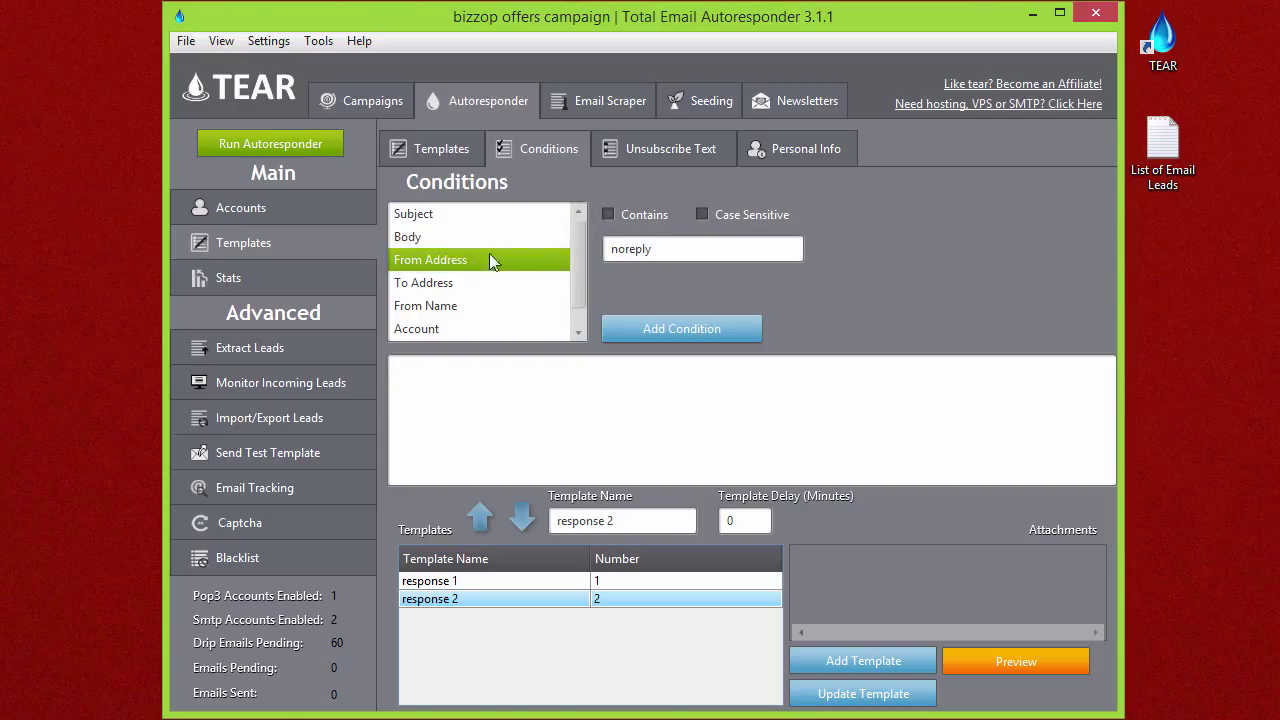
pyautogui.moveTo(620, 237)
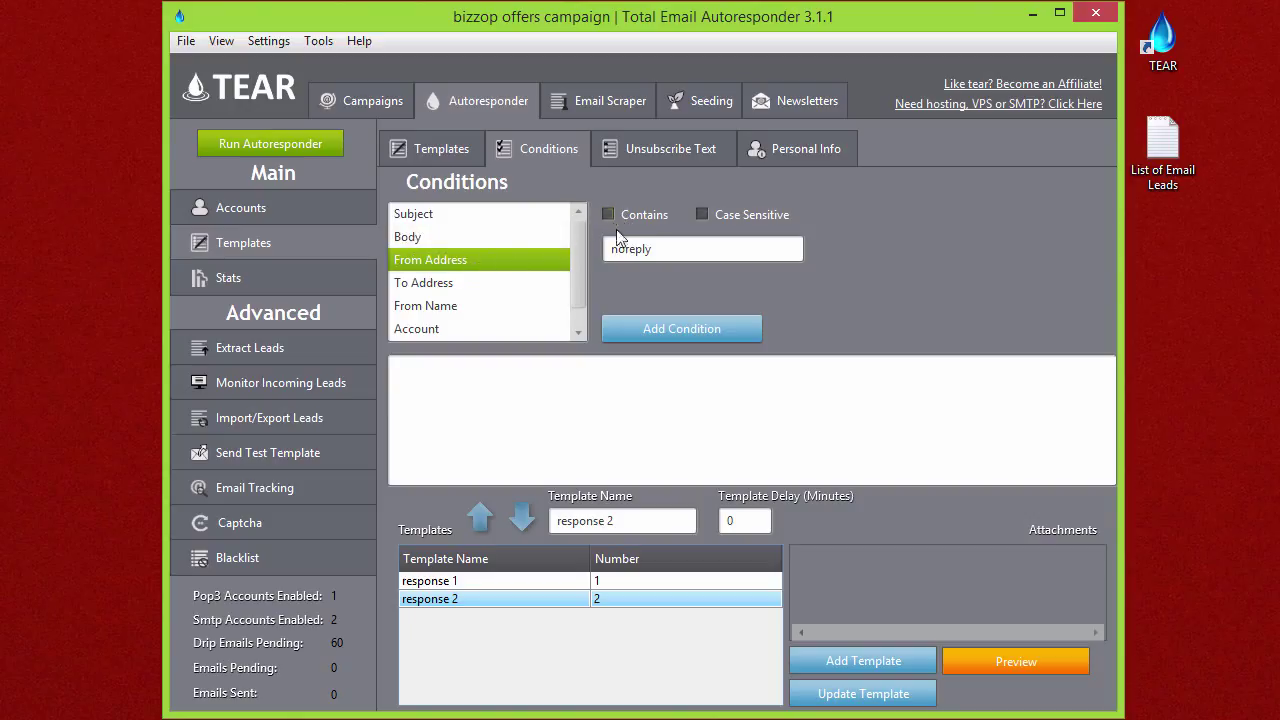
pyautogui.click(702, 248)
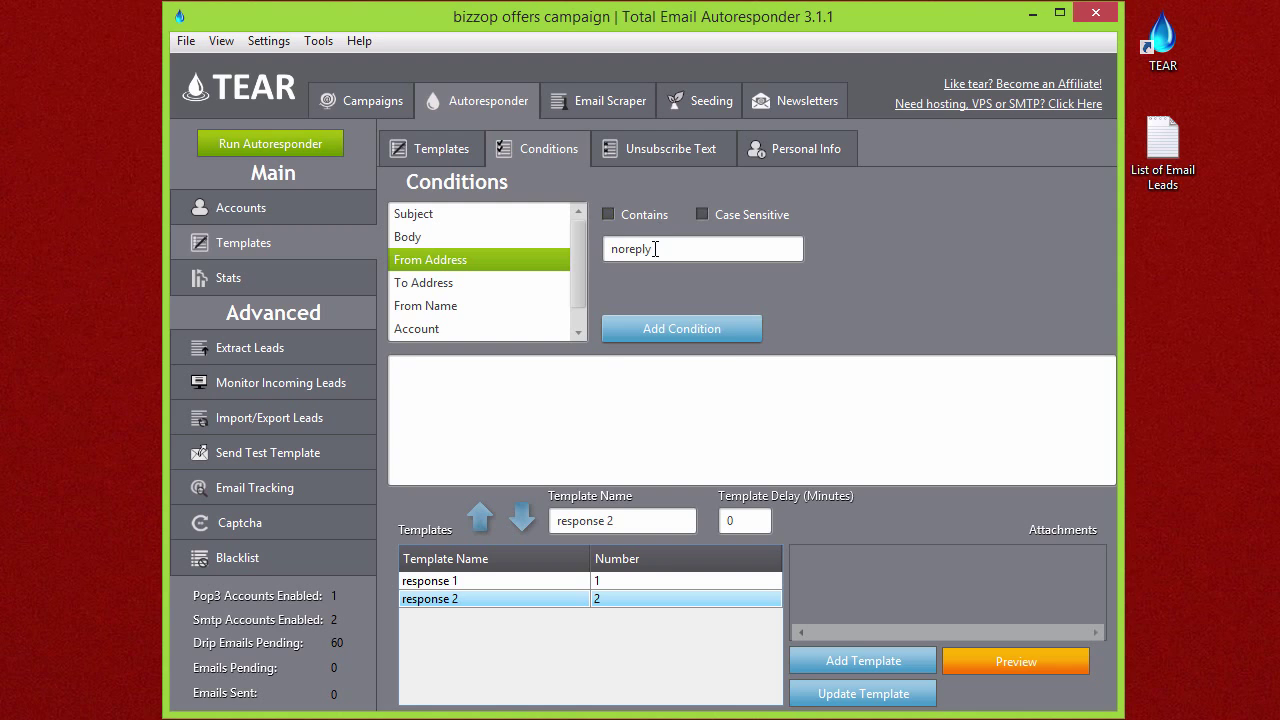
pyautogui.click(681, 328)
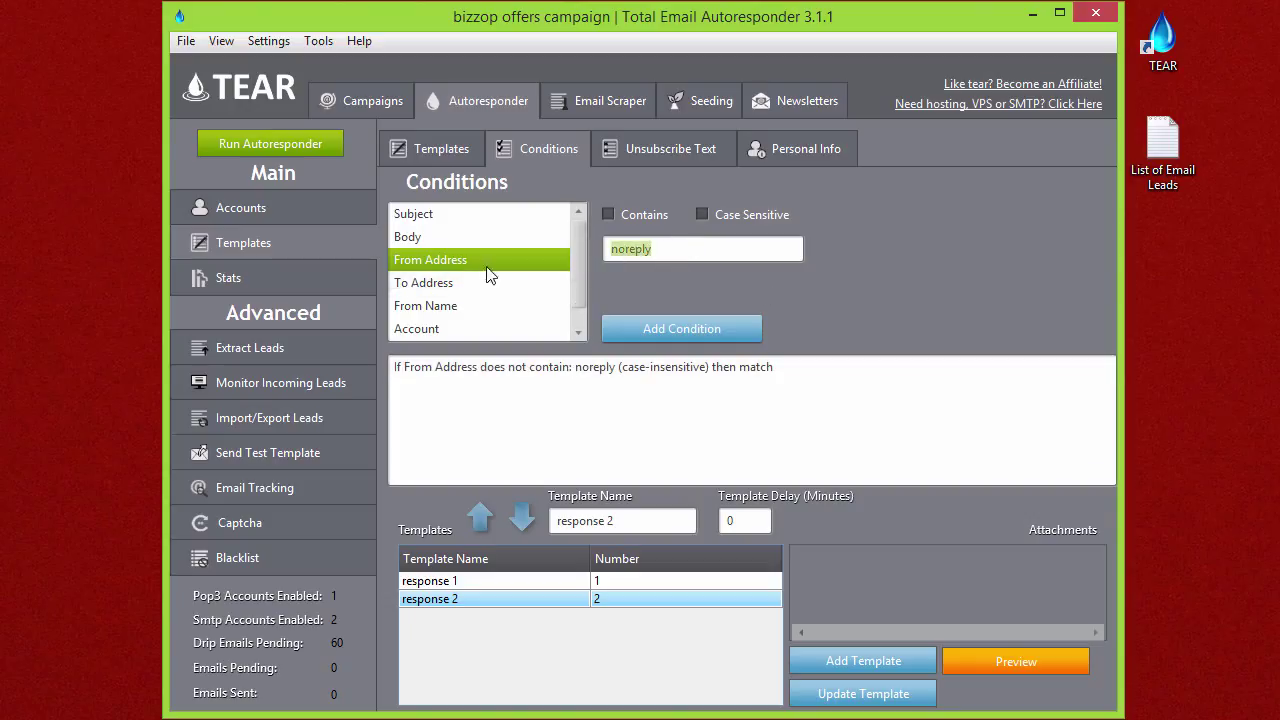
pyautogui.click(441, 148)
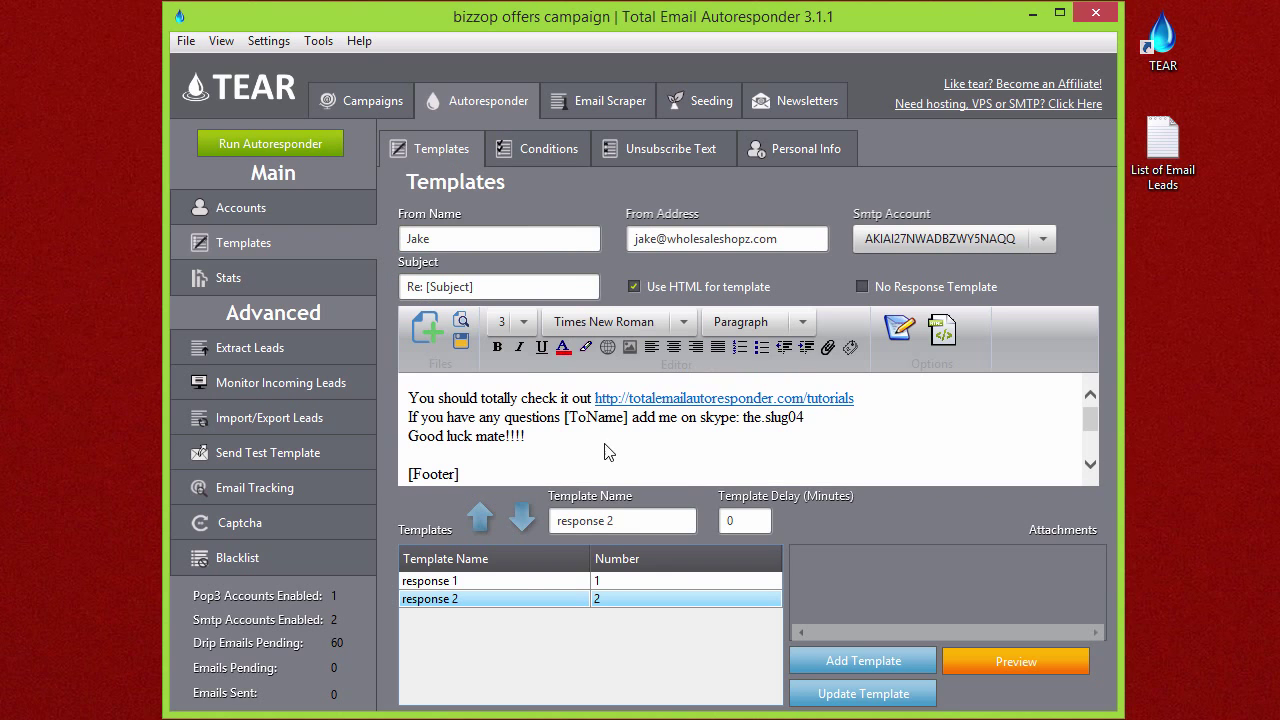
pyautogui.moveTo(722, 601)
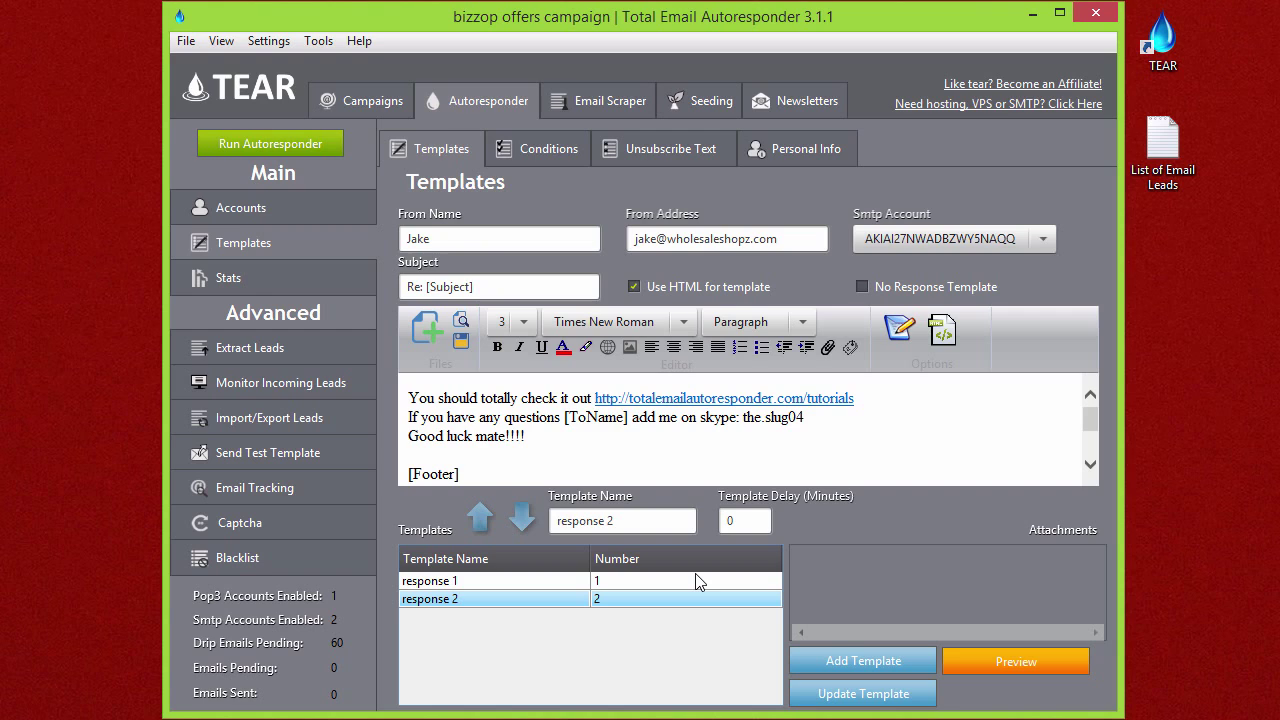
pyautogui.moveTo(765, 642)
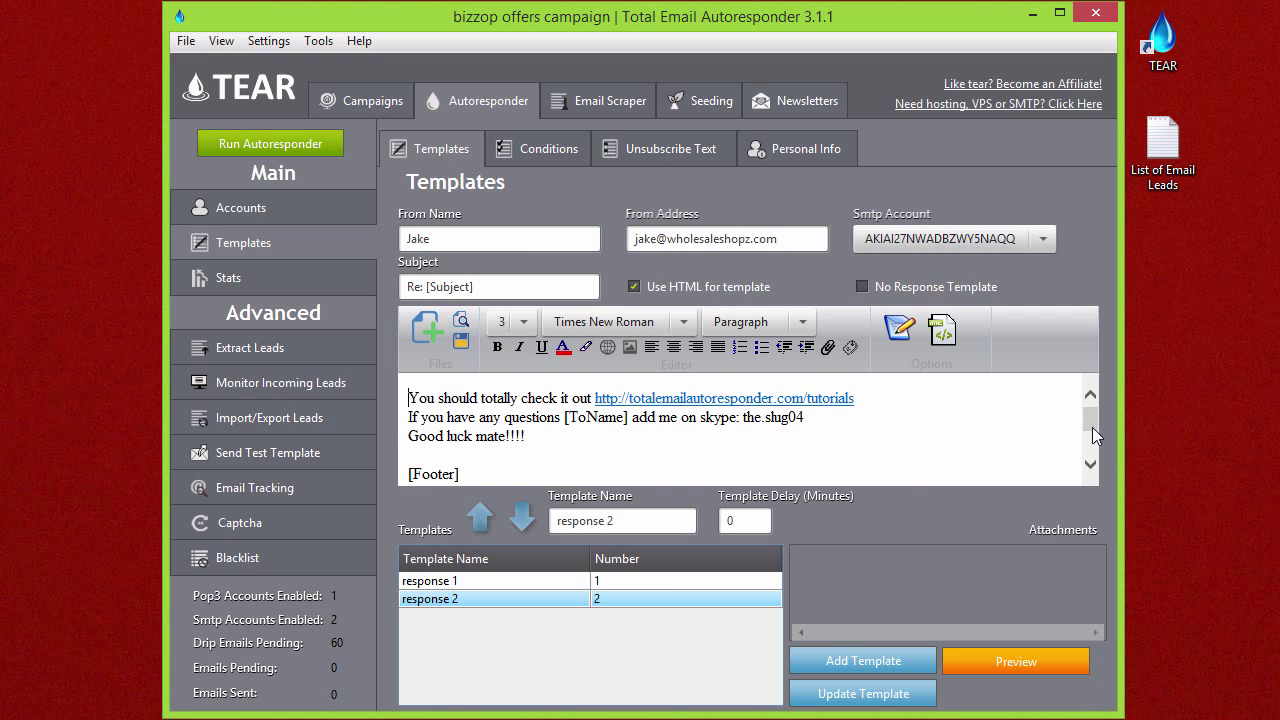
pyautogui.click(538, 148)
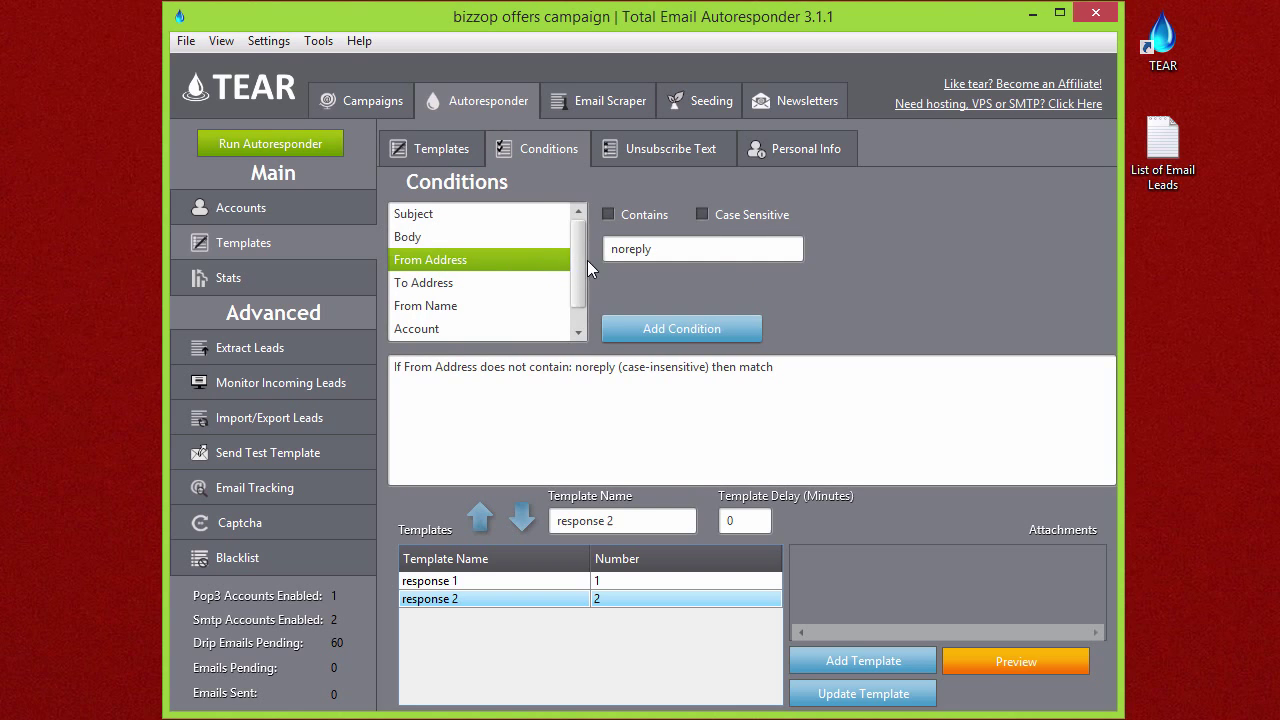
# Scroll the noreply condition, then bring back response 2's body, sender and subject.
pyautogui.scroll(-3)
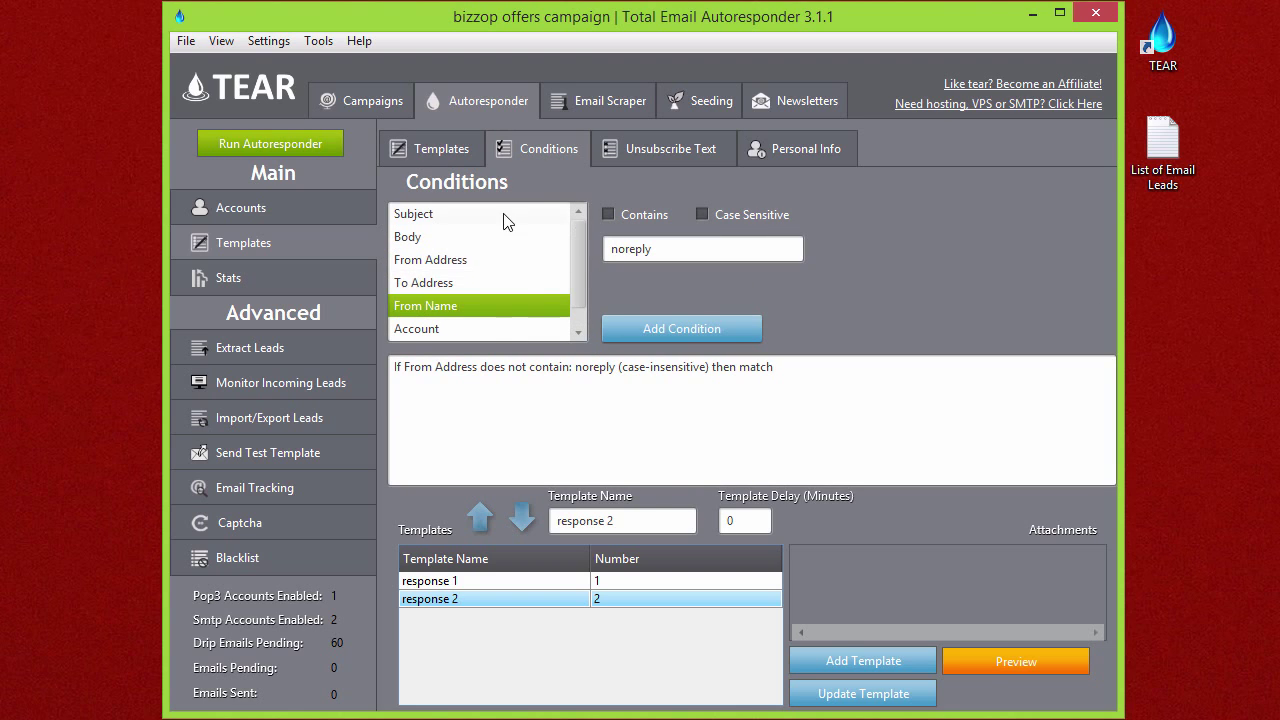
pyautogui.click(432, 148)
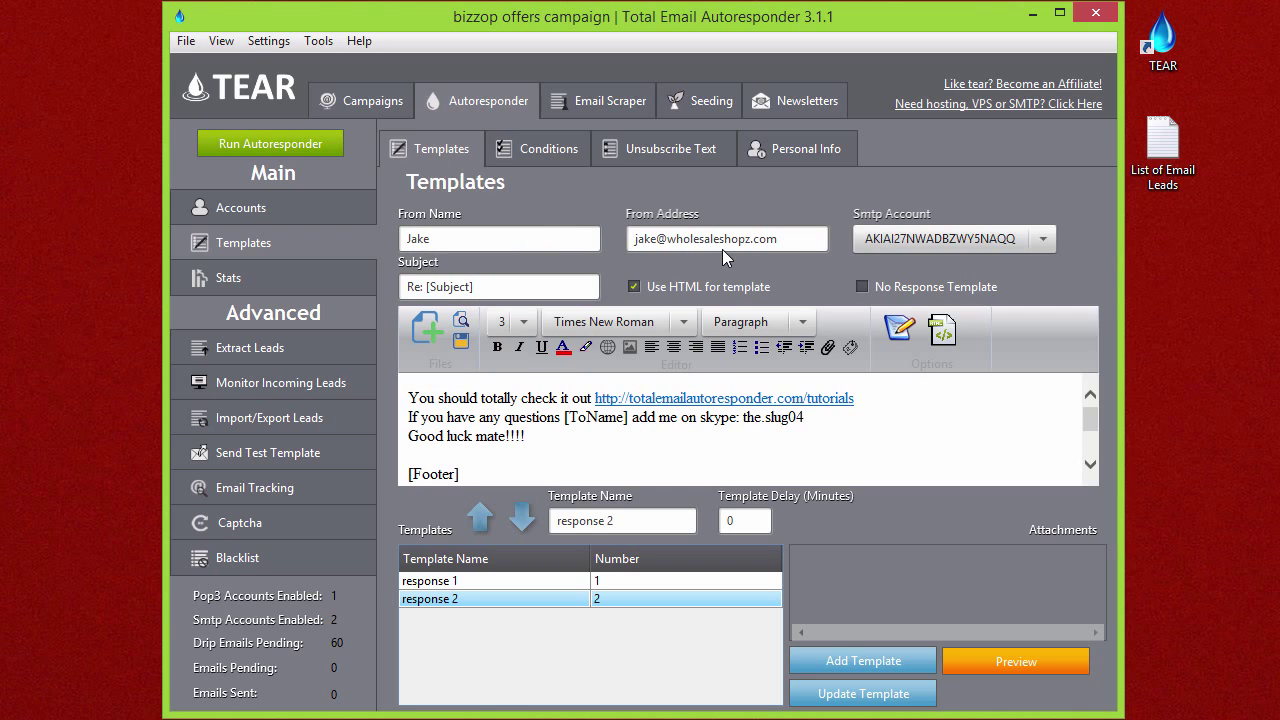
pyautogui.moveTo(1097, 438)
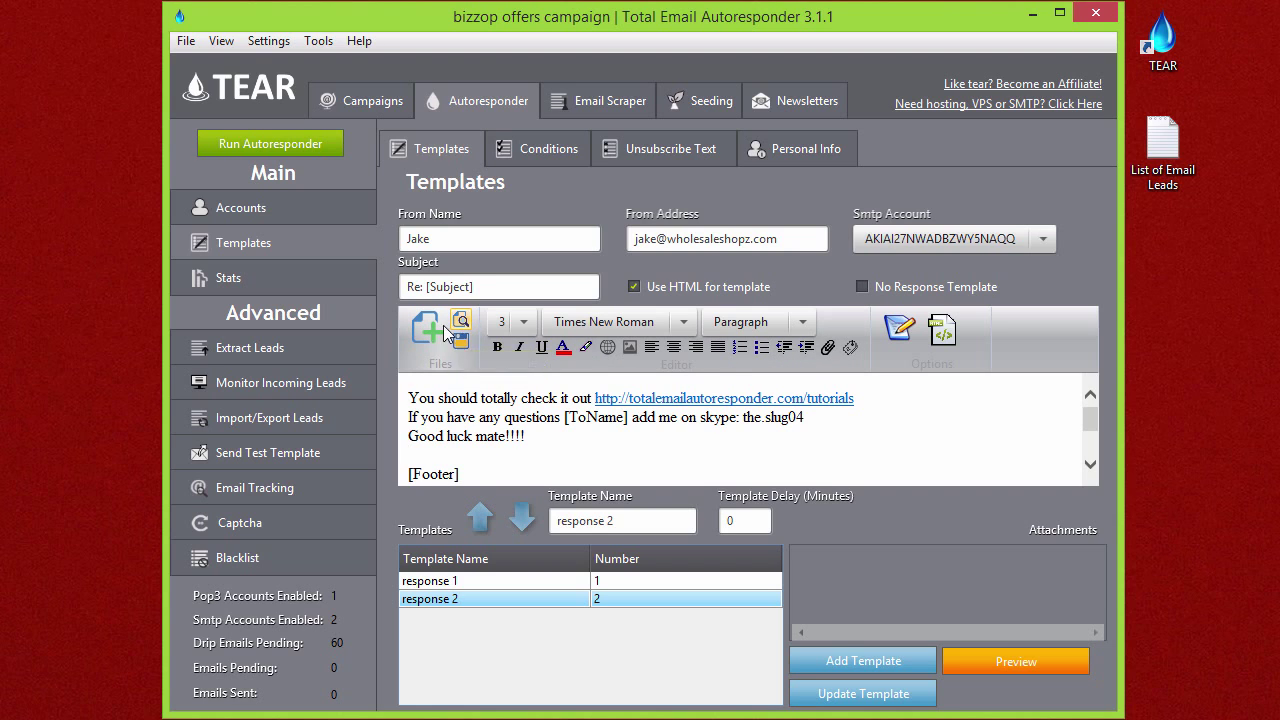
pyautogui.moveTo(577, 434)
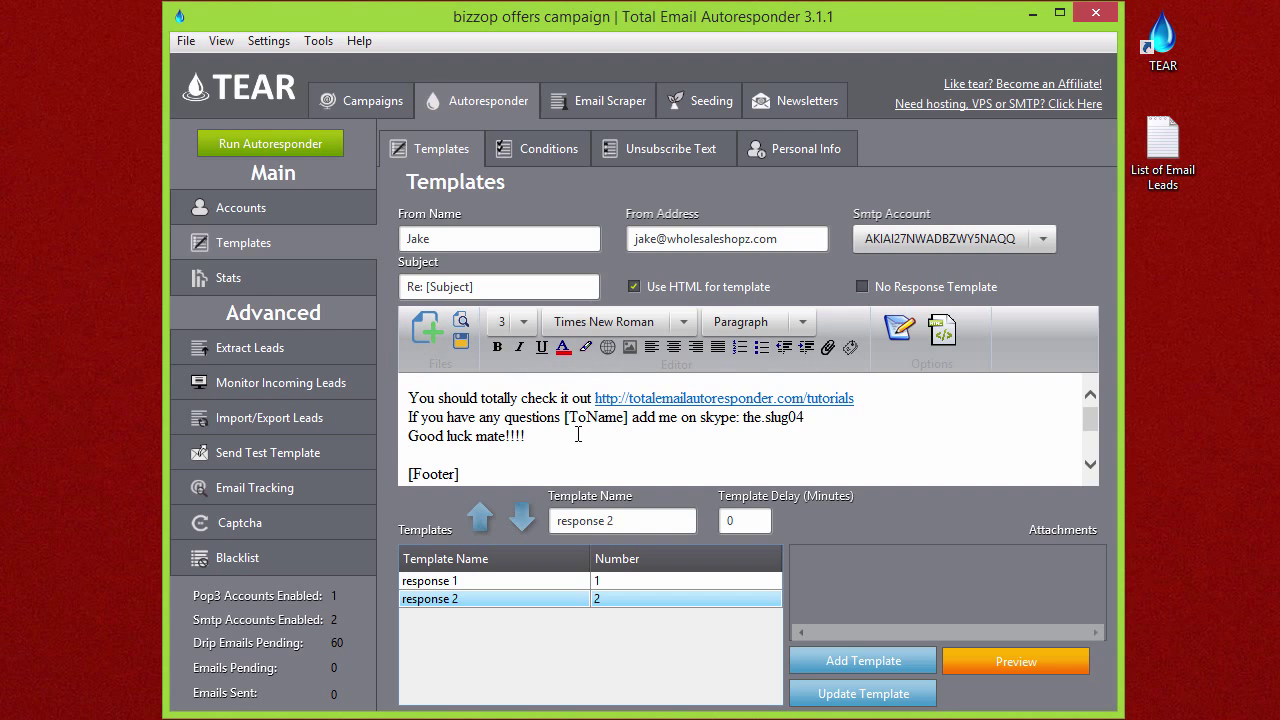
pyautogui.moveTo(573, 378)
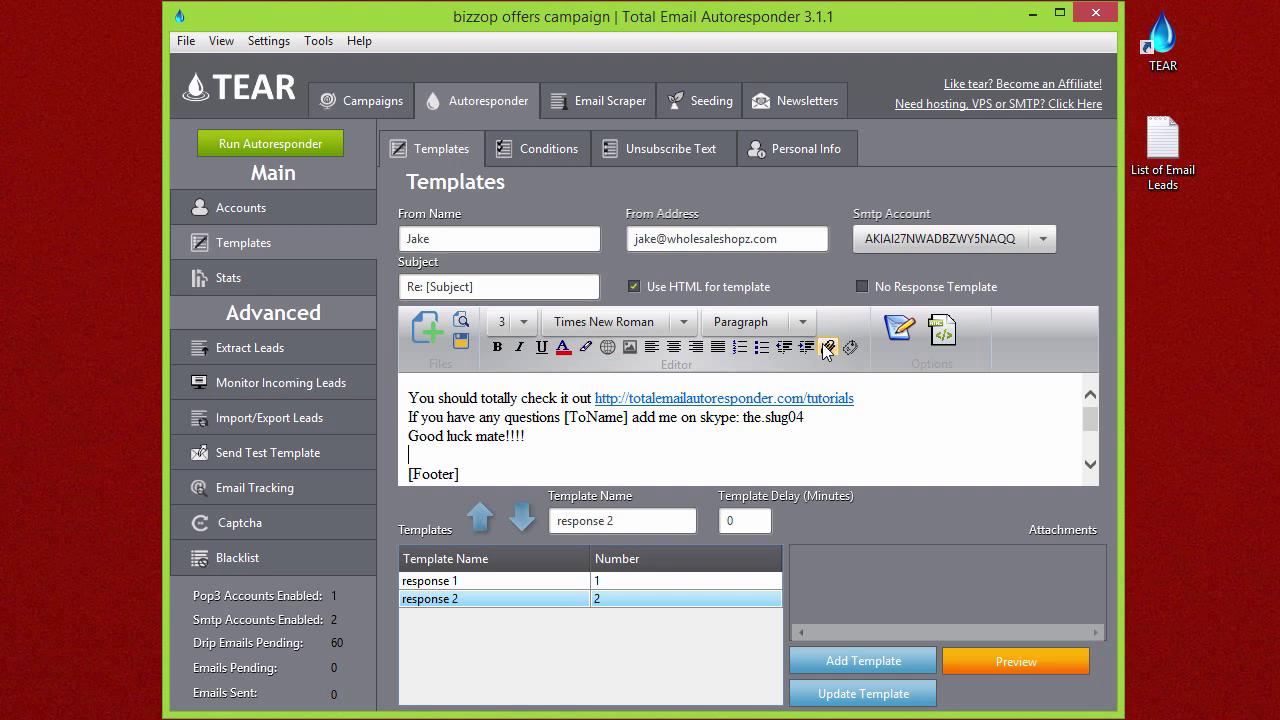
pyautogui.moveTo(898, 332)
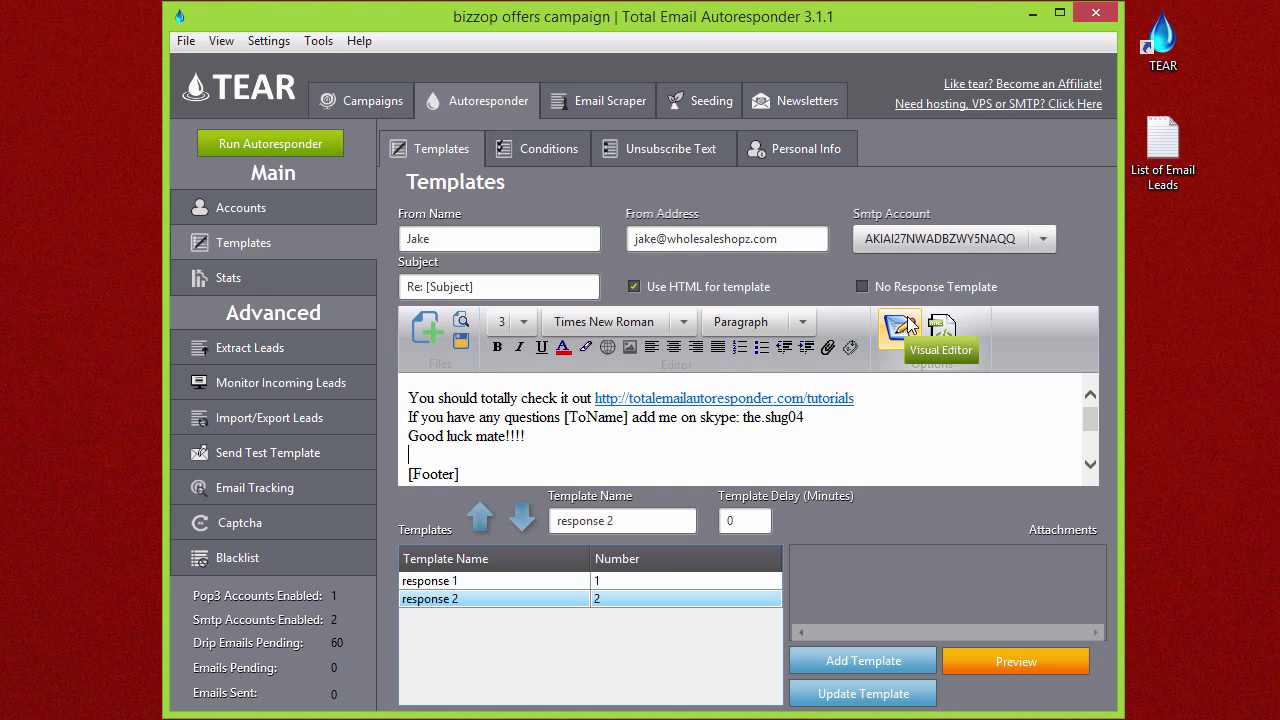
pyautogui.moveTo(910, 325)
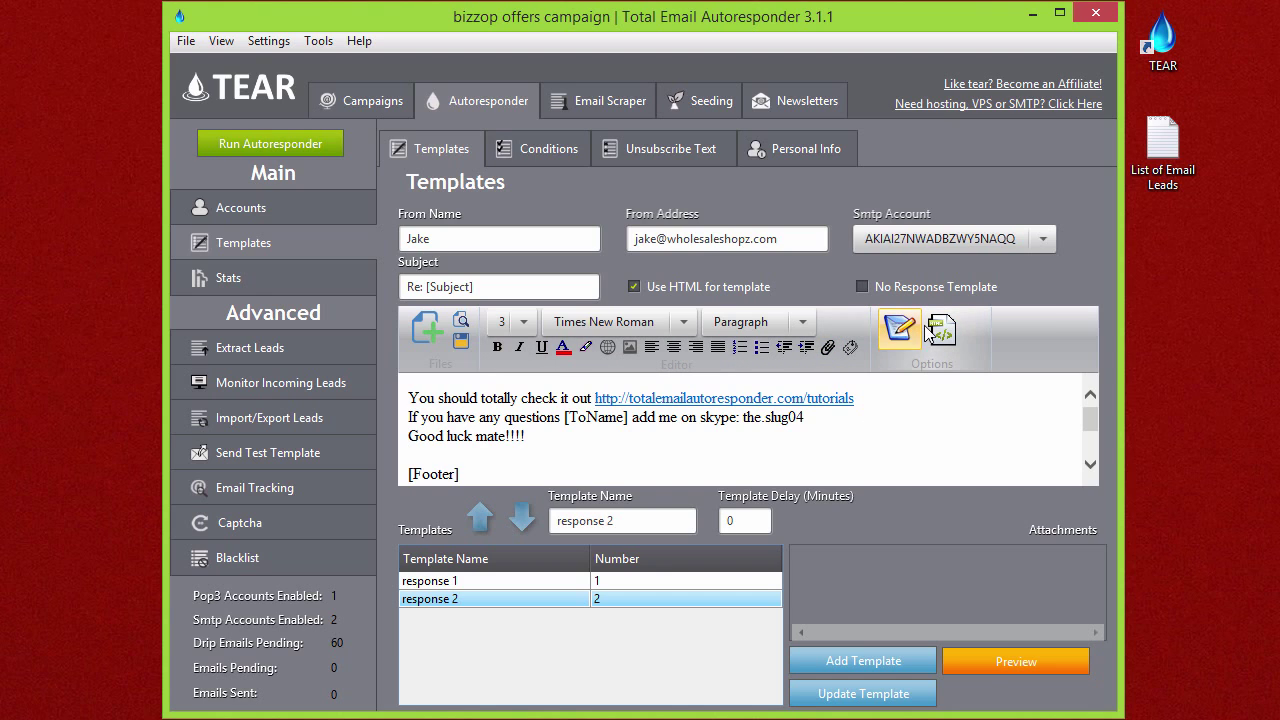
pyautogui.moveTo(910, 408)
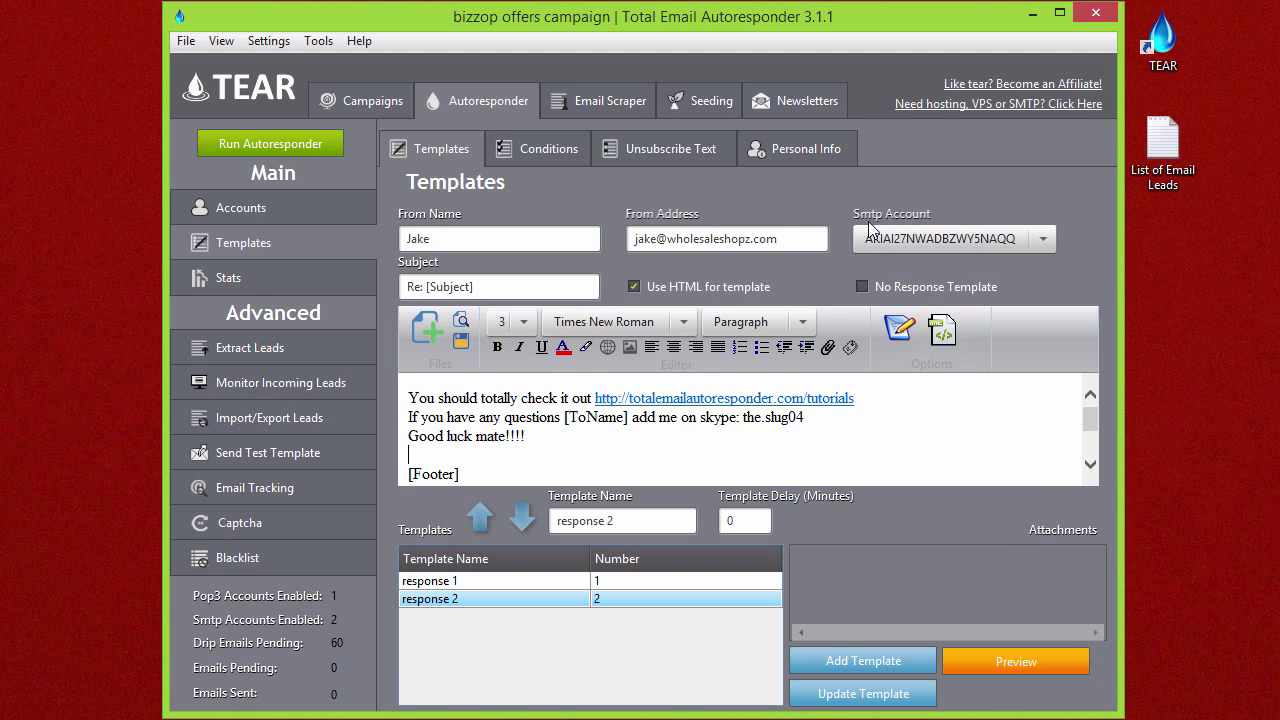
pyautogui.moveTo(1016, 660)
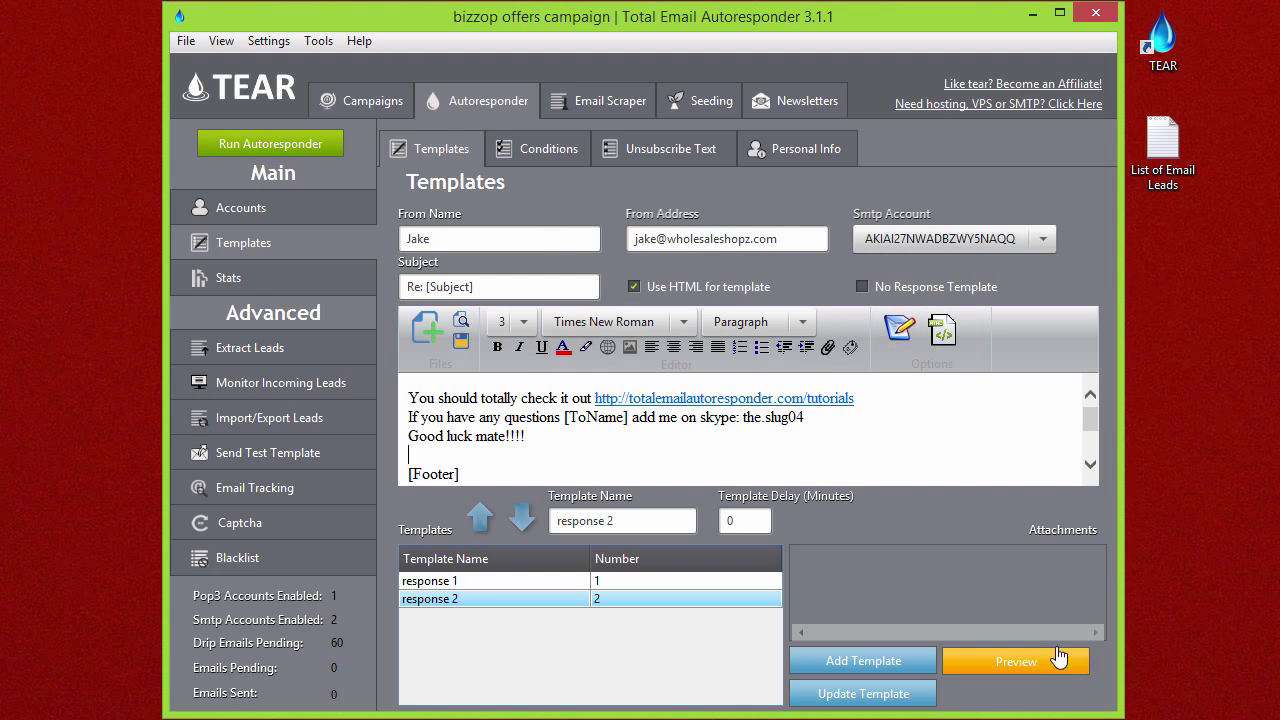
pyautogui.moveTo(250, 460)
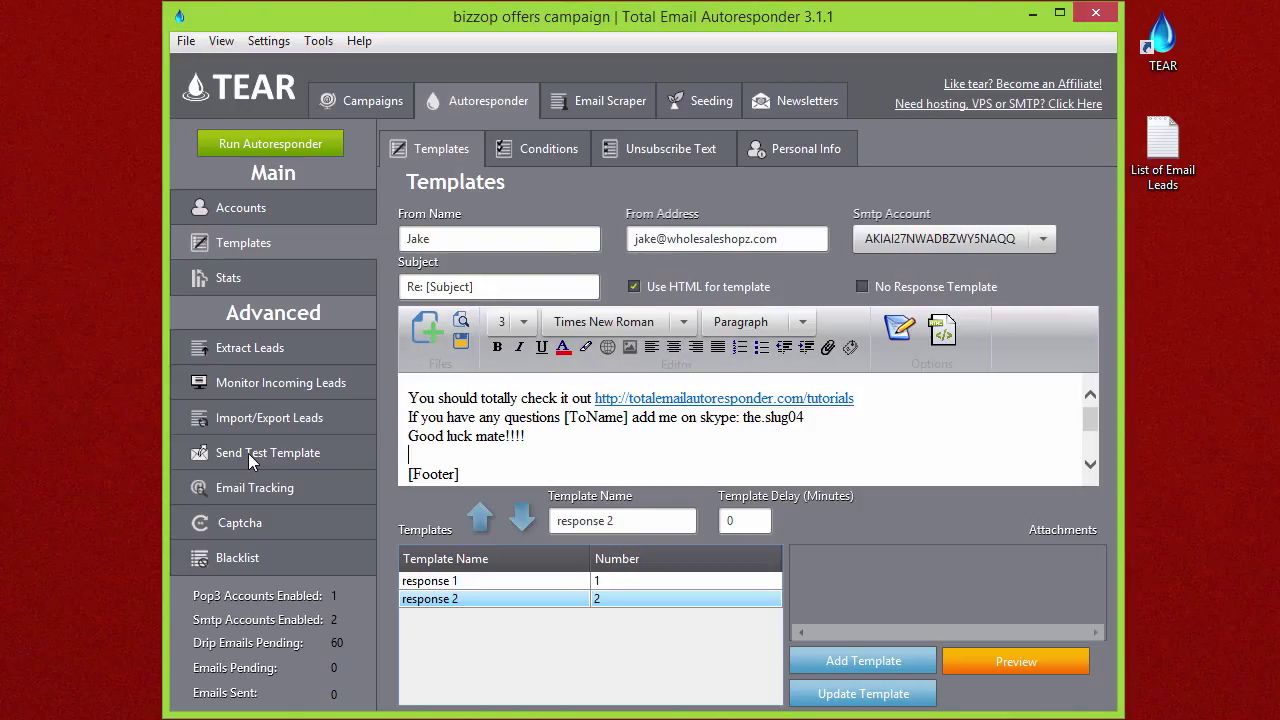
pyautogui.click(268, 452)
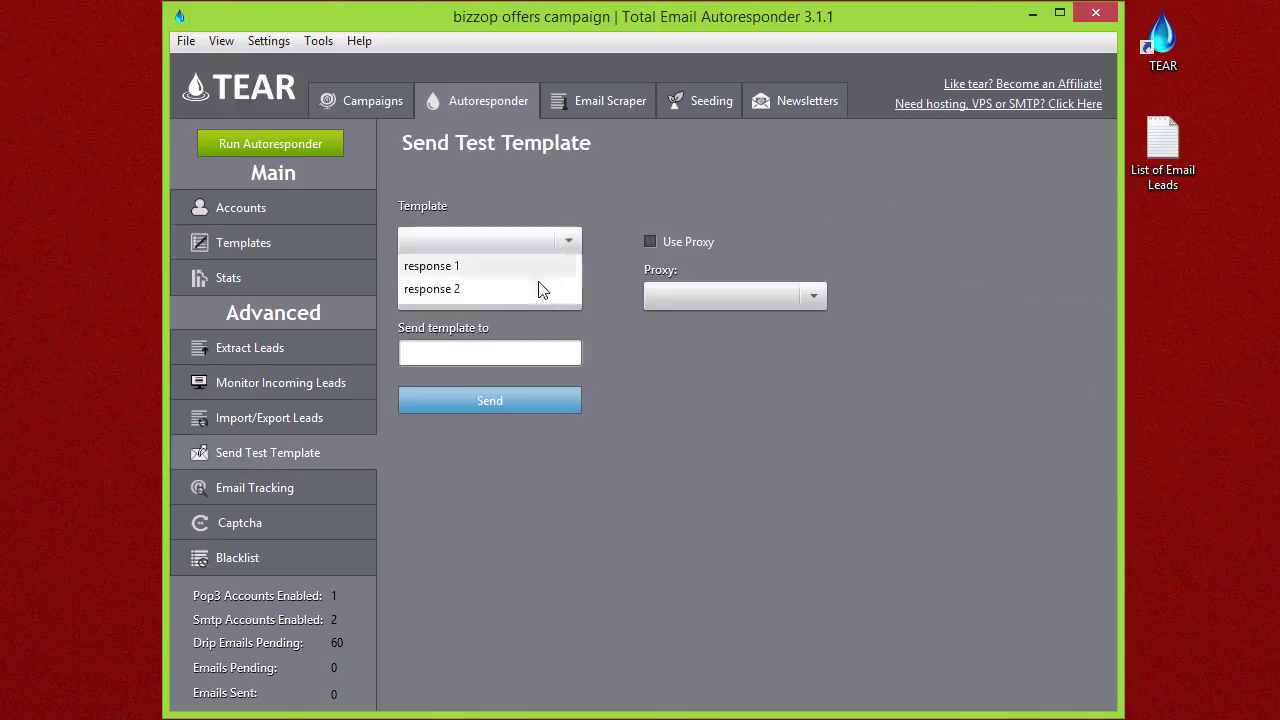
pyautogui.click(431, 265)
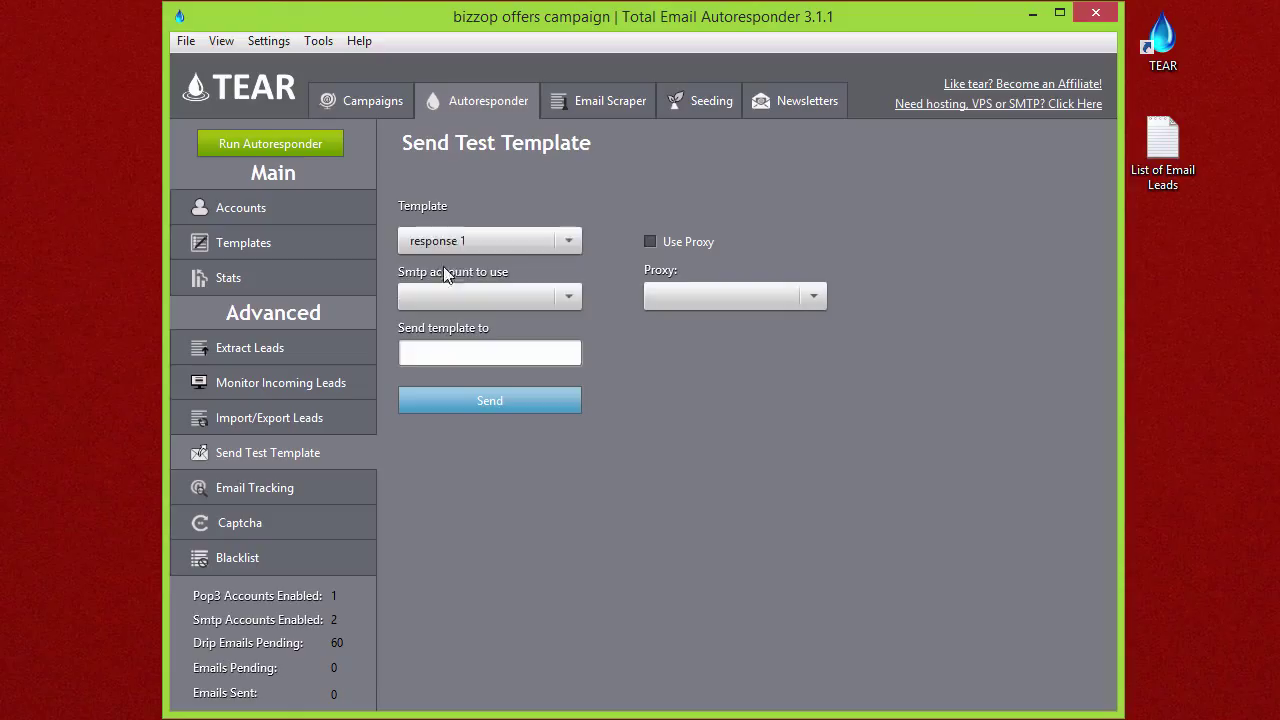
pyautogui.click(568, 296)
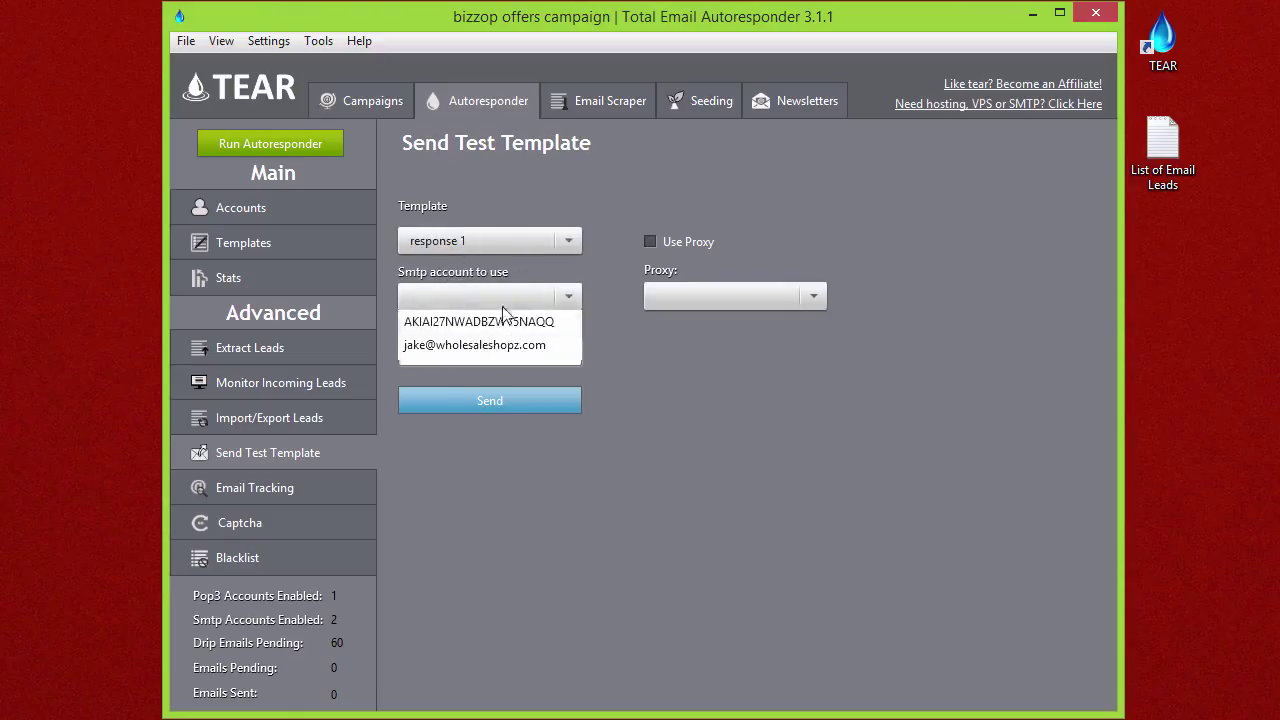
pyautogui.click(479, 321)
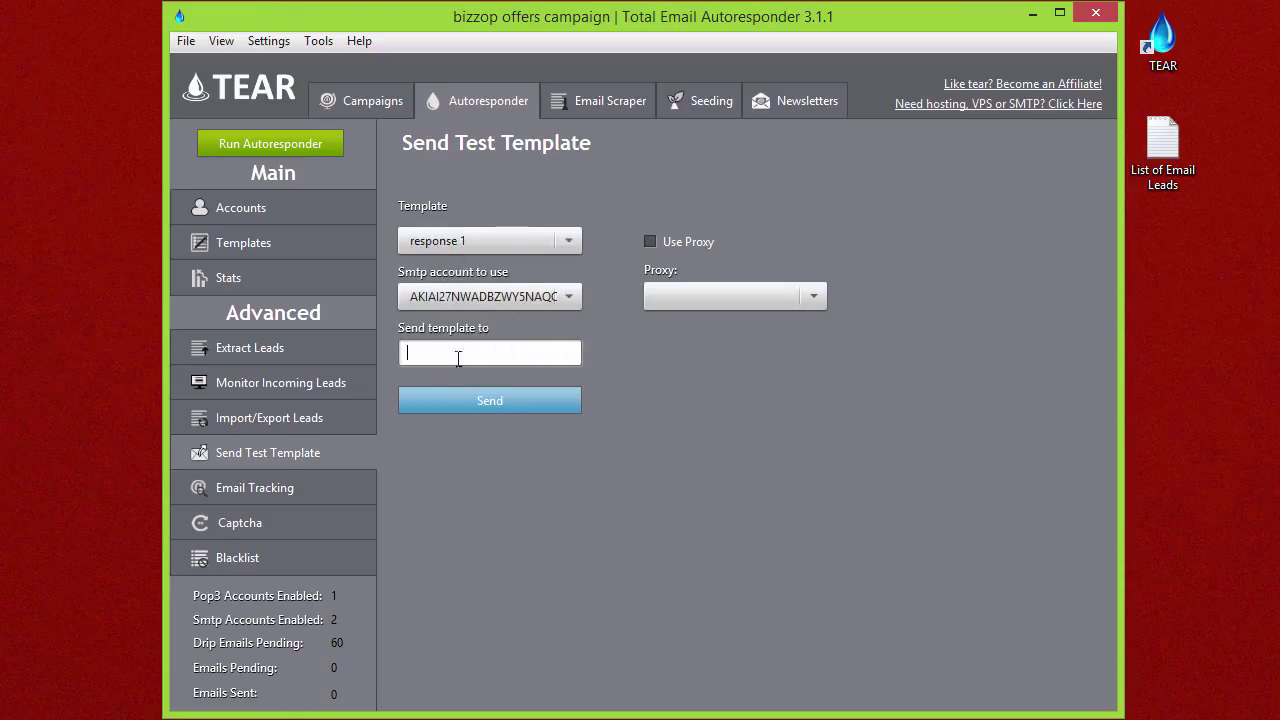
pyautogui.moveTo(615, 418)
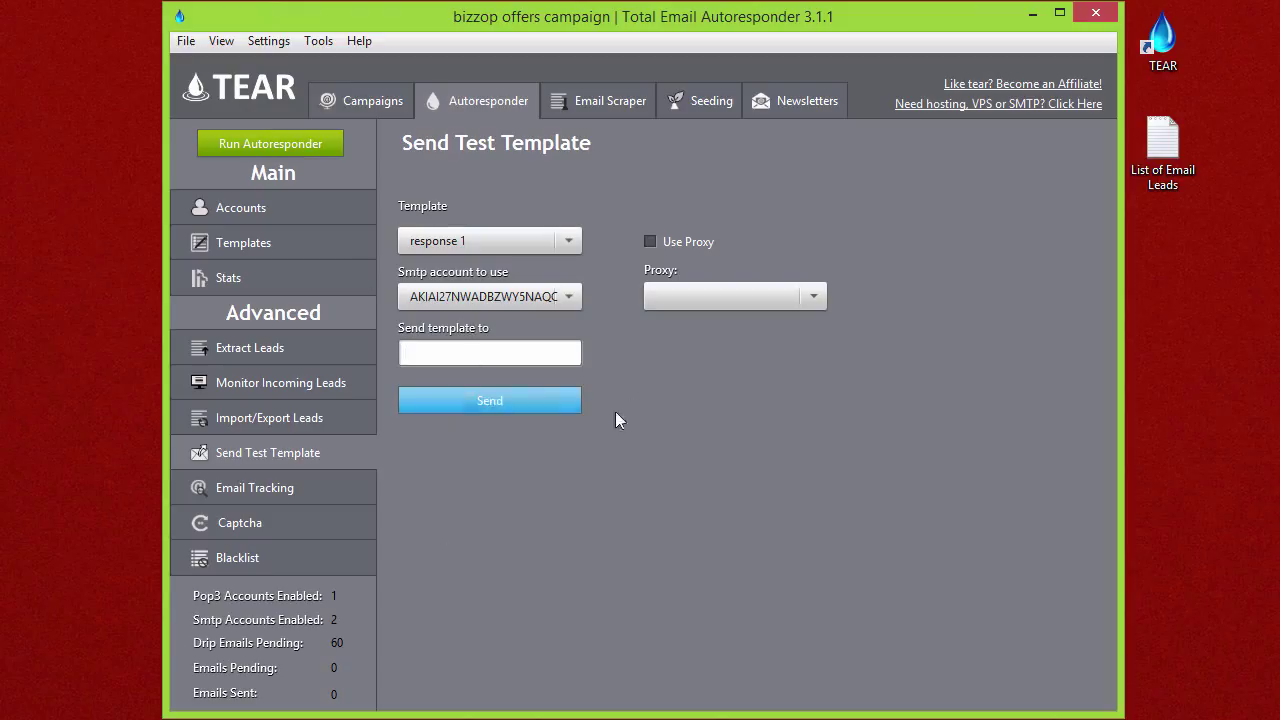
pyautogui.moveTo(505, 345)
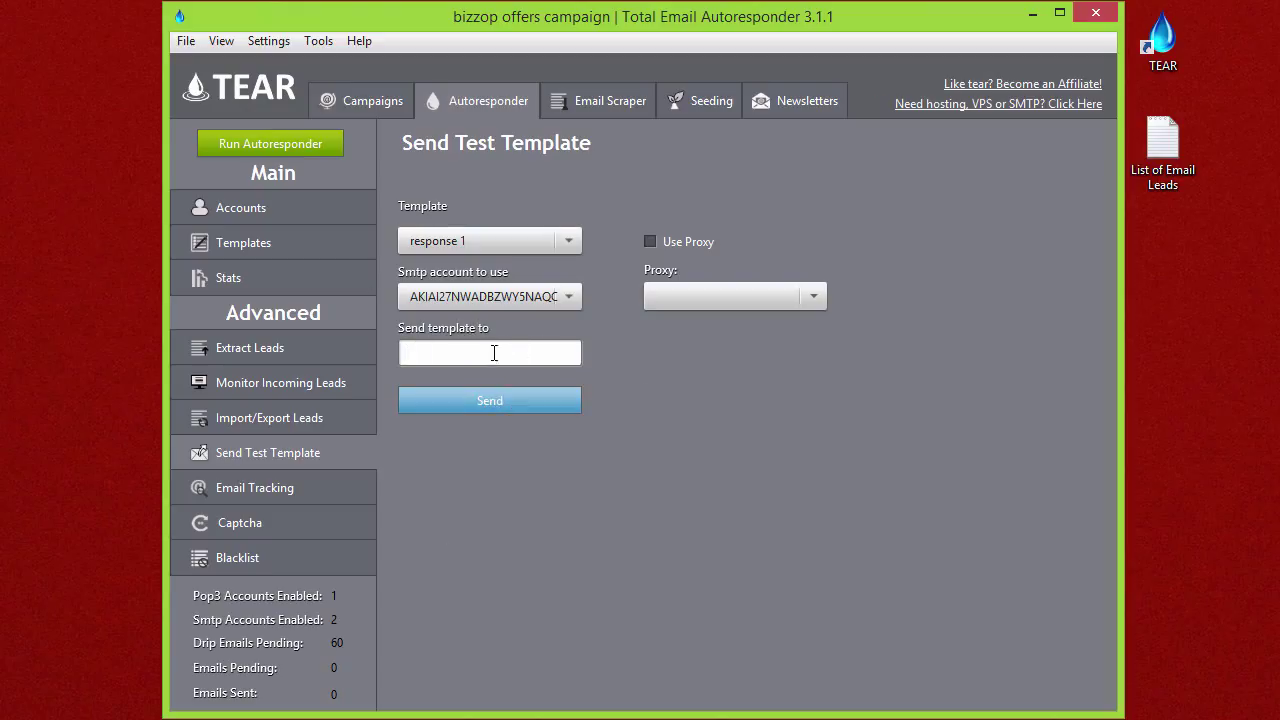
pyautogui.moveTo(563, 283)
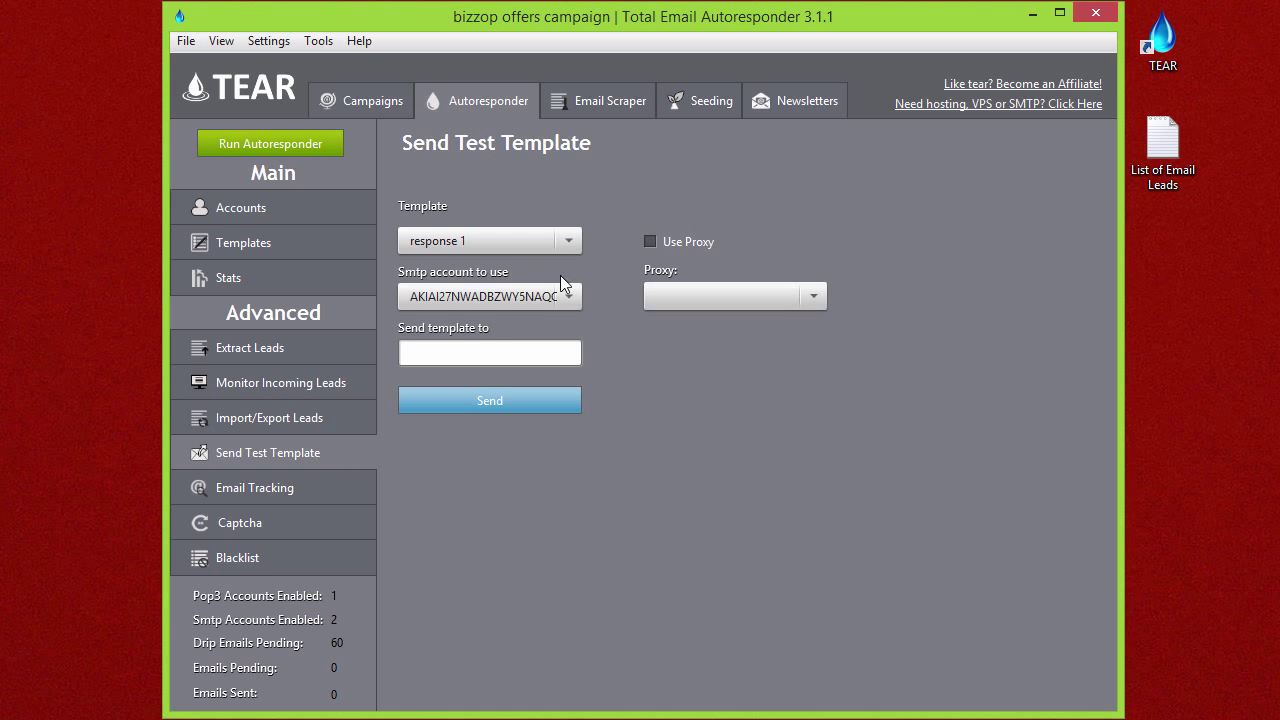
pyautogui.click(489, 352)
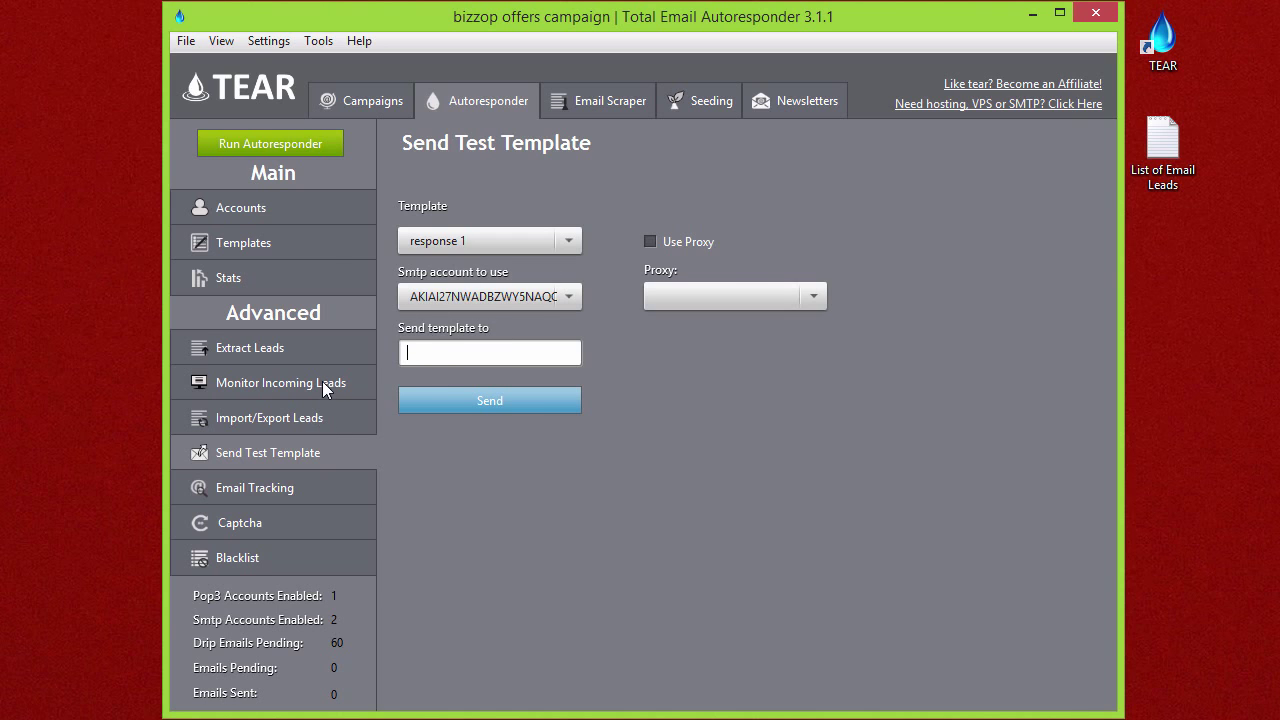
pyautogui.click(242, 242)
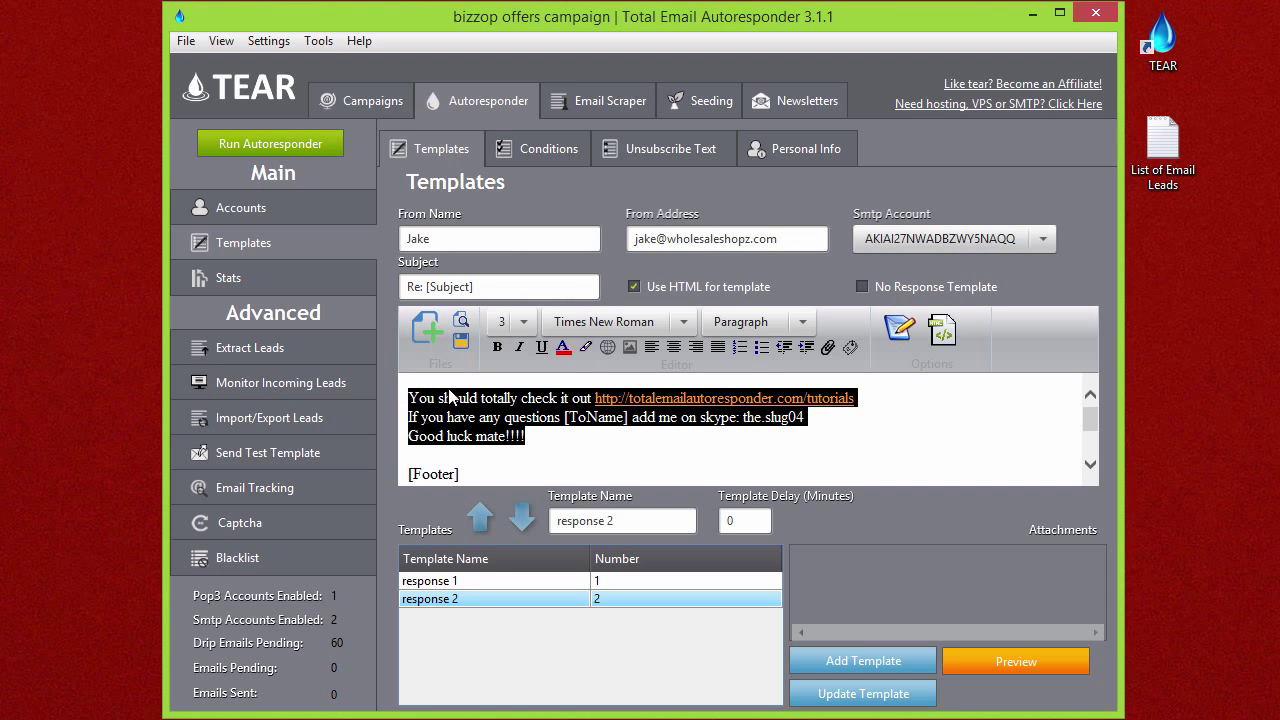
pyautogui.moveTo(513, 384)
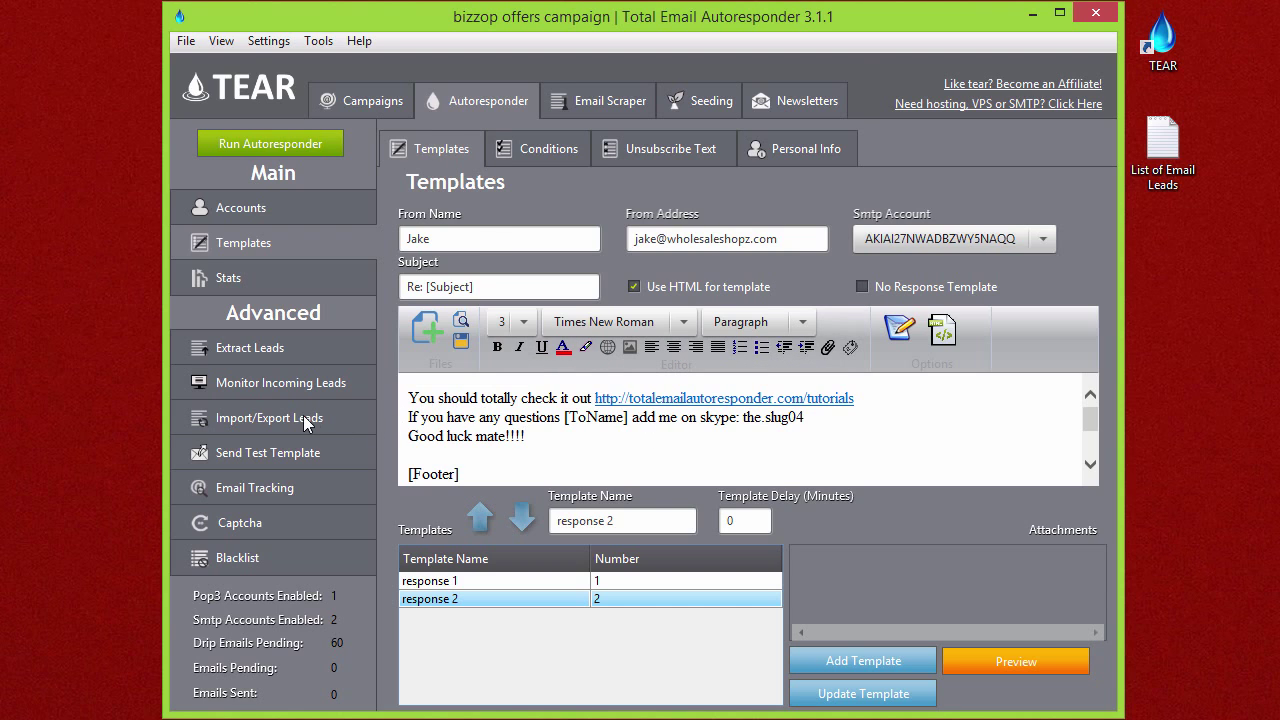
# Open Import/Export Leads and choose response 1 as the template, showing 60 pending leads.
pyautogui.click(269, 417)
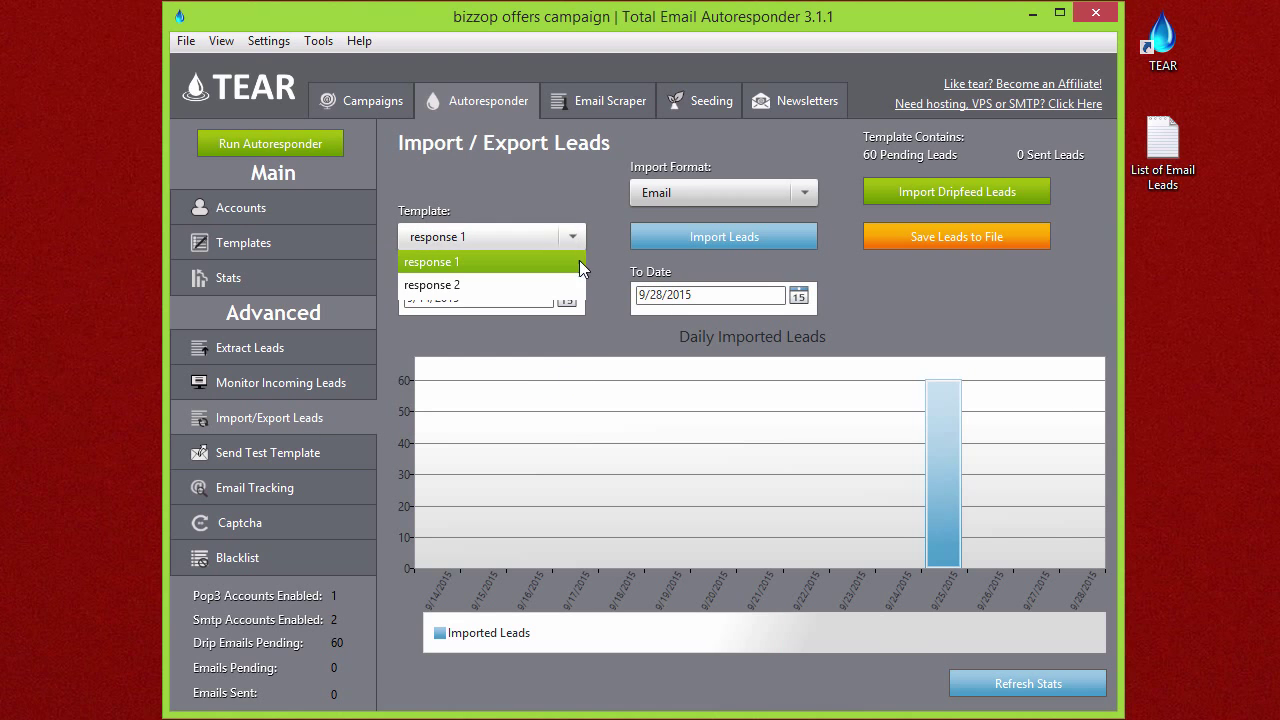
pyautogui.moveTo(450, 262)
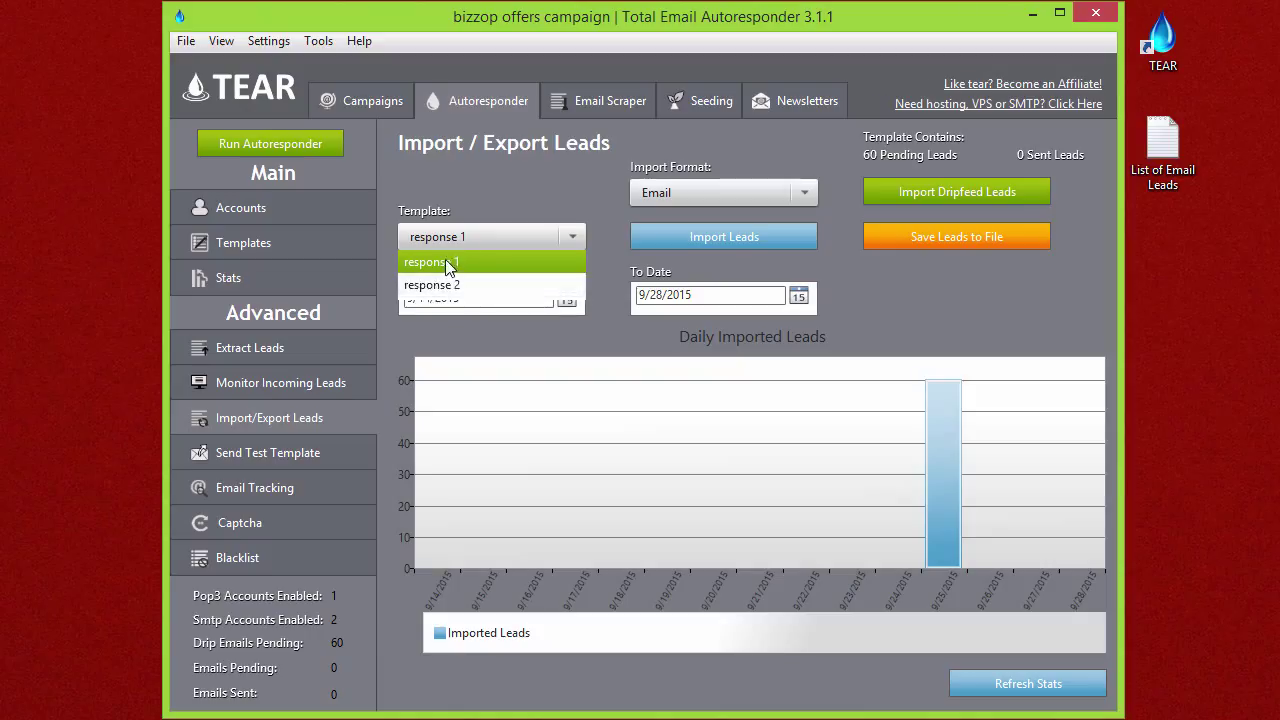
pyautogui.click(430, 261)
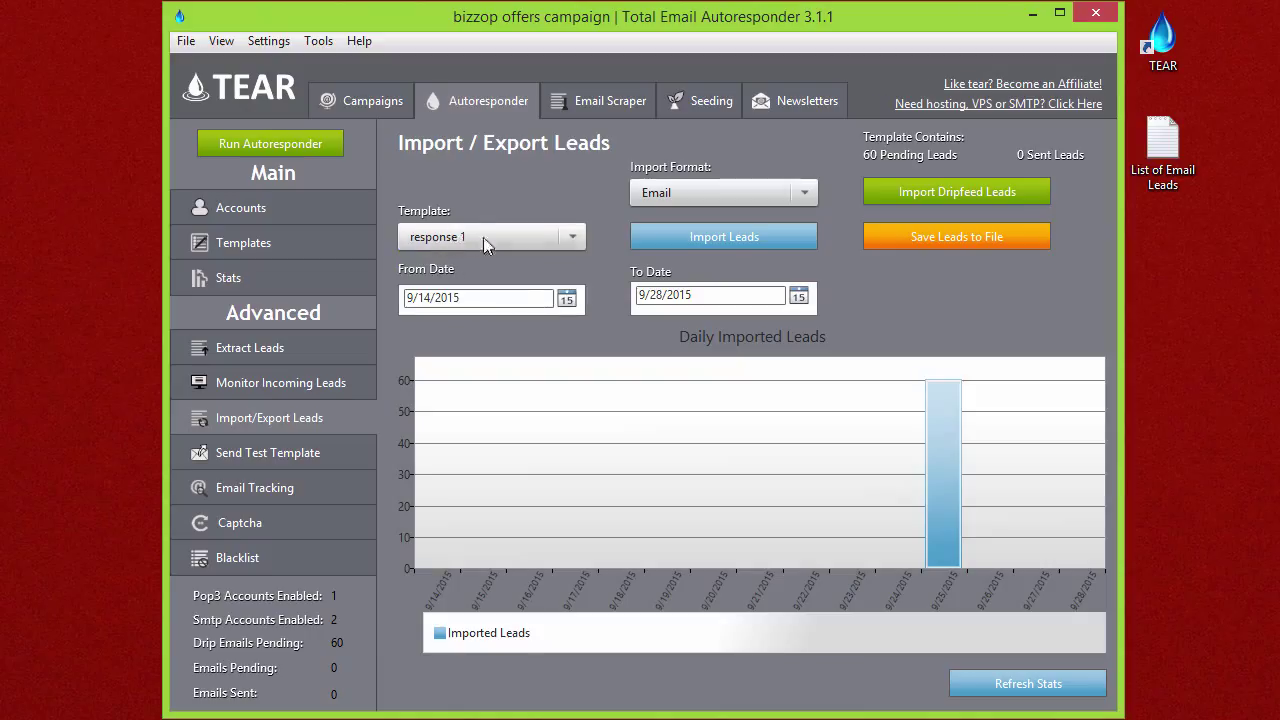
pyautogui.moveTo(997, 191)
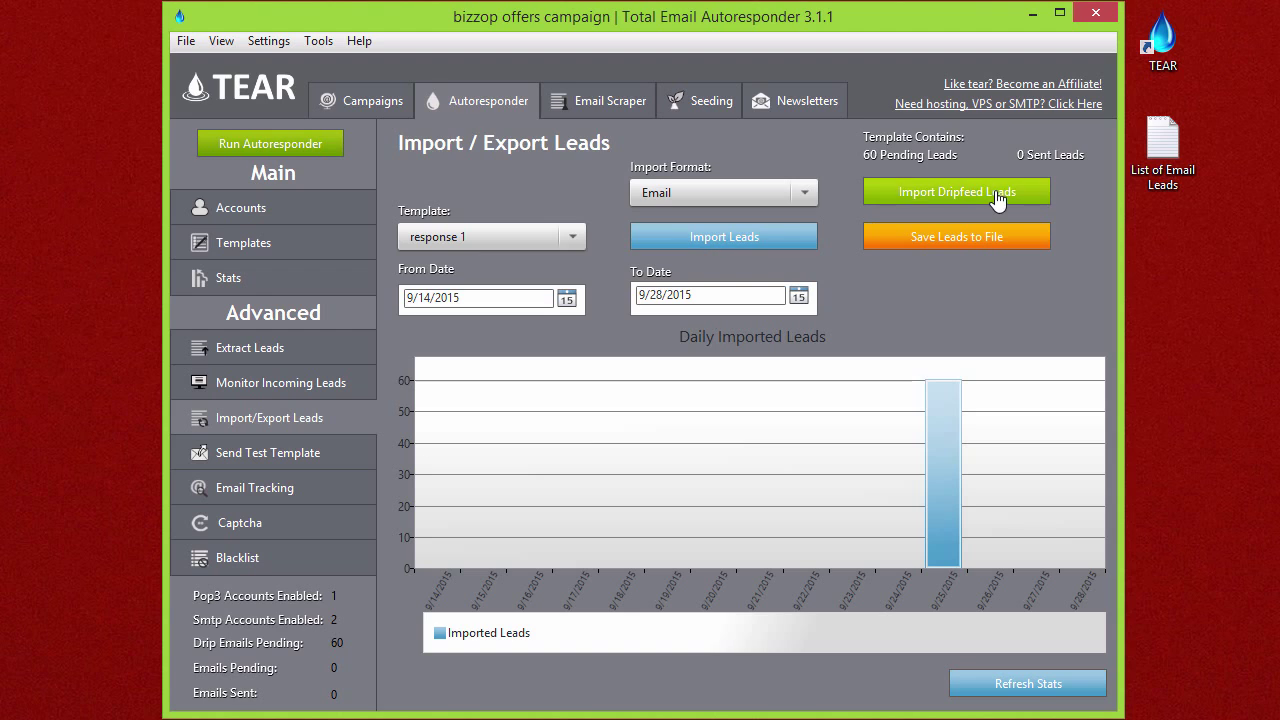
pyautogui.moveTo(436, 586)
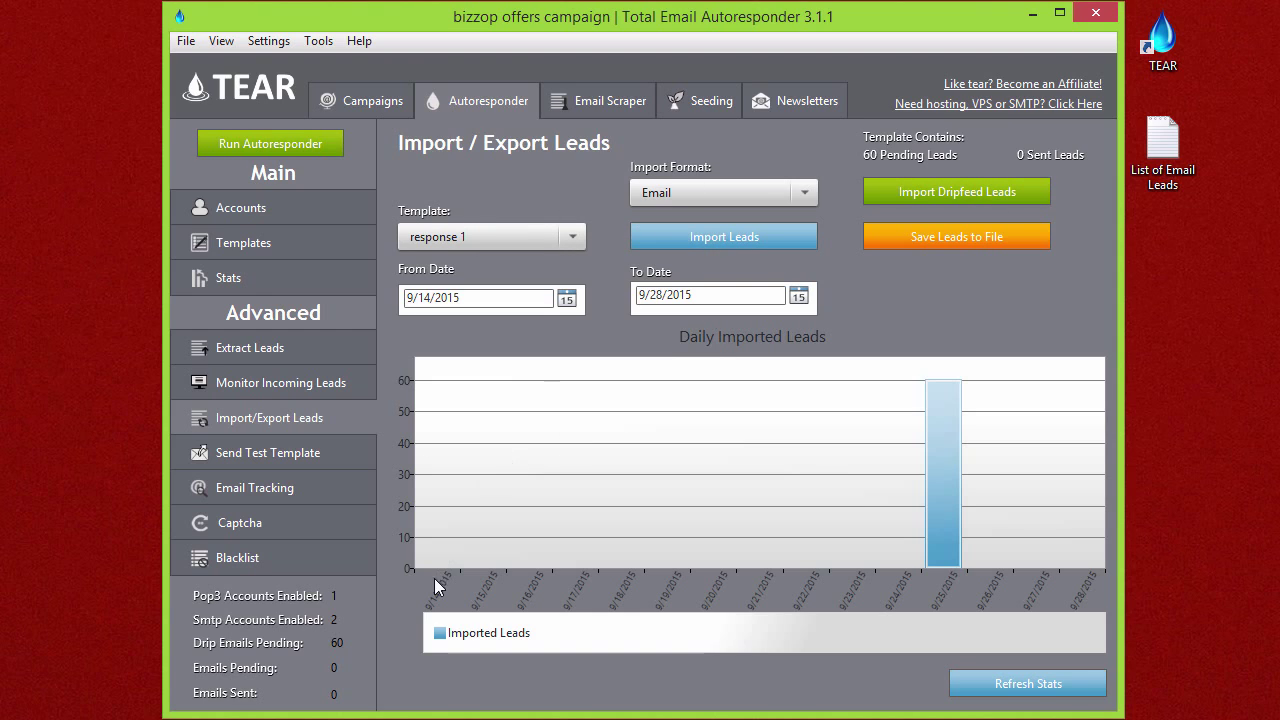
pyautogui.moveTo(288, 653)
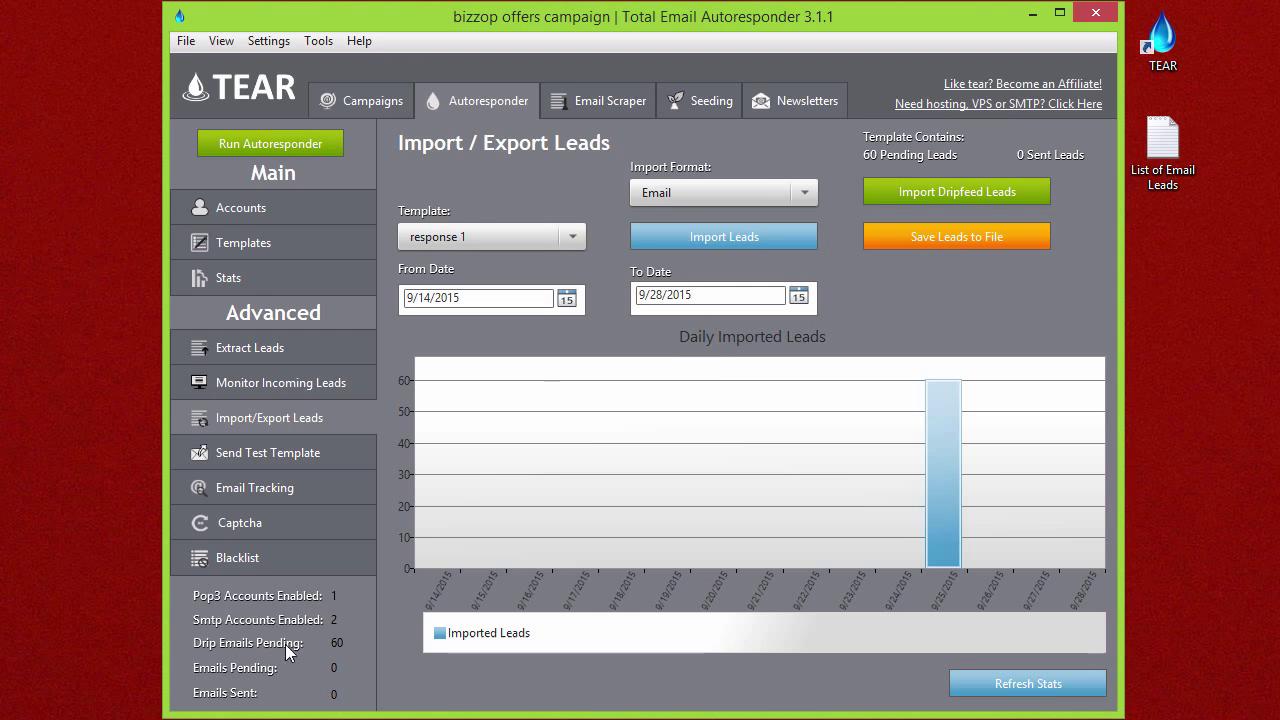
pyautogui.moveTo(473, 425)
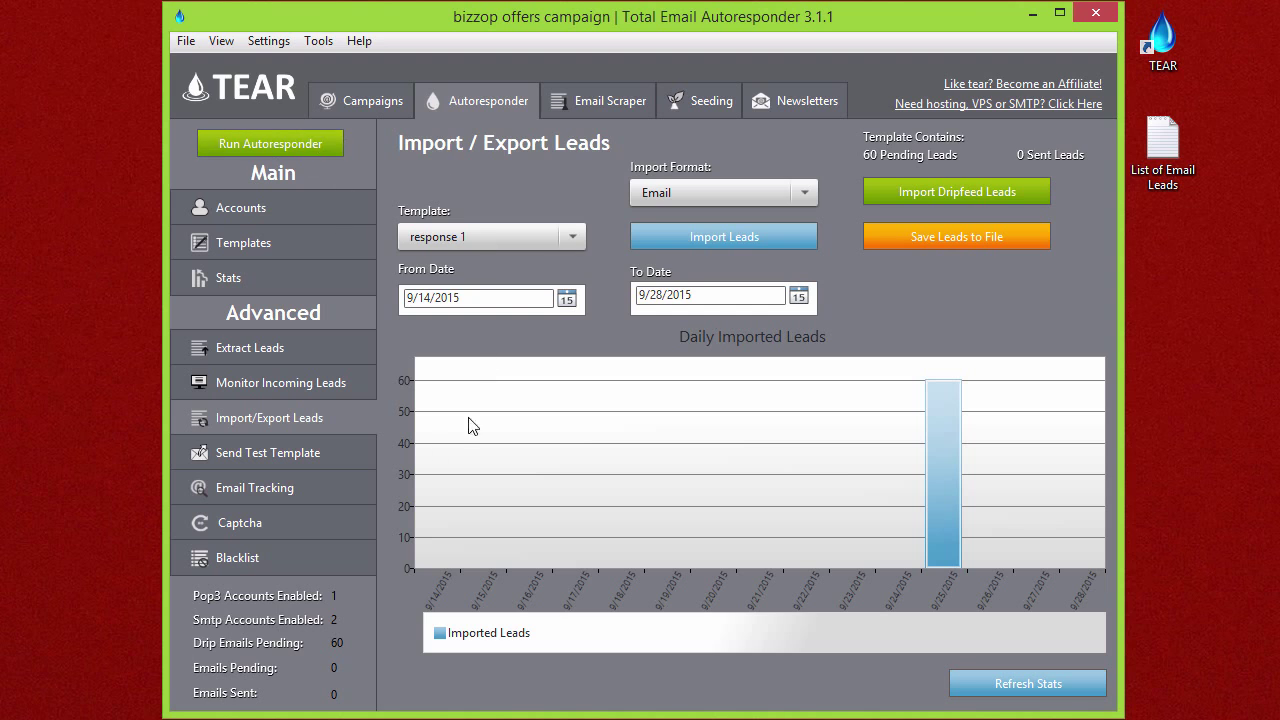